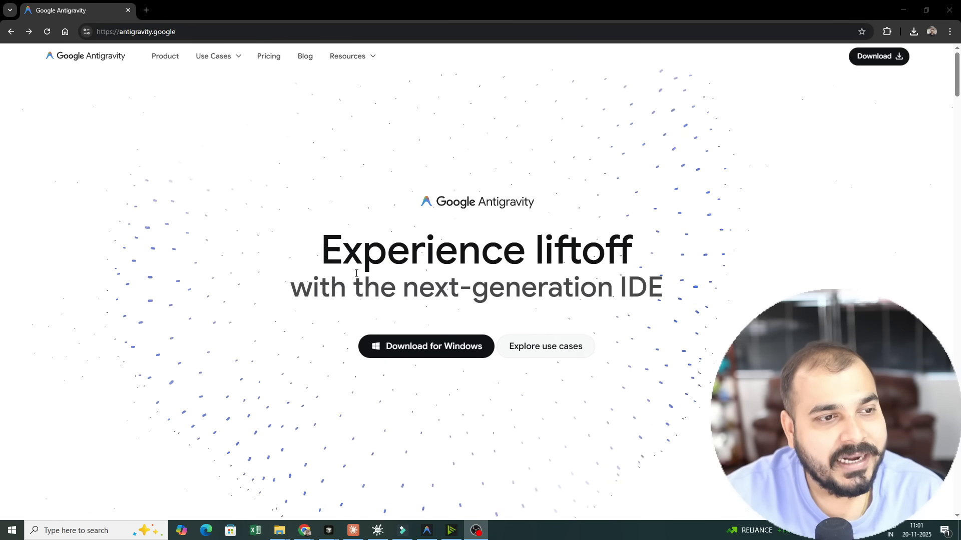
Move from the Antigravity home page to the Use Cases overview page.
drag(320, 250, 643, 288)
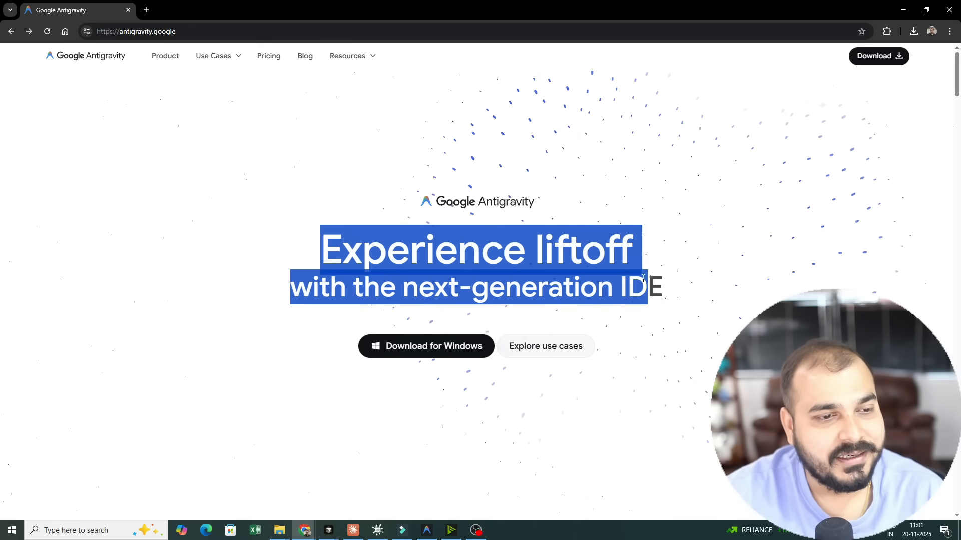
scroll(down, 3)
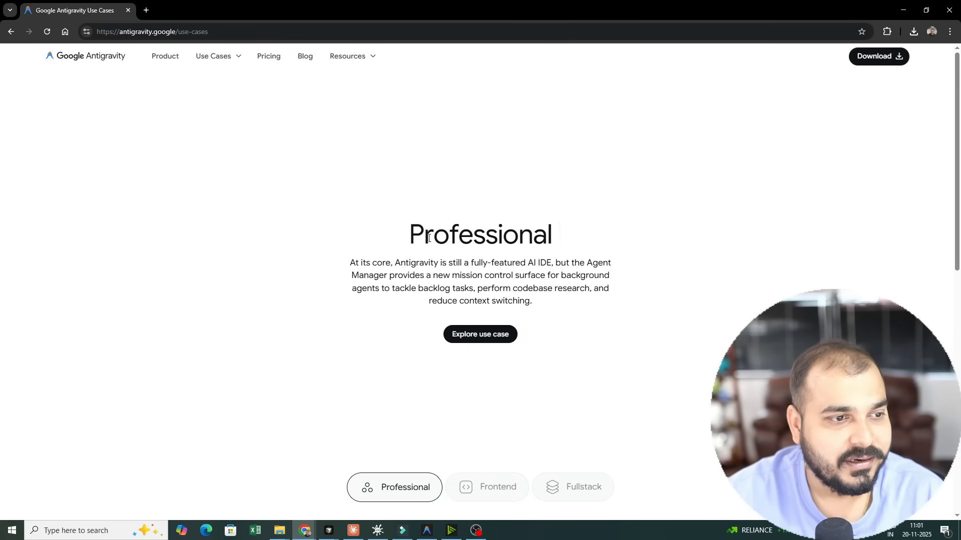
click(348, 56)
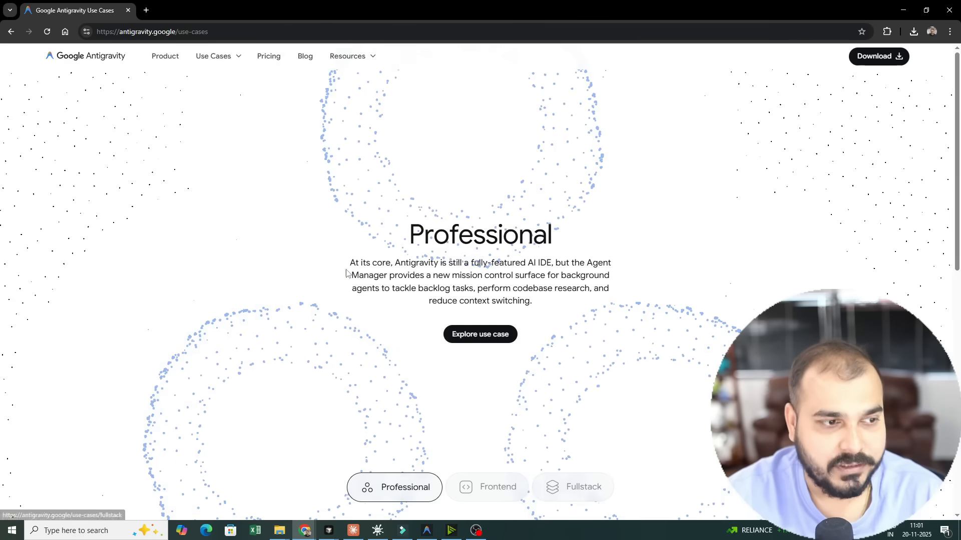
scroll(down, 3)
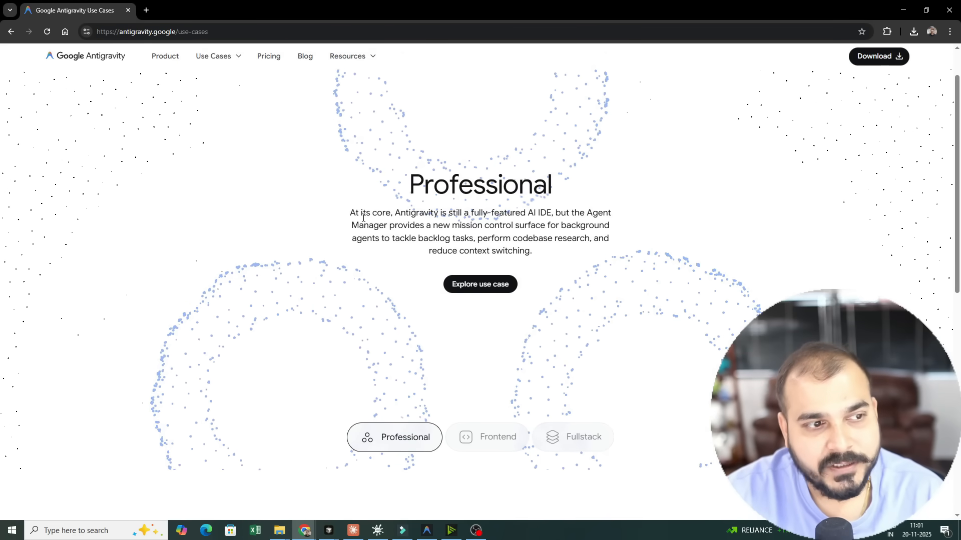
Highlight the Professional use case description, the full AI IDE with an Agent Manager.
drag(350, 212, 490, 213)
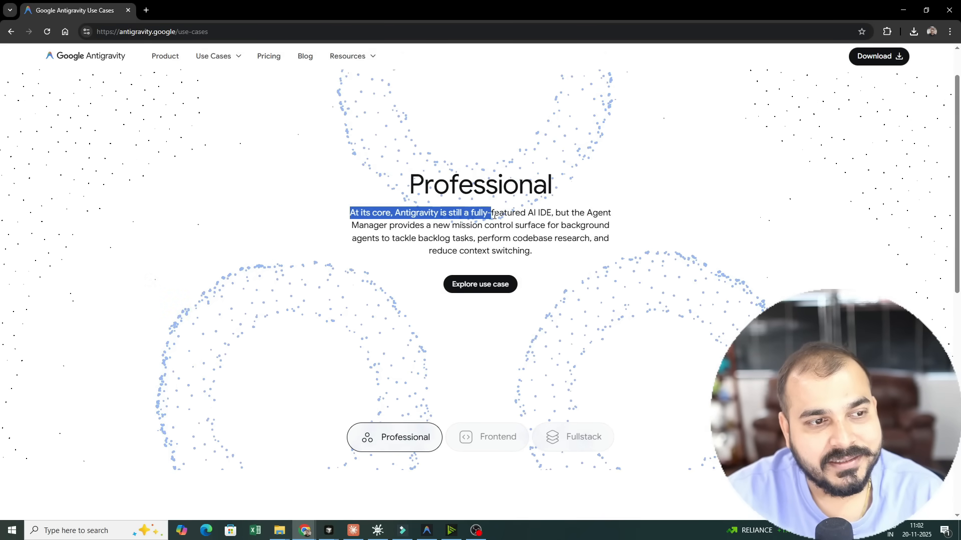
drag(488, 212, 613, 212)
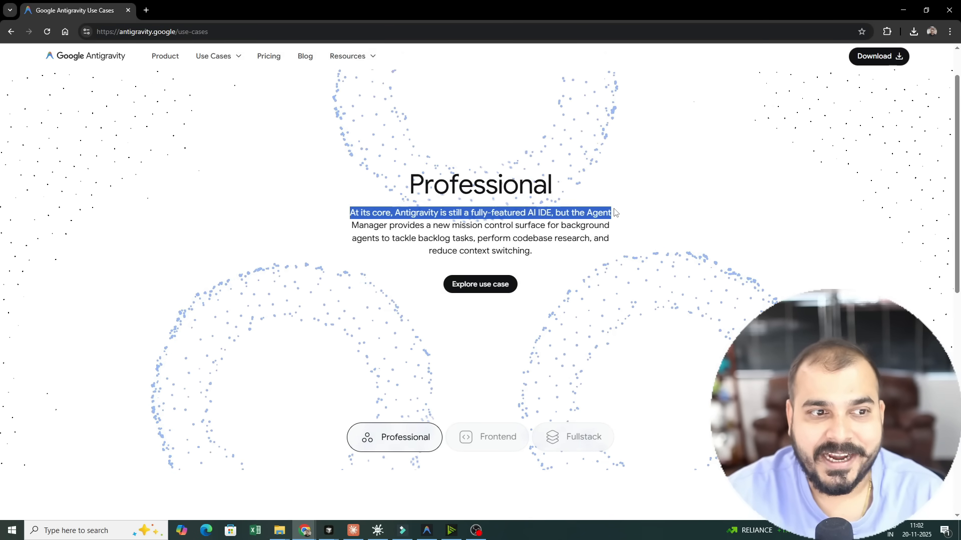
drag(611, 212, 579, 225)
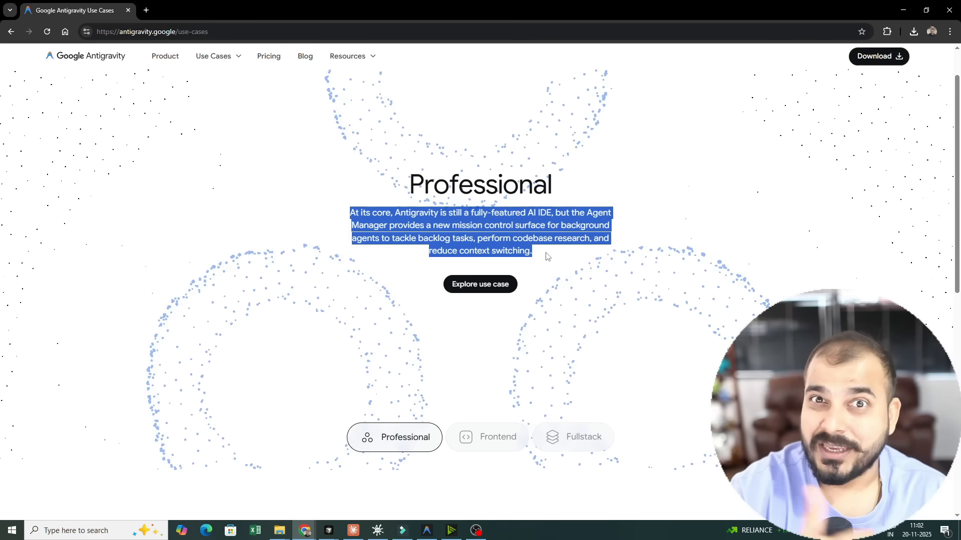
scroll(down, 3)
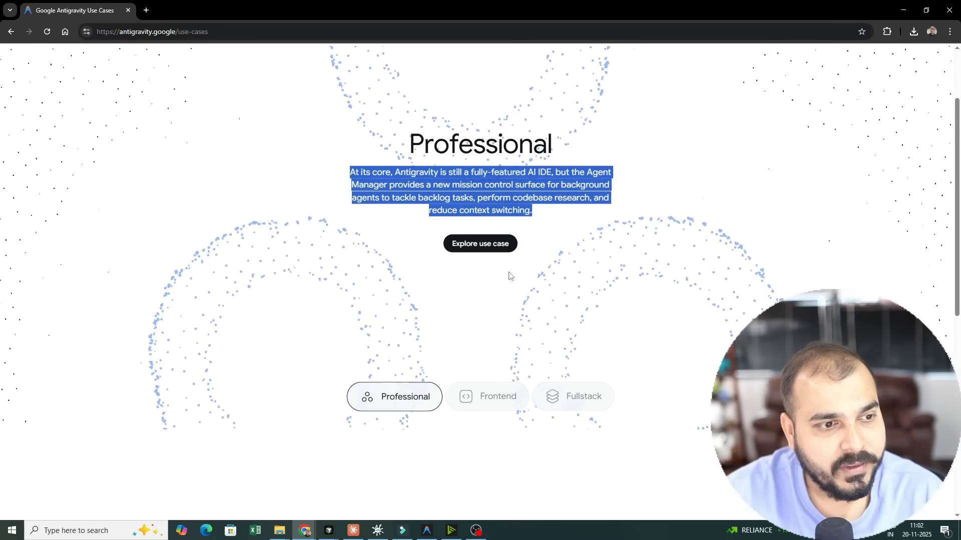
click(479, 243)
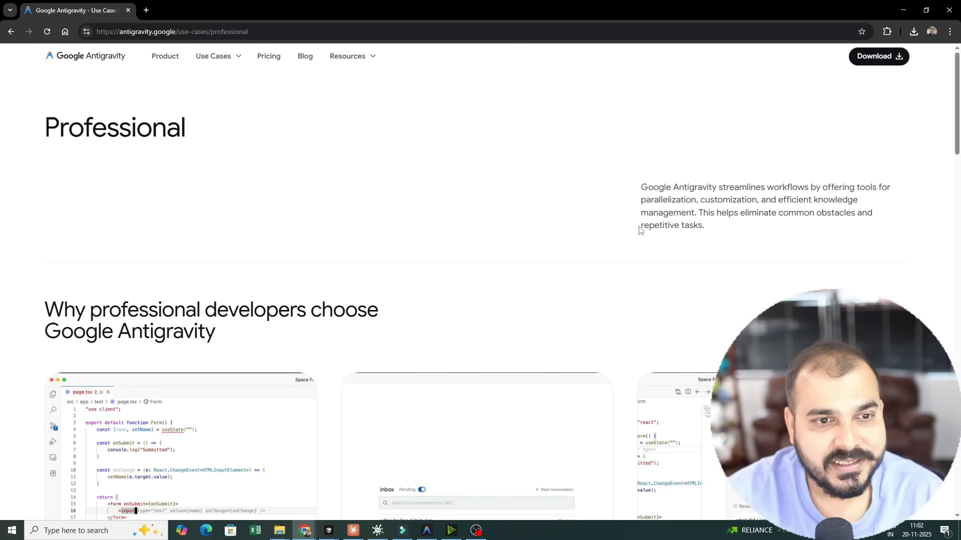
scroll(down, 3)
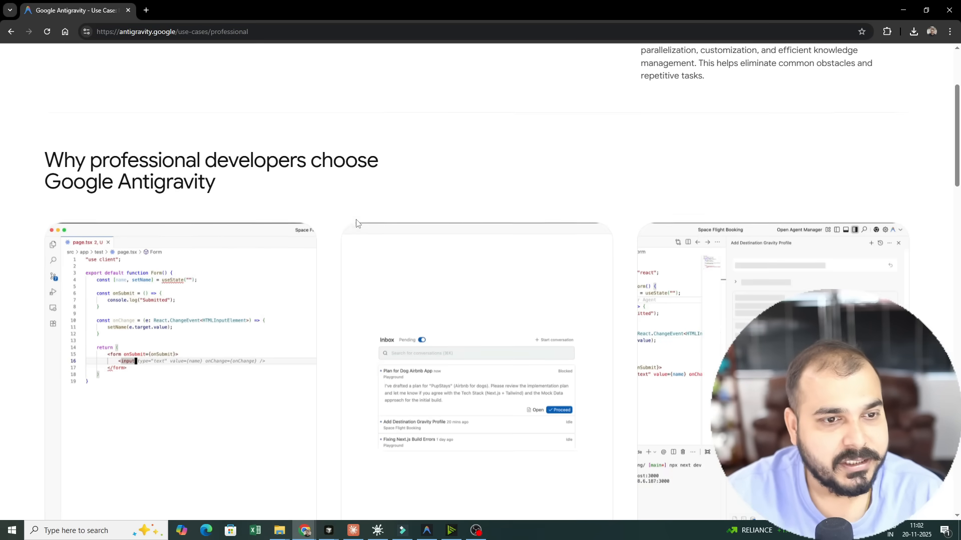
scroll(up, 3)
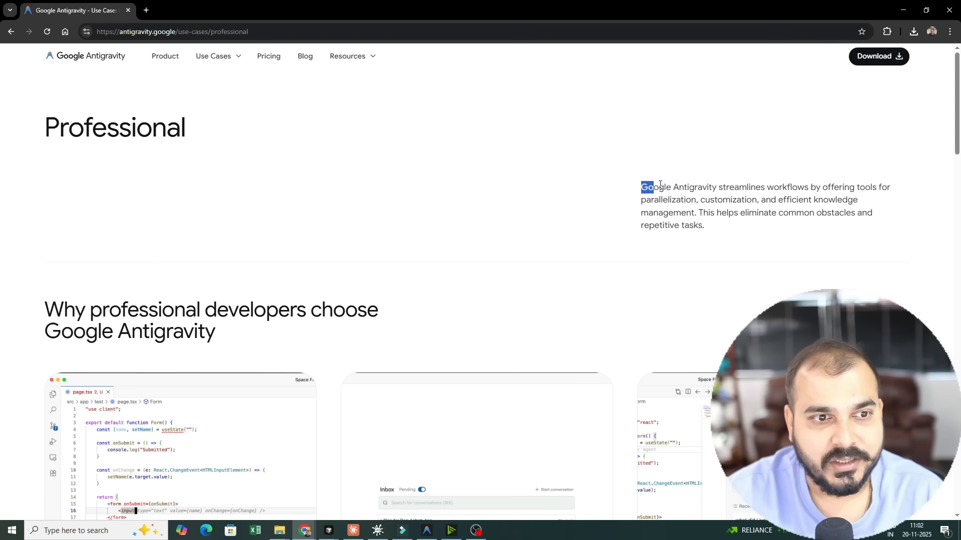
drag(640, 187, 873, 187)
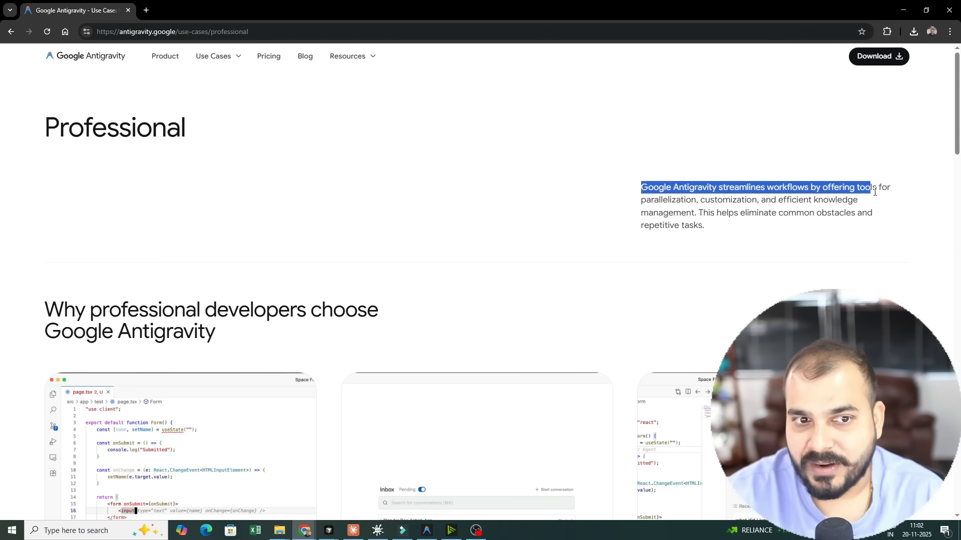
drag(873, 187, 808, 200)
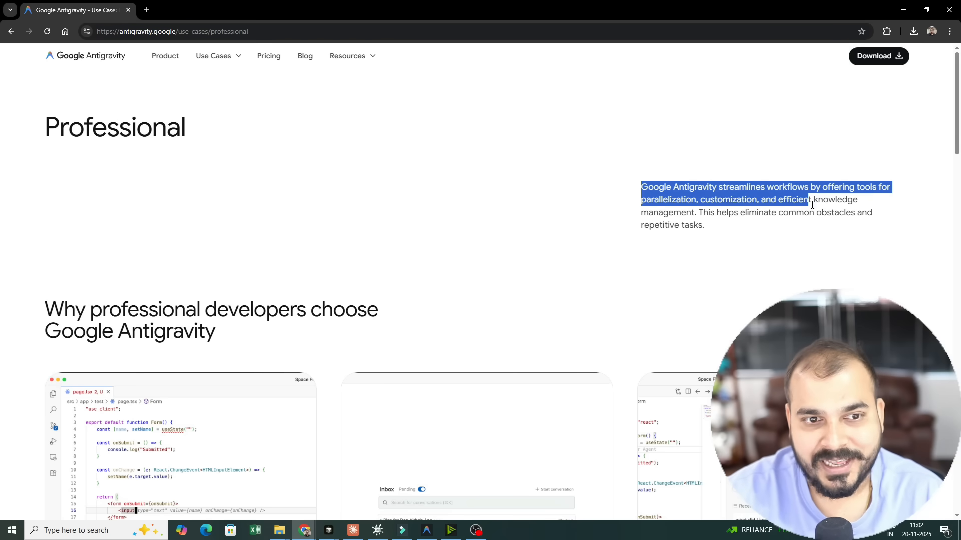
drag(809, 199, 704, 226)
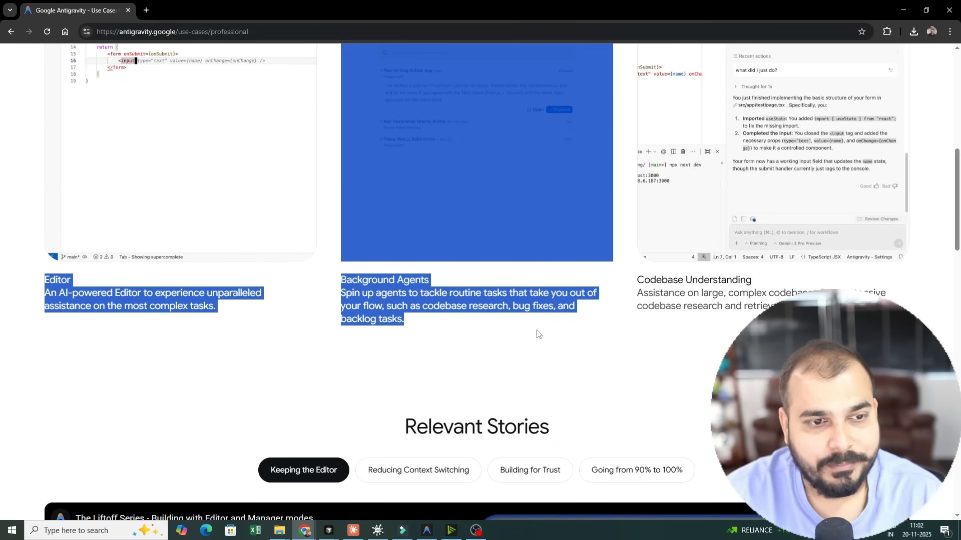
scroll(down, 3)
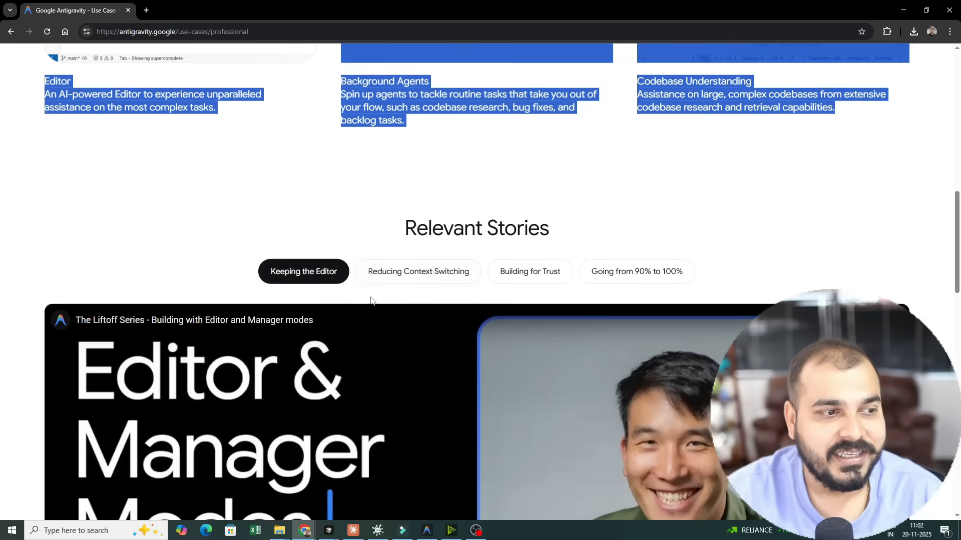
scroll(down, 3)
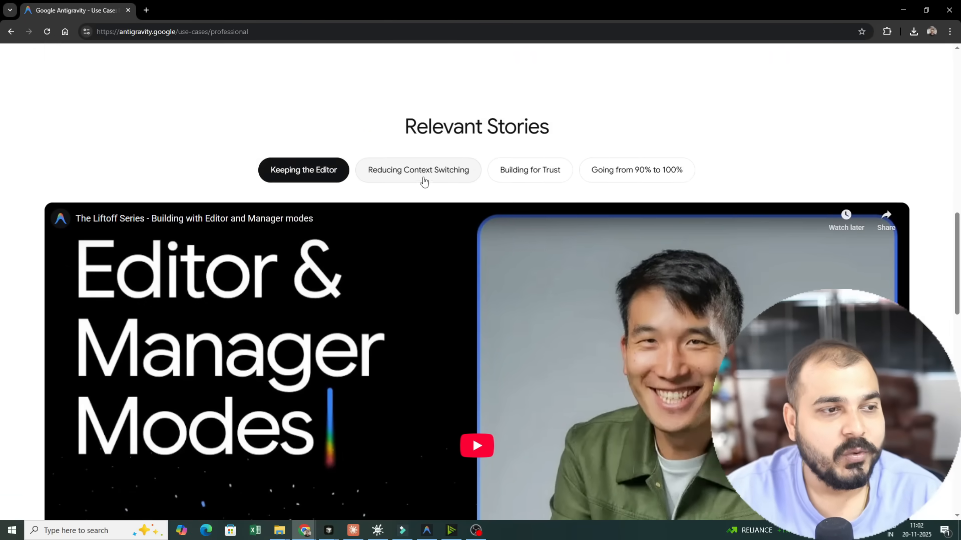
mouse_move(658, 177)
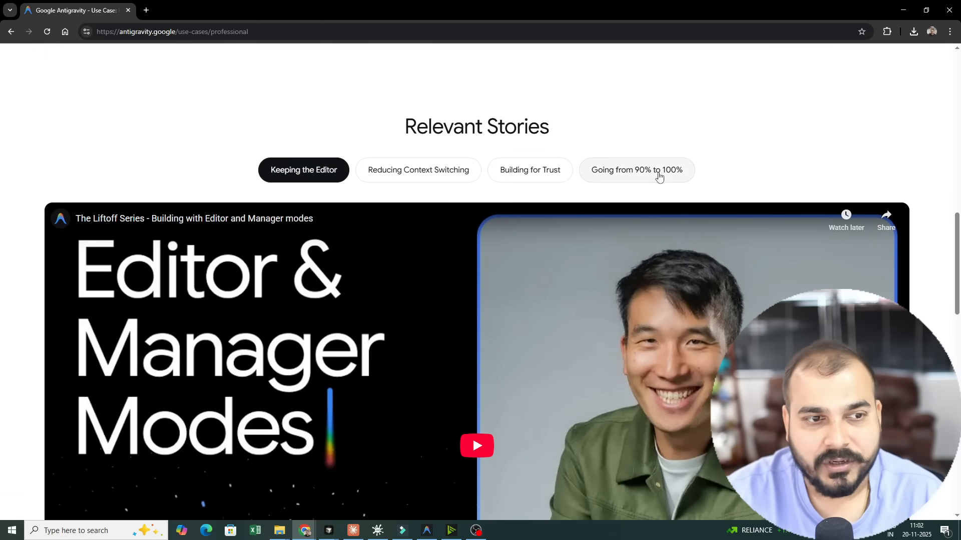
click(10, 31)
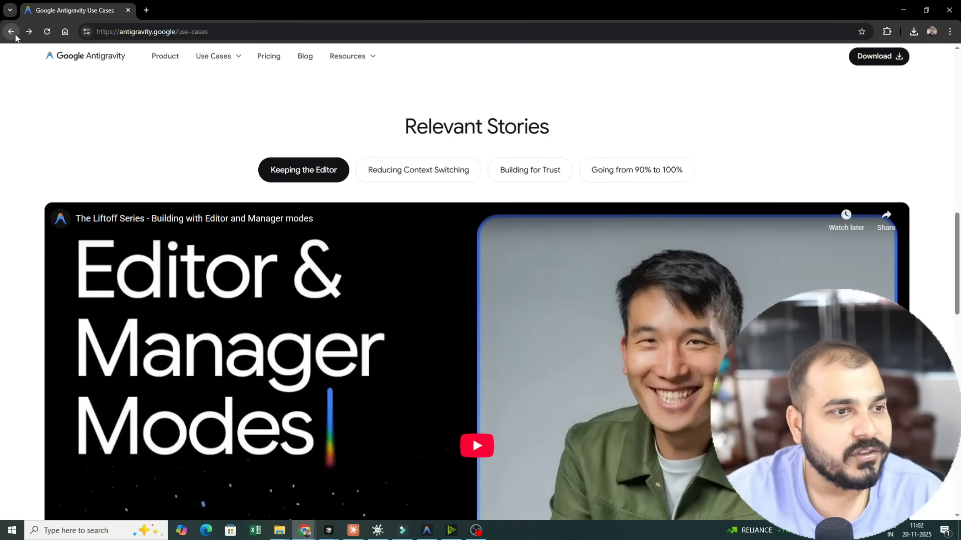
Switch the showcase to the Frontend use case and highlight its description.
scroll(down, 3)
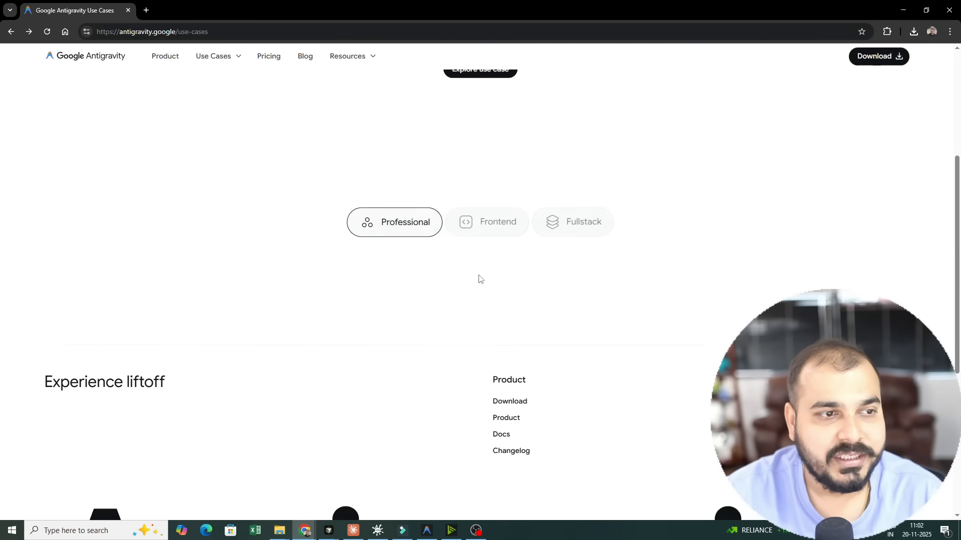
click(497, 221)
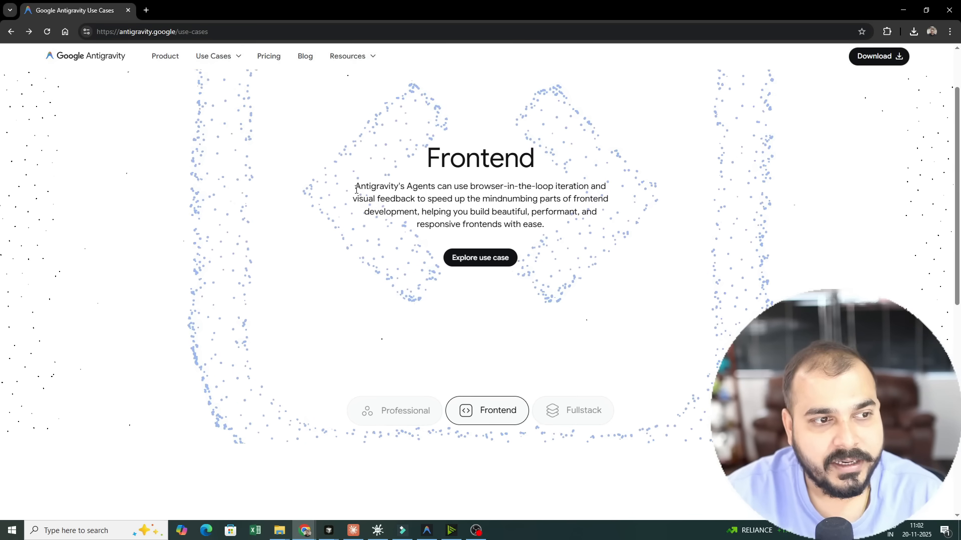
drag(452, 187, 594, 186)
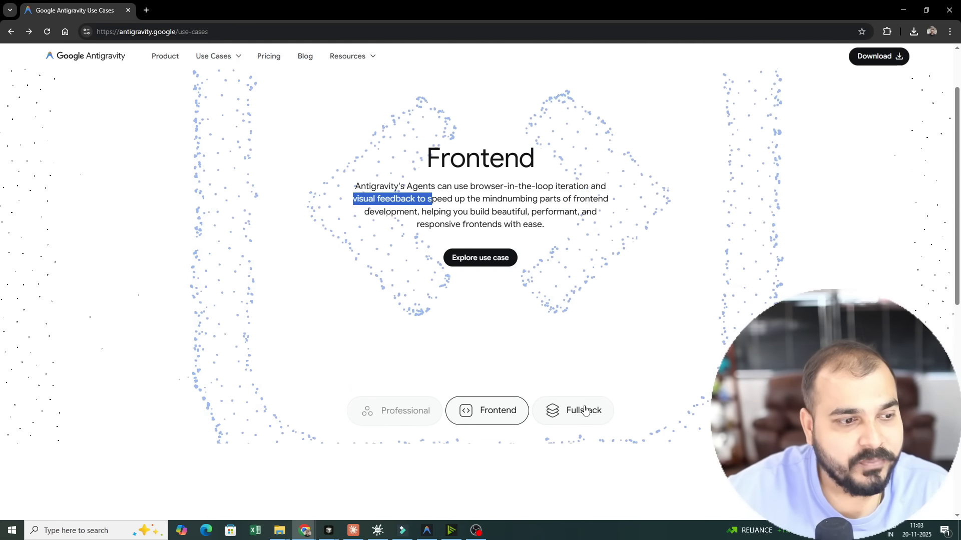
Switch to the Fullstack use case, highlight its description, and move on to Pricing.
click(573, 411)
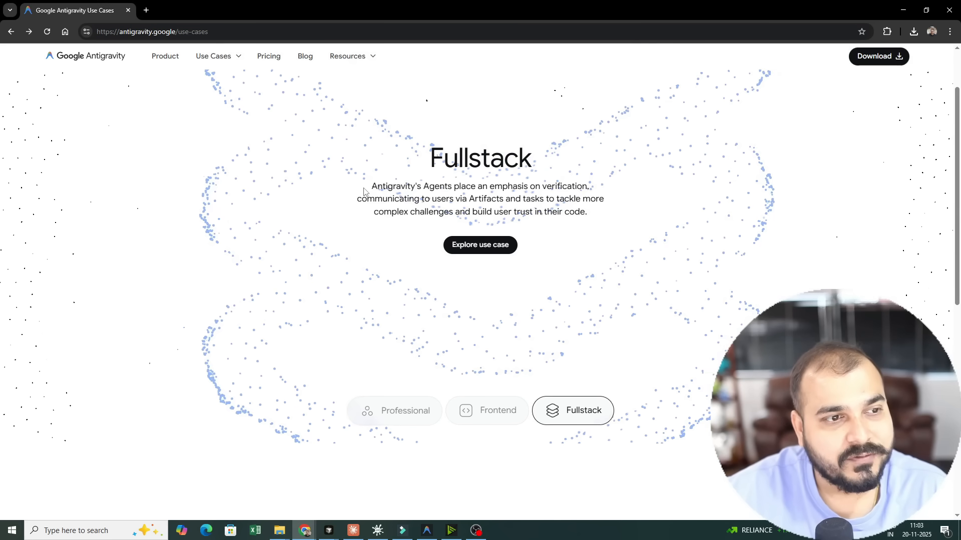
drag(454, 186, 589, 186)
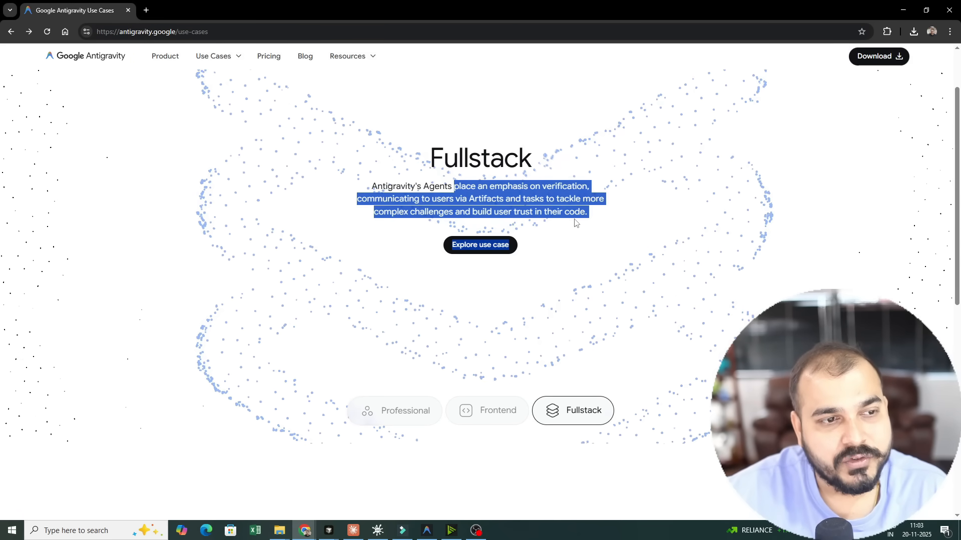
click(268, 56)
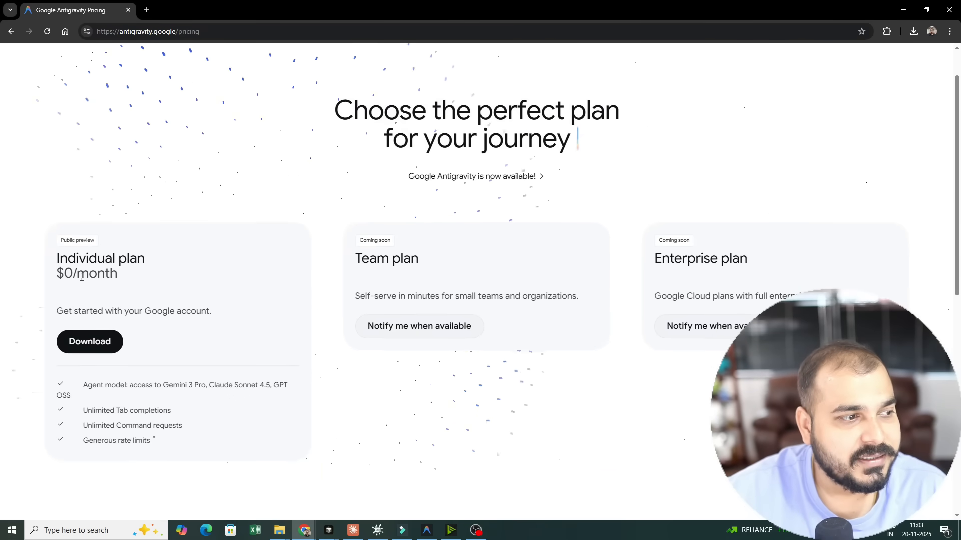
drag(56, 258, 147, 274)
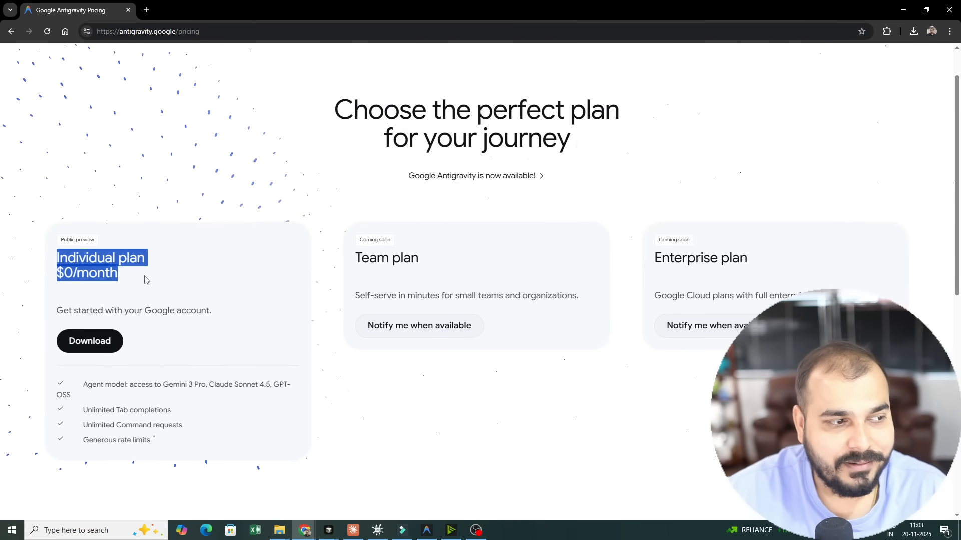
mouse_move(165, 283)
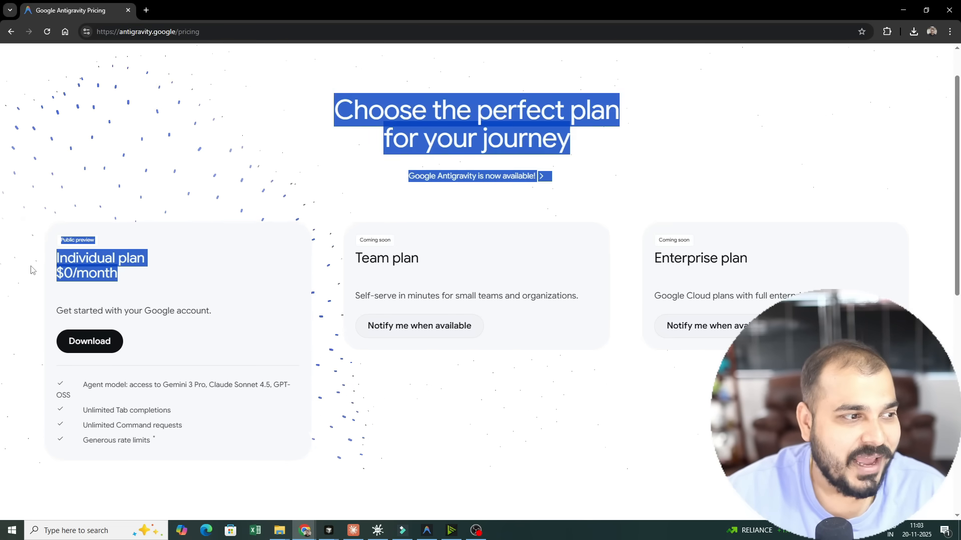
scroll(down, 3)
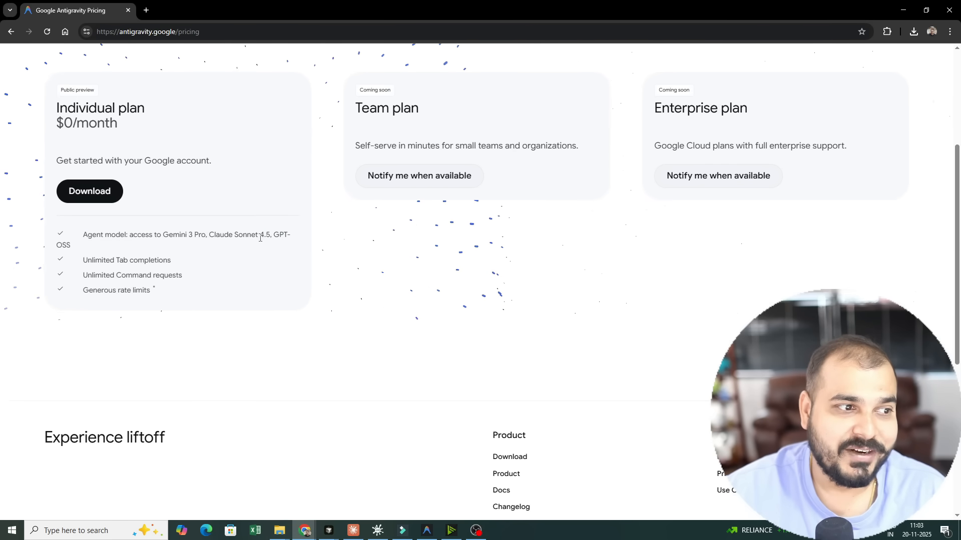
drag(260, 234, 291, 234)
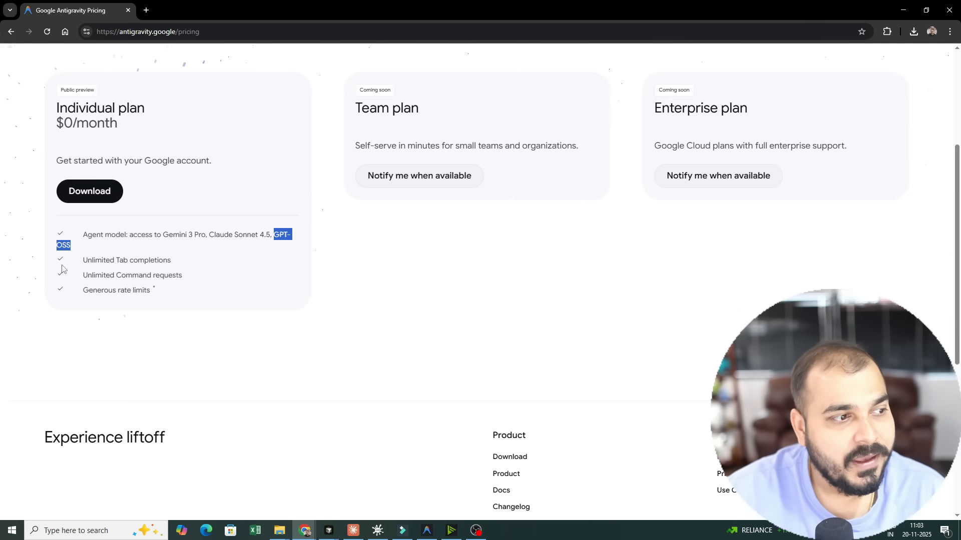
double_click(132, 275)
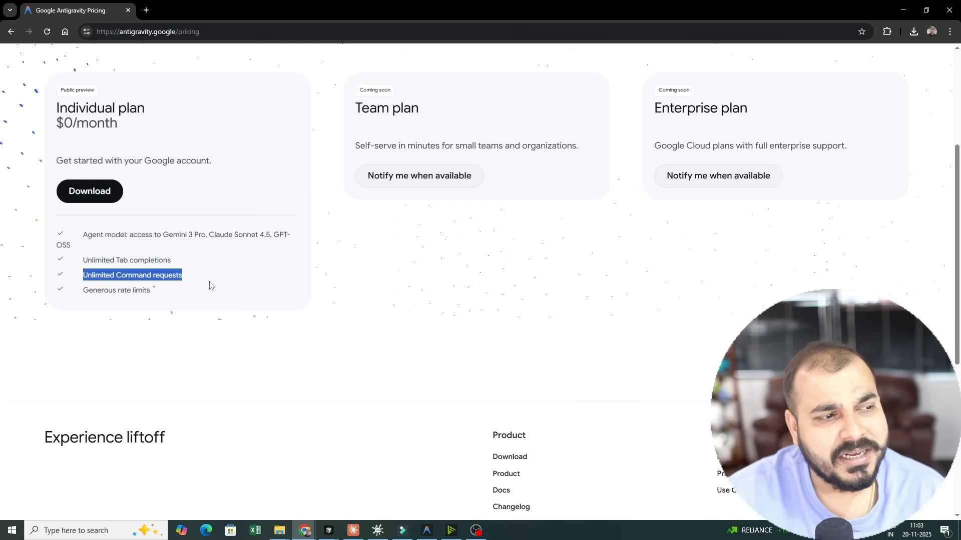
scroll(up, 3)
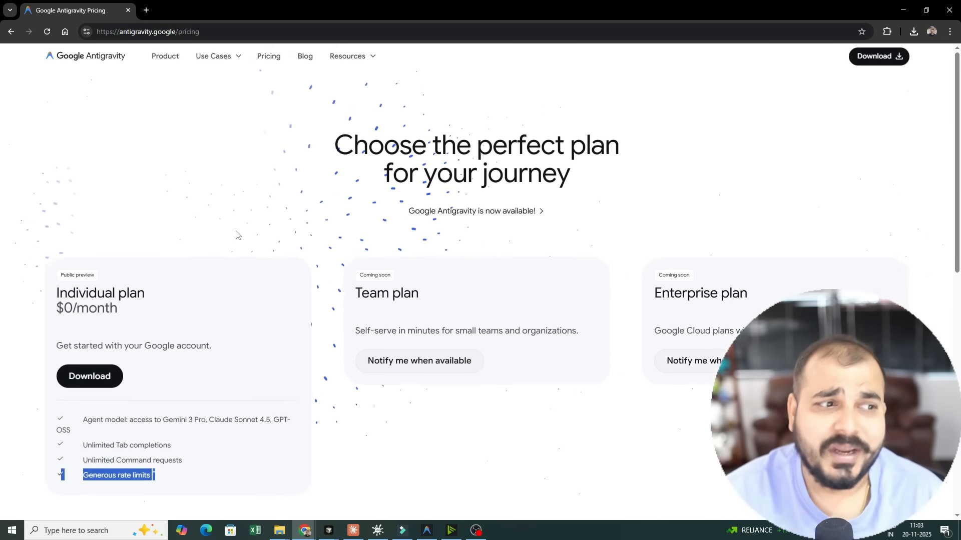
scroll(down, 3)
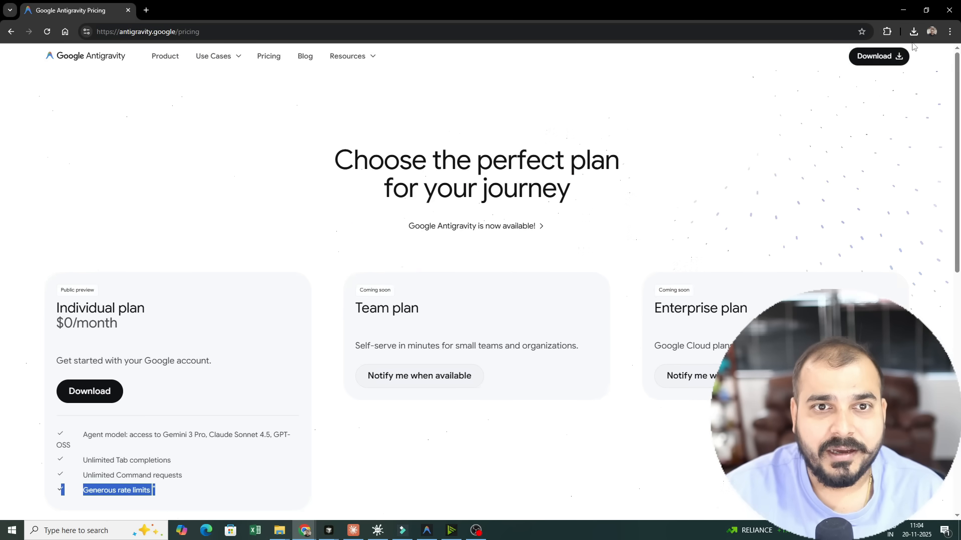
Start first-time setup choosing Agent-assisted development with the Agent Decides review policy.
click(912, 31)
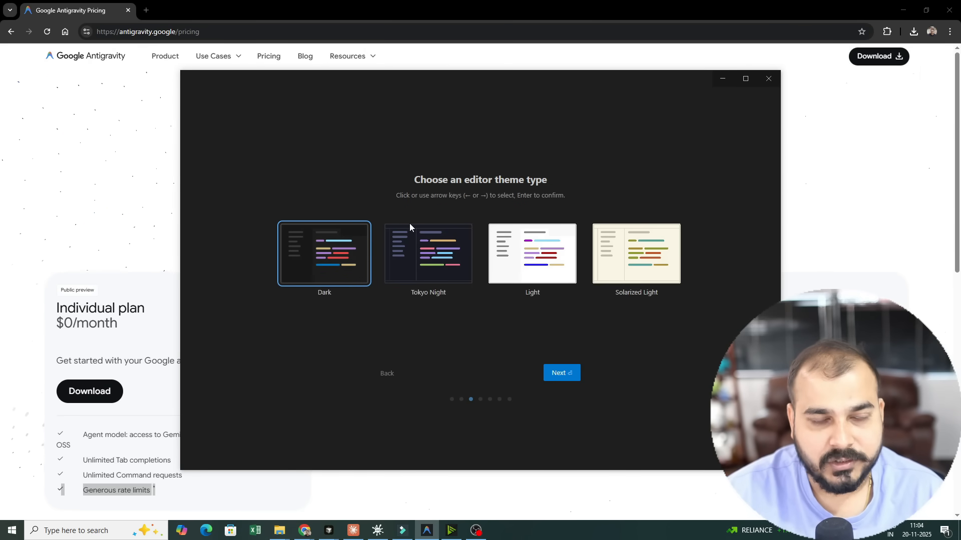
mouse_move(358, 316)
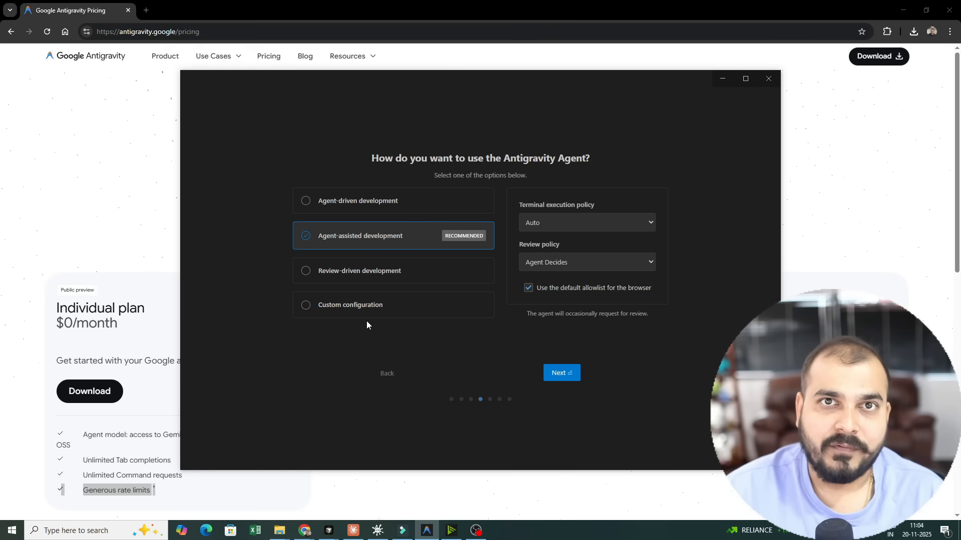
mouse_move(367, 206)
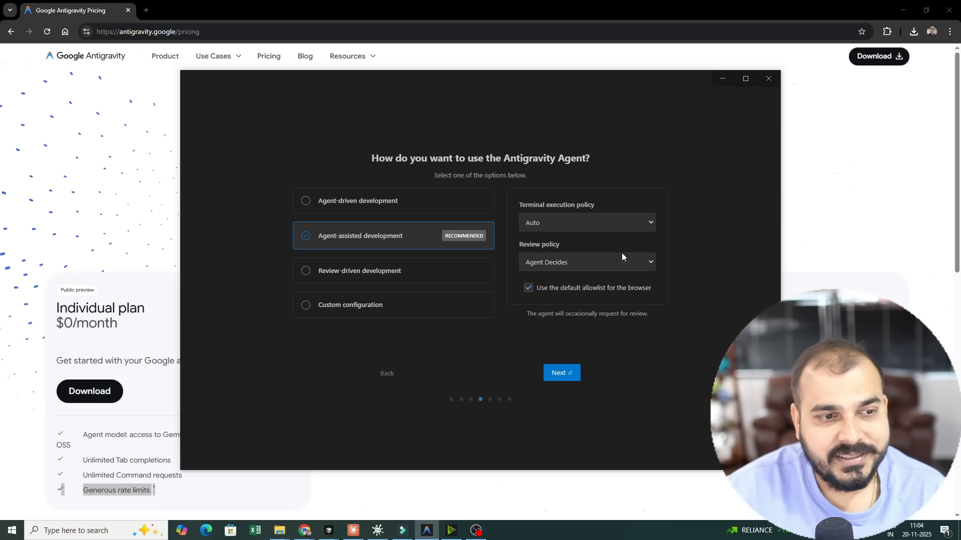
click(586, 261)
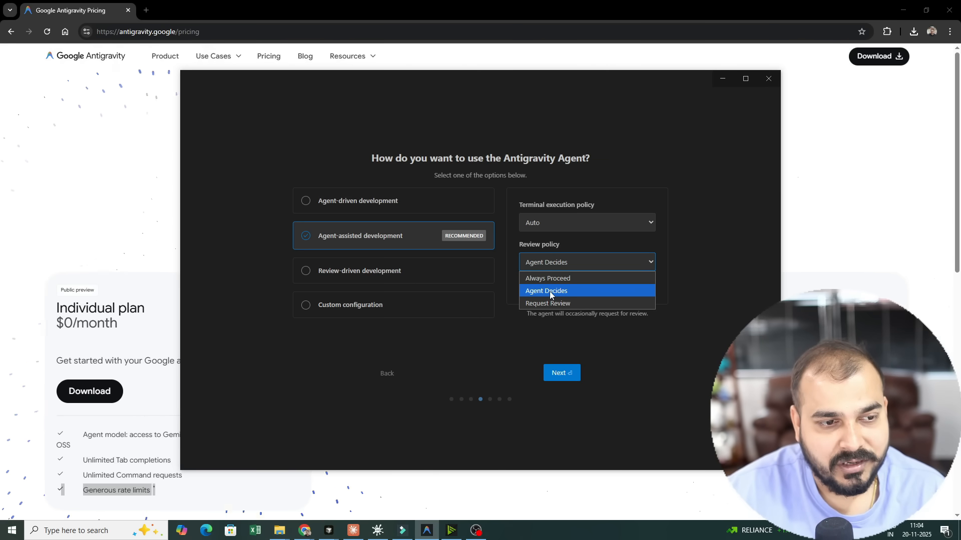
mouse_move(548, 303)
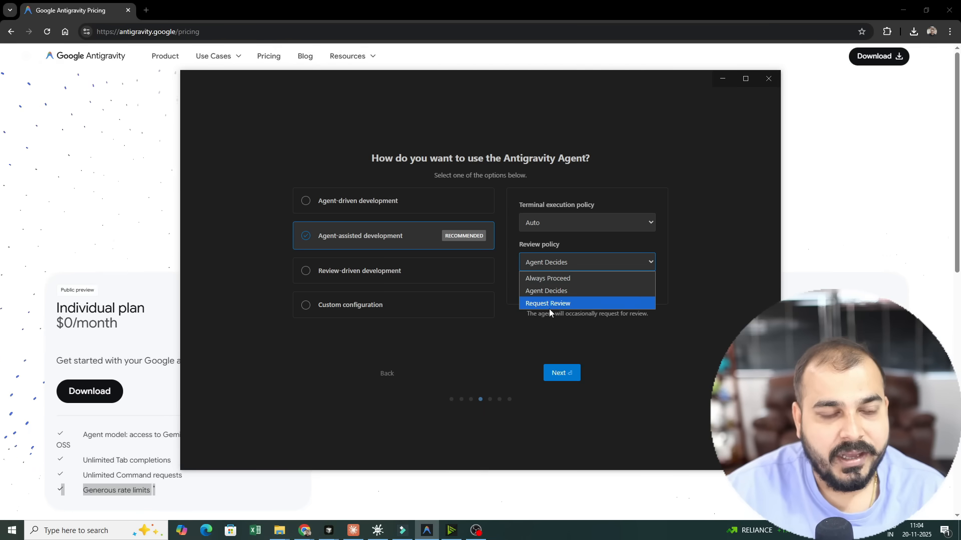
click(545, 290)
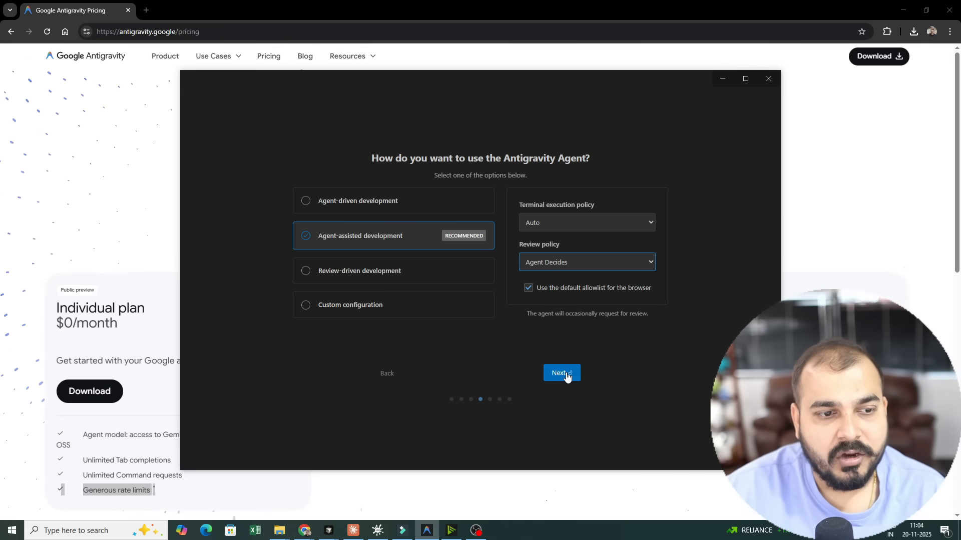
Keep Normal keybindings, the 7 extensions and the CLI tool, continuing to Google sign-in.
click(560, 373)
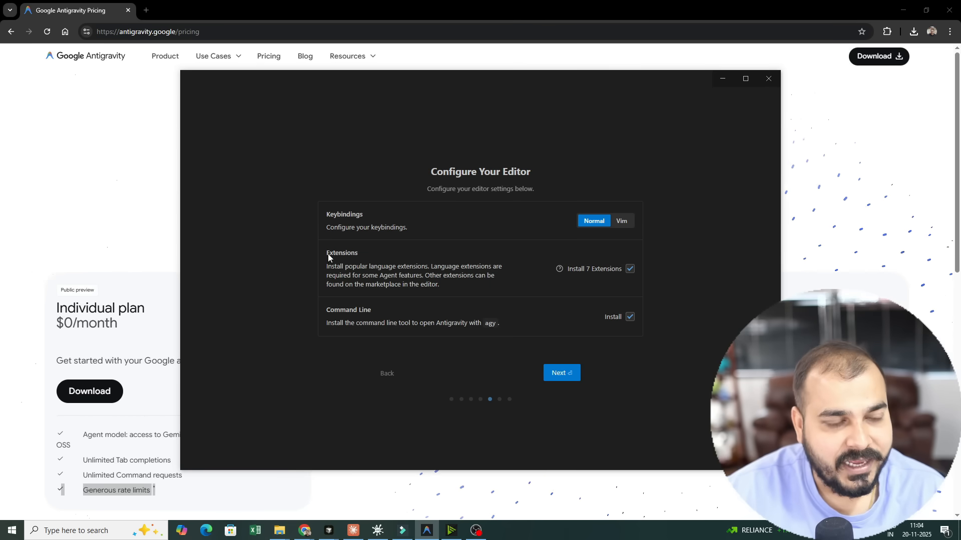
mouse_move(620, 221)
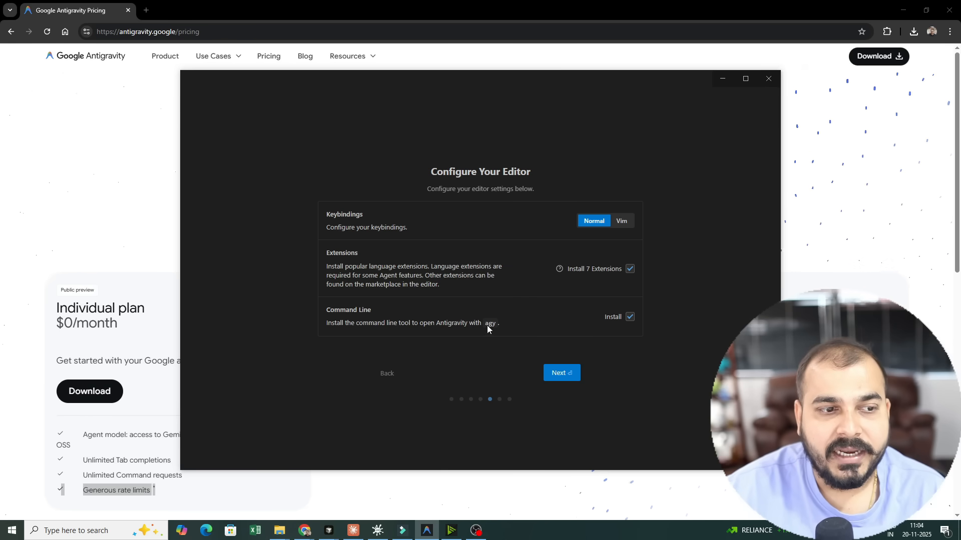
click(561, 373)
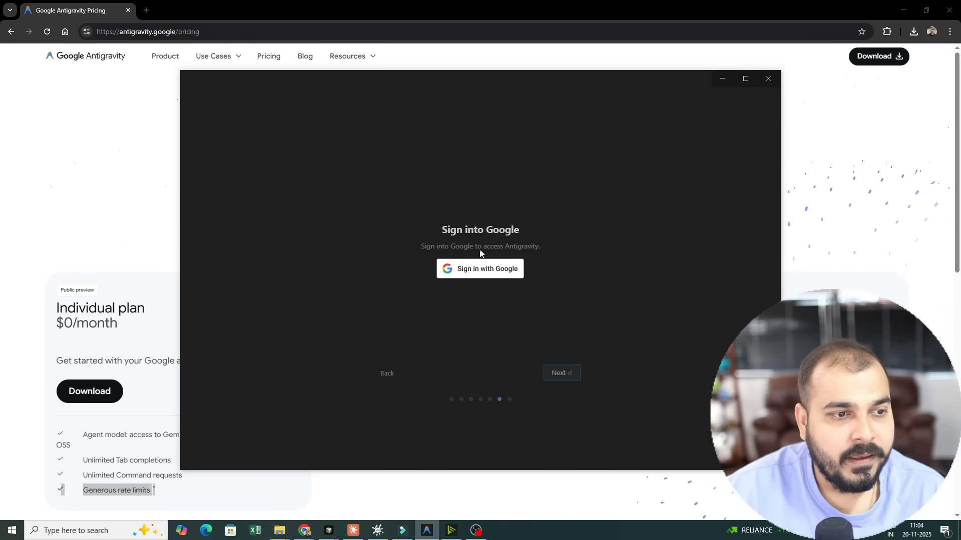
Sign in to Antigravity with the first Google account and confirm authentication.
click(479, 268)
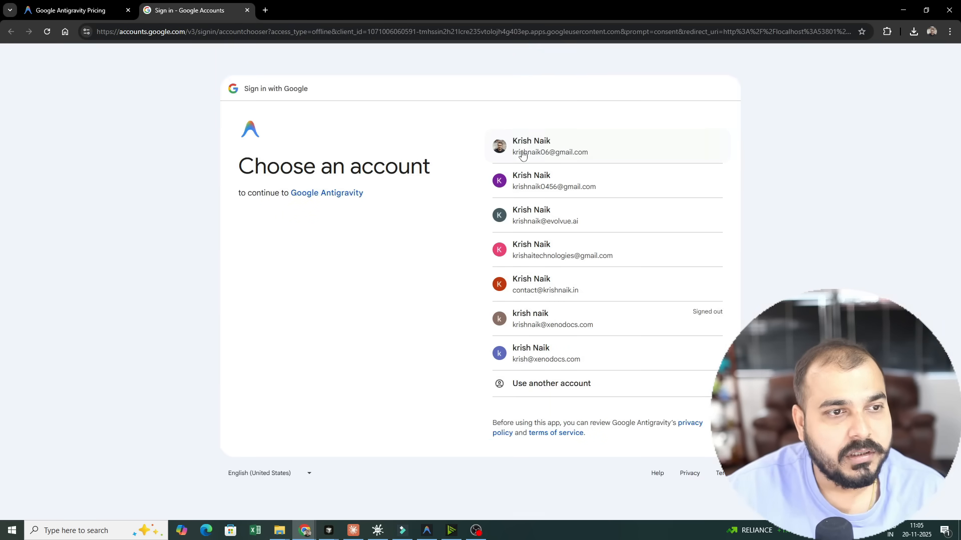
click(549, 146)
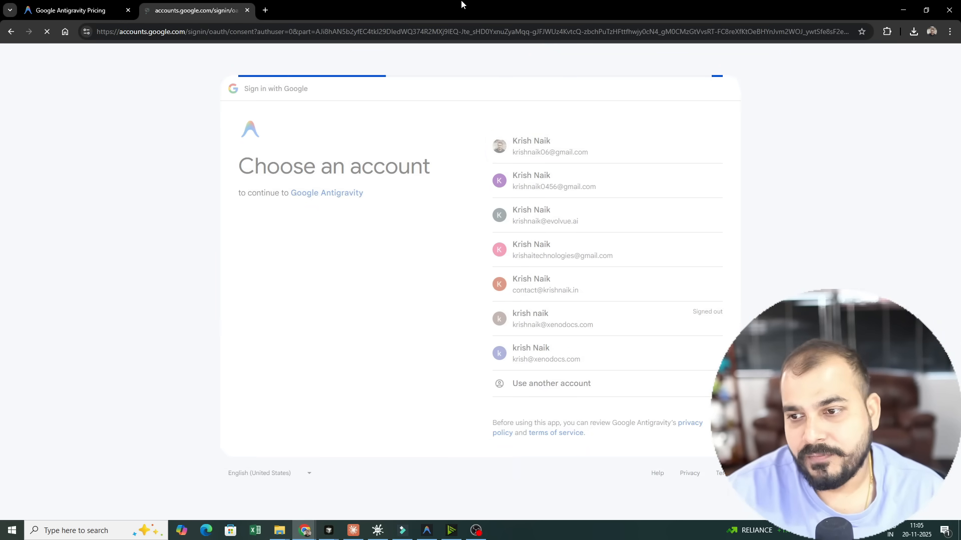
click(549, 146)
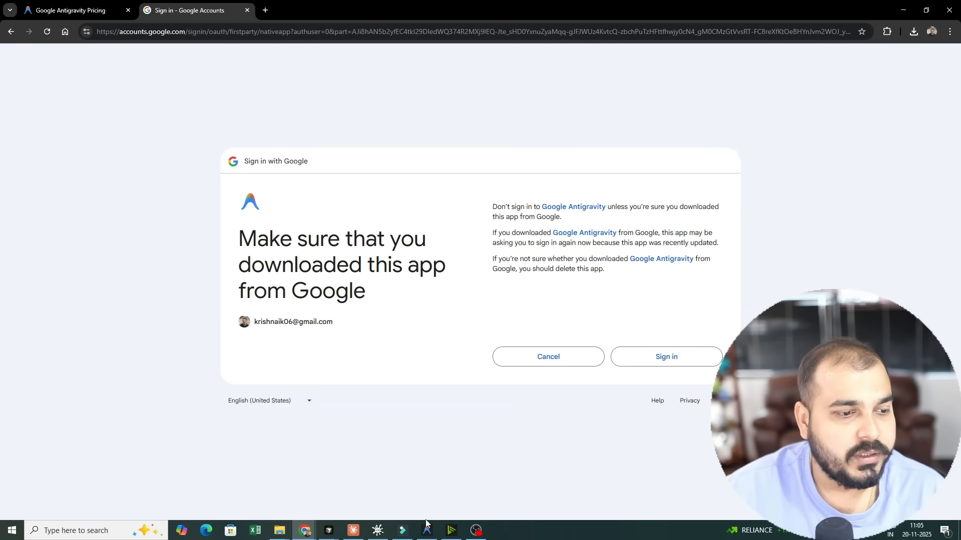
click(665, 357)
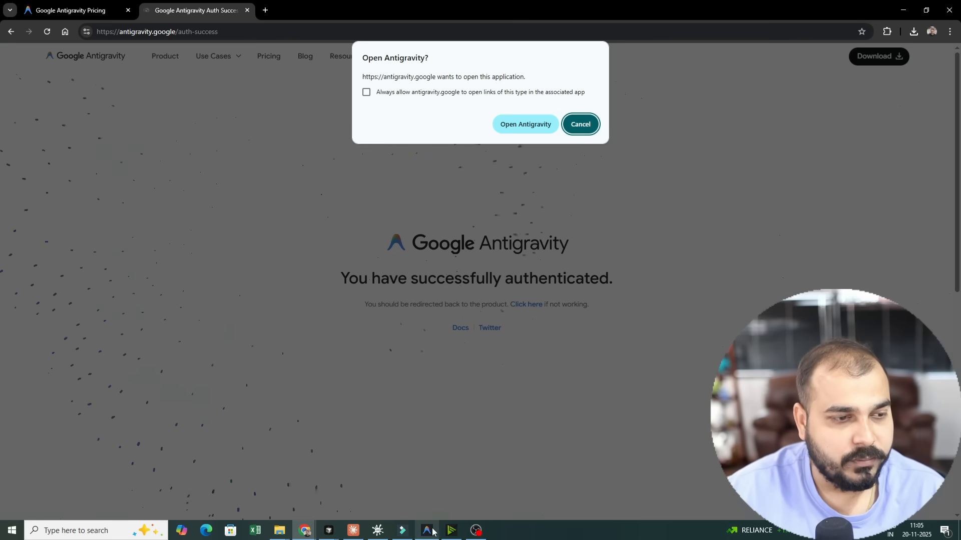
Return to Antigravity, accept the terms of use and finish setup to reach the editor.
click(579, 124)
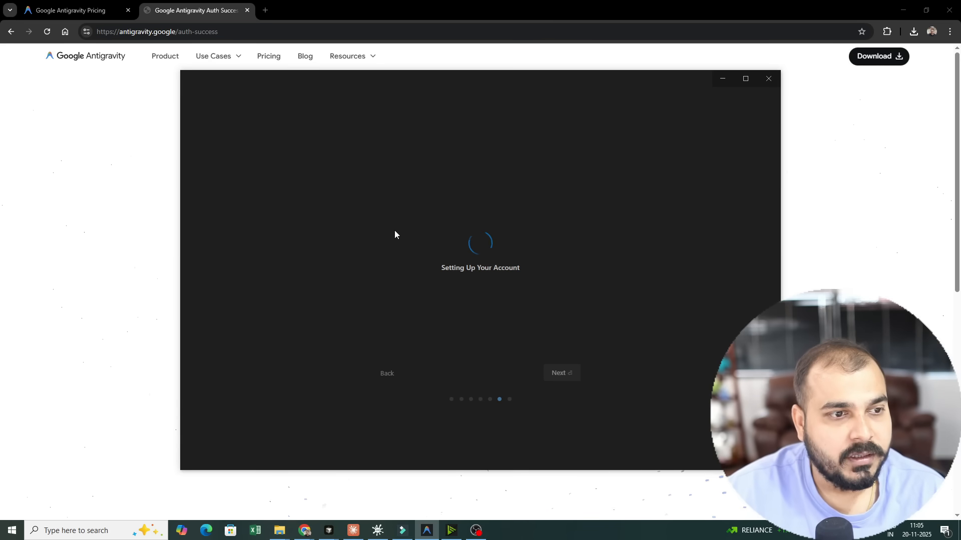
mouse_move(435, 329)
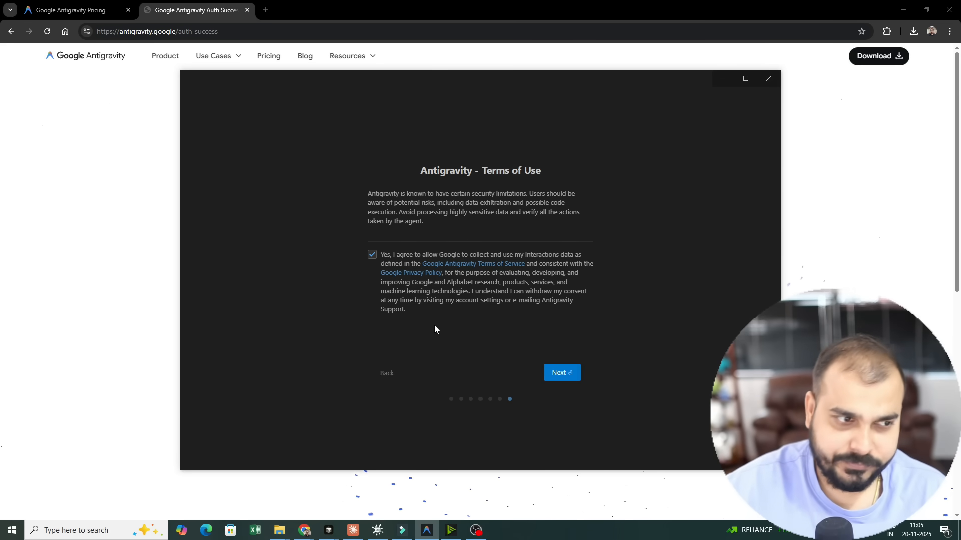
click(561, 372)
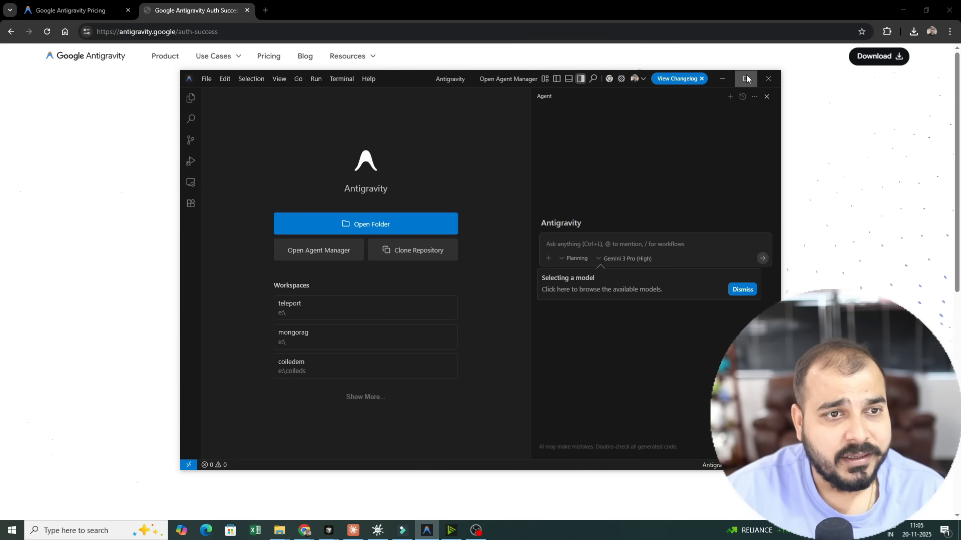
Maximize the Antigravity editor and bring it back to front after Cursor appears.
click(745, 78)
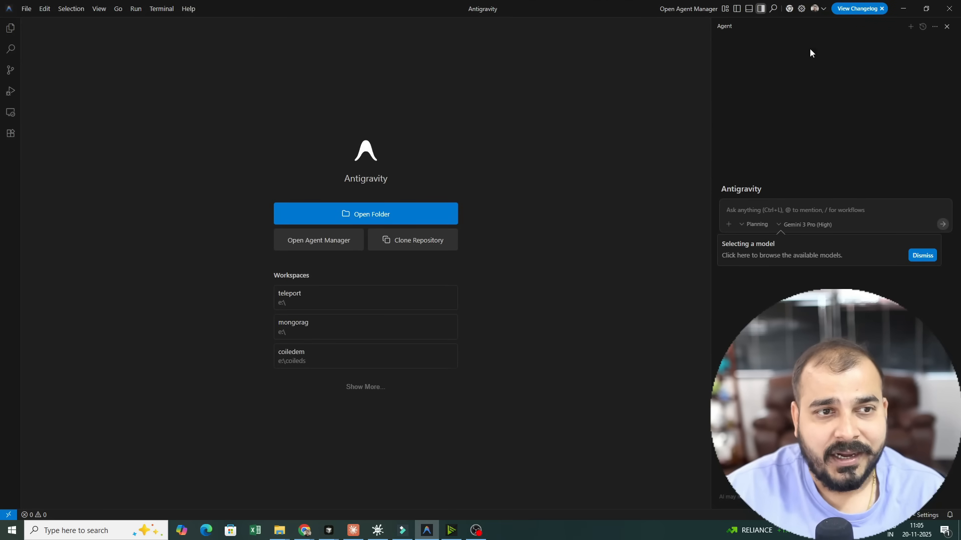
mouse_move(299, 172)
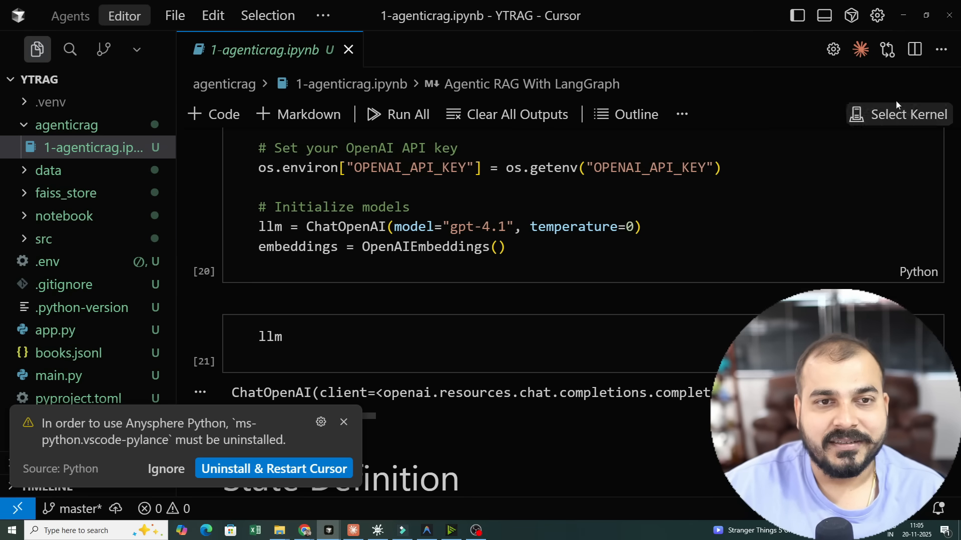
click(426, 531)
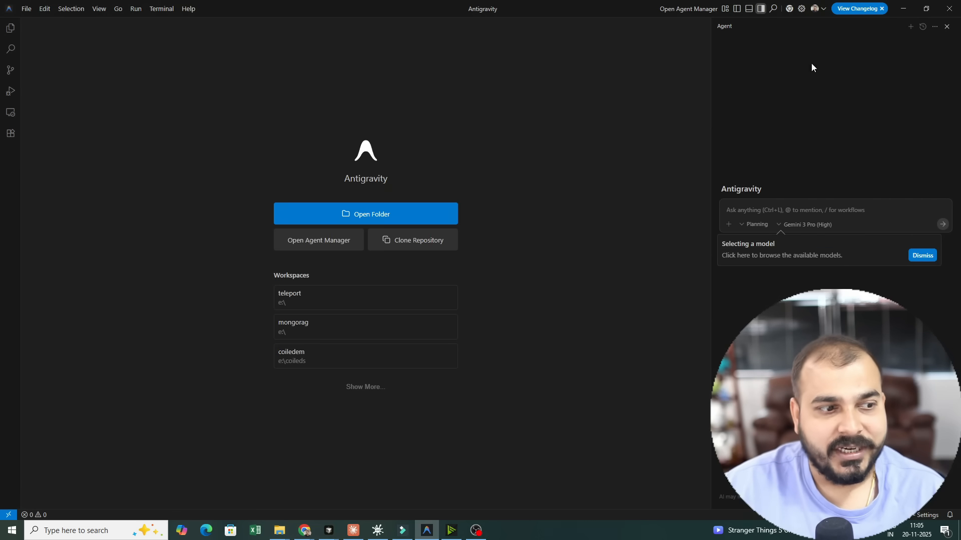
mouse_move(366, 214)
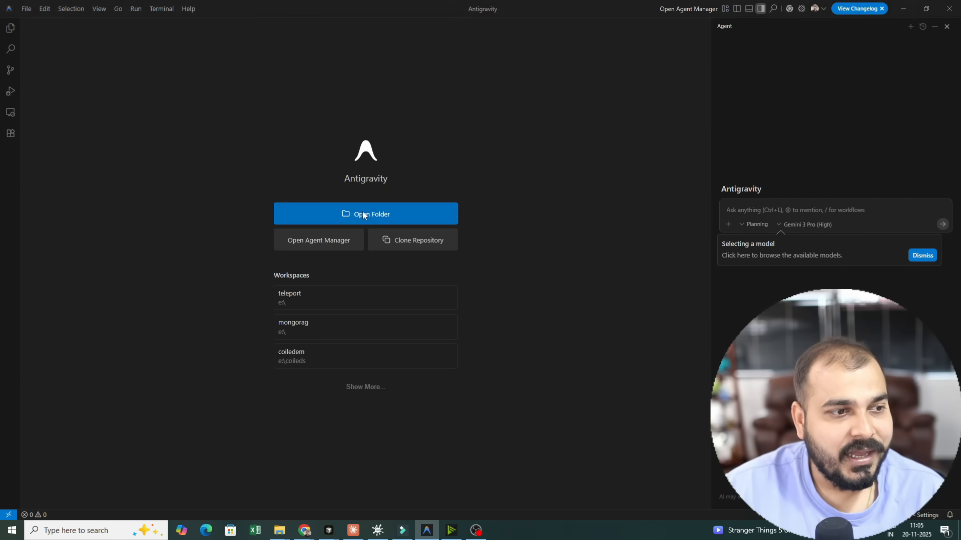
Open E:\claudeprojects\docRAG as the workspace and trust its authors.
click(365, 214)
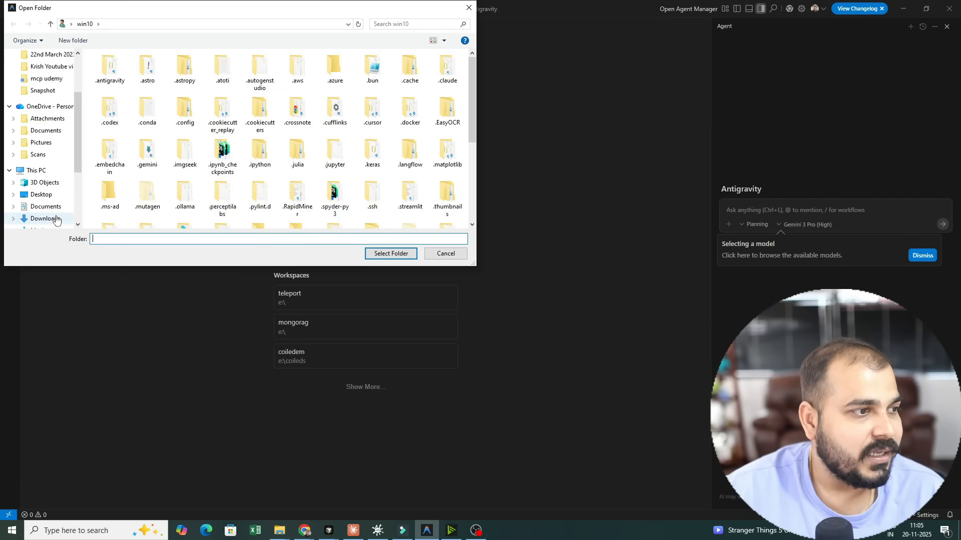
click(49, 214)
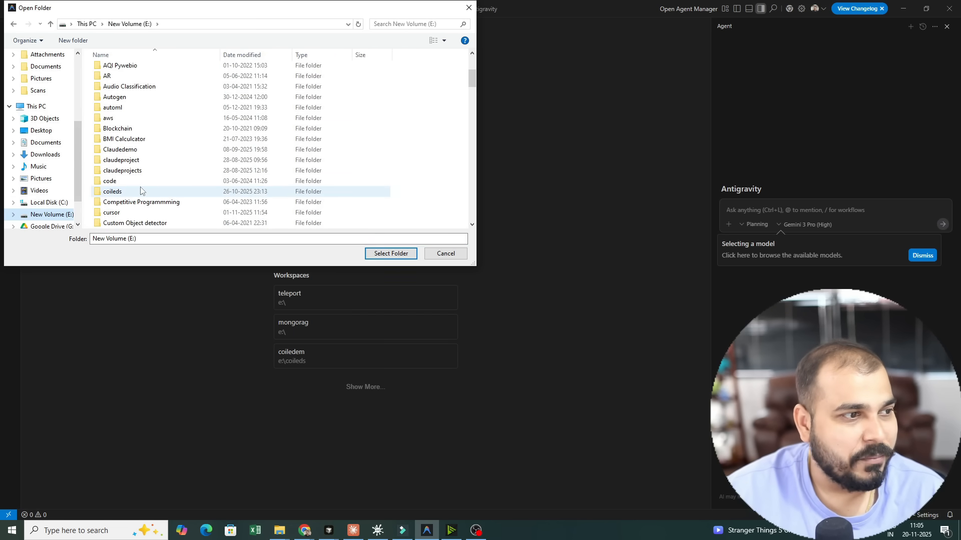
scroll(up, 3)
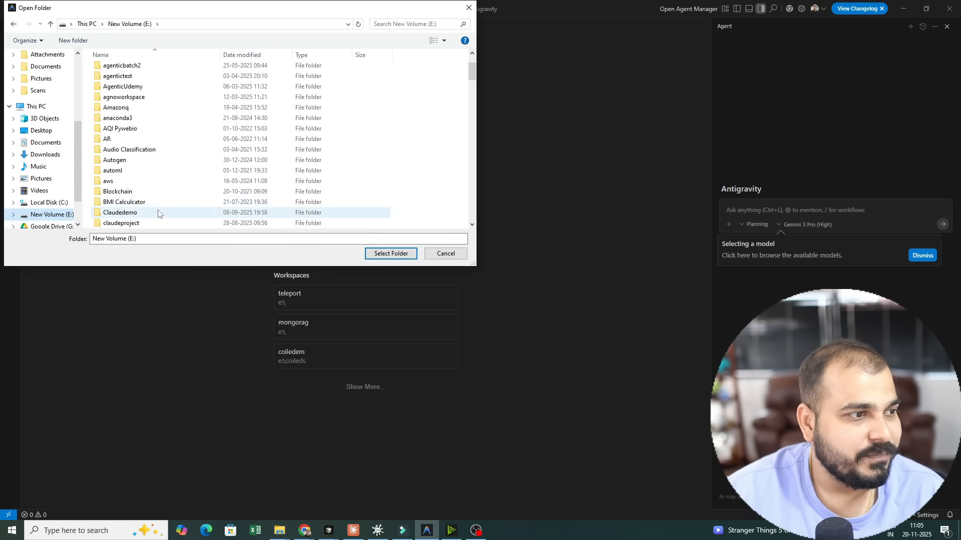
double_click(120, 222)
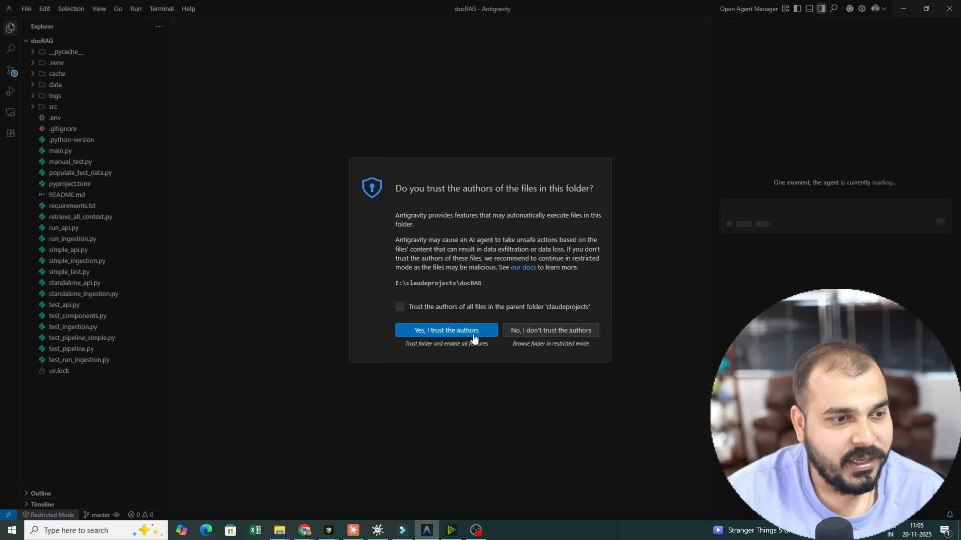
click(447, 330)
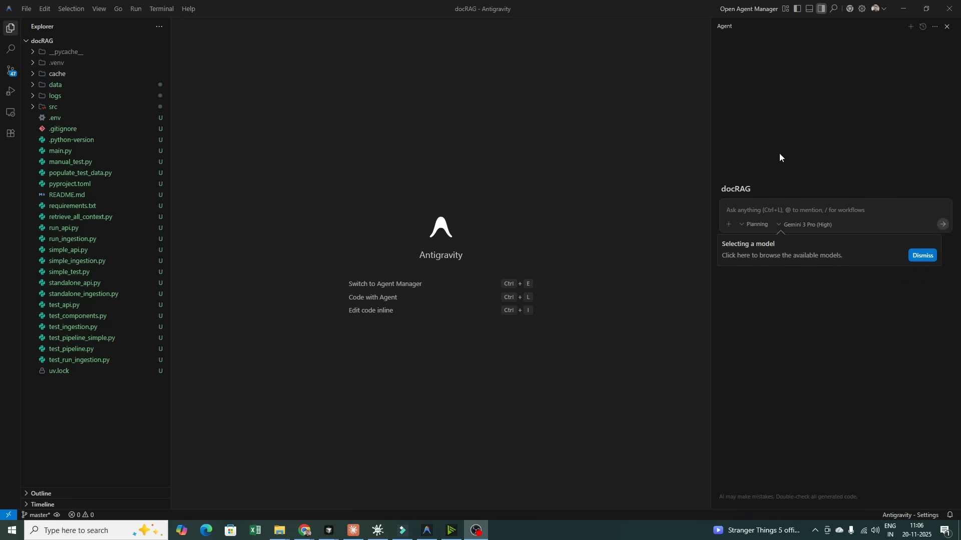
mouse_move(754, 224)
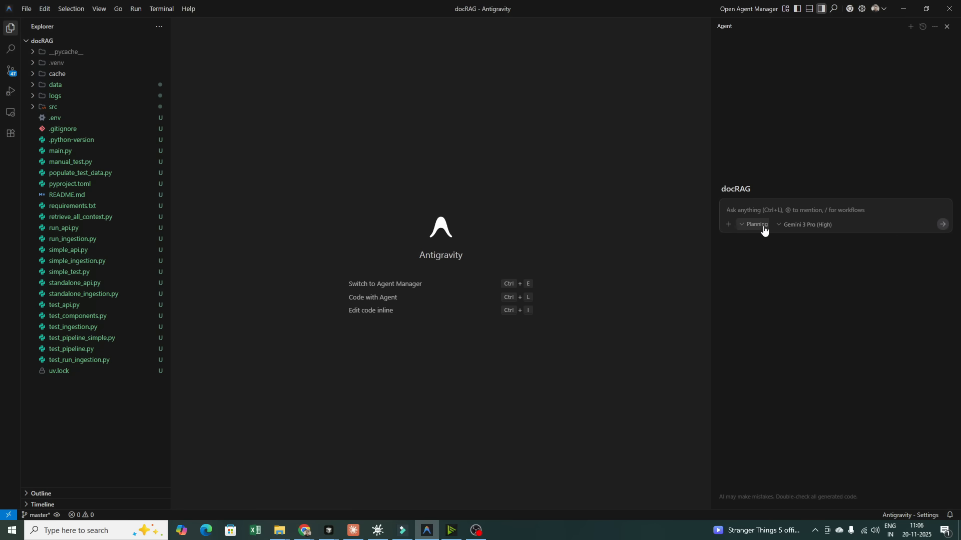
click(755, 224)
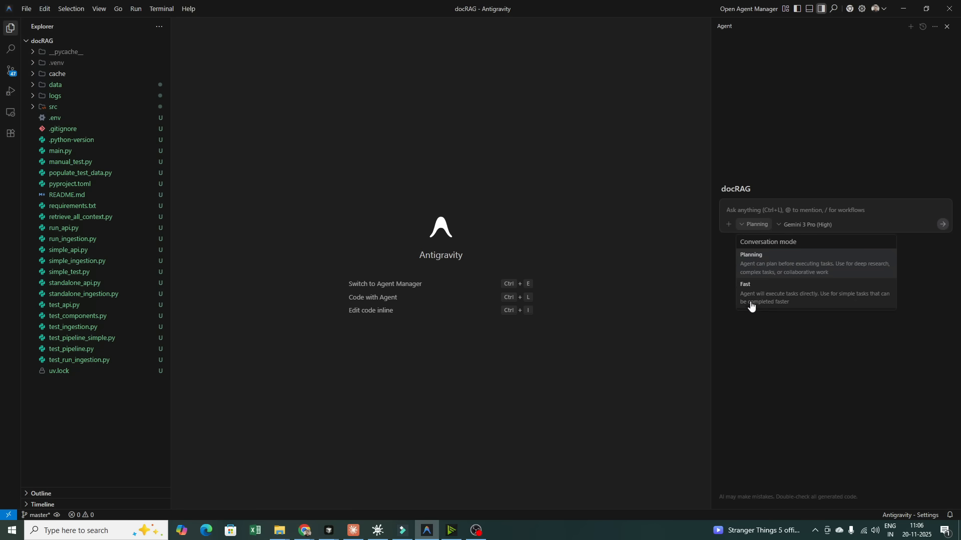
mouse_move(858, 277)
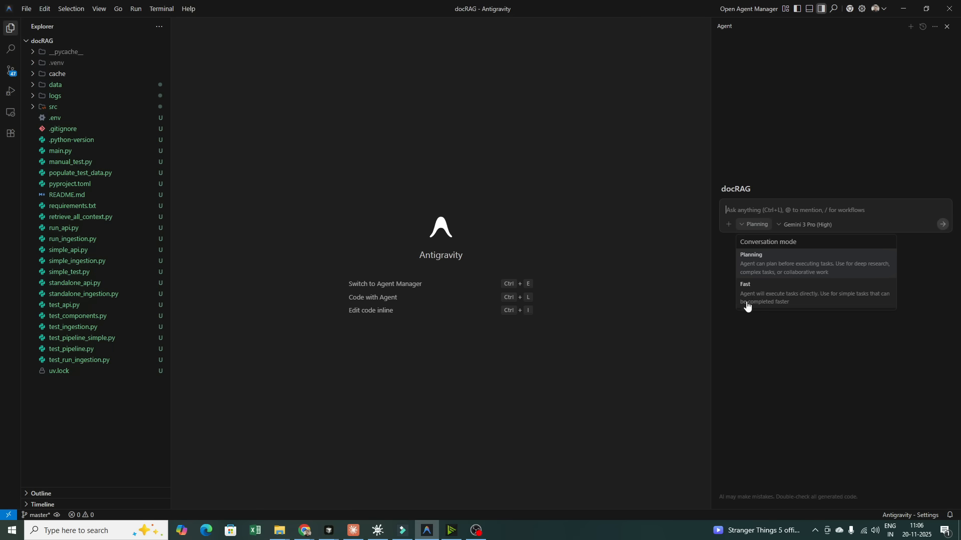
mouse_move(832, 304)
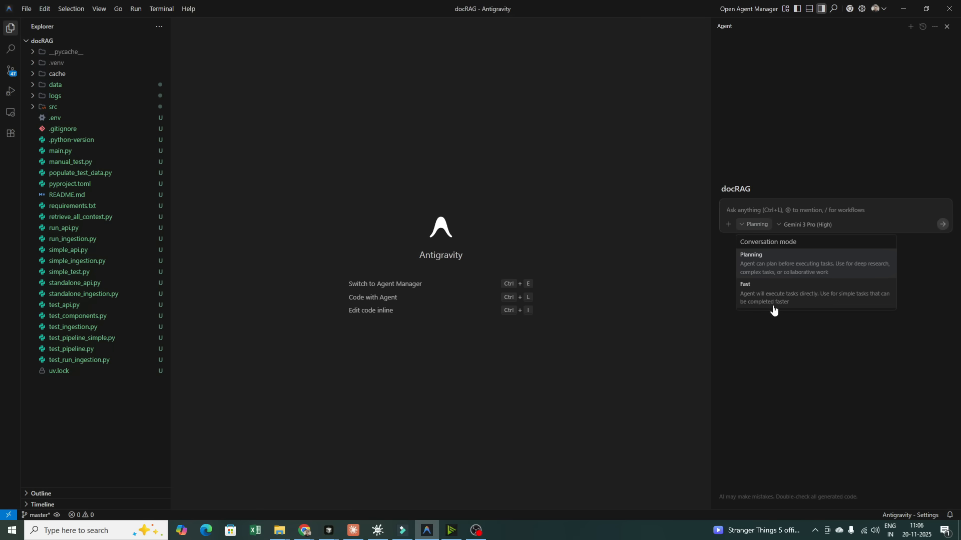
click(807, 224)
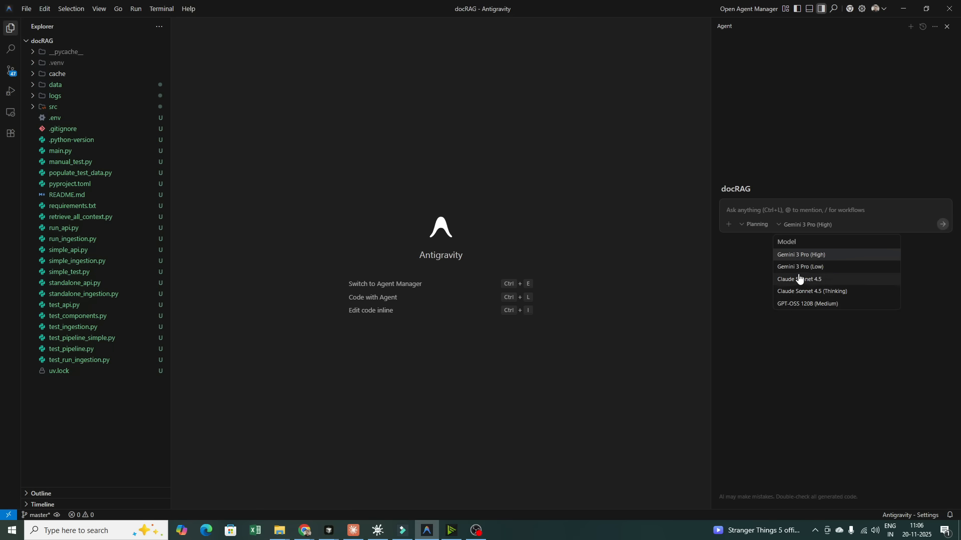
mouse_move(799, 257)
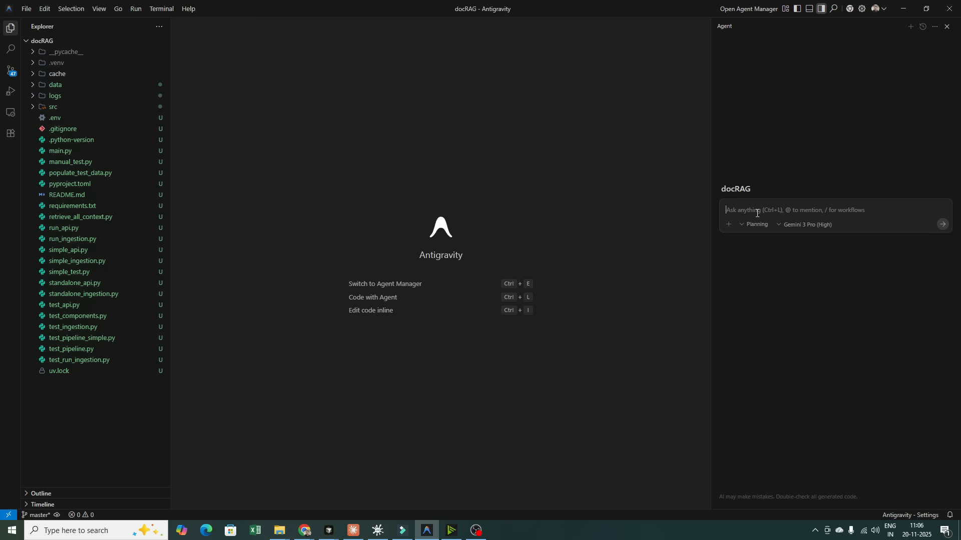
Send the agent the prompt 'explain me about the code base' in Planning mode.
text(explain)
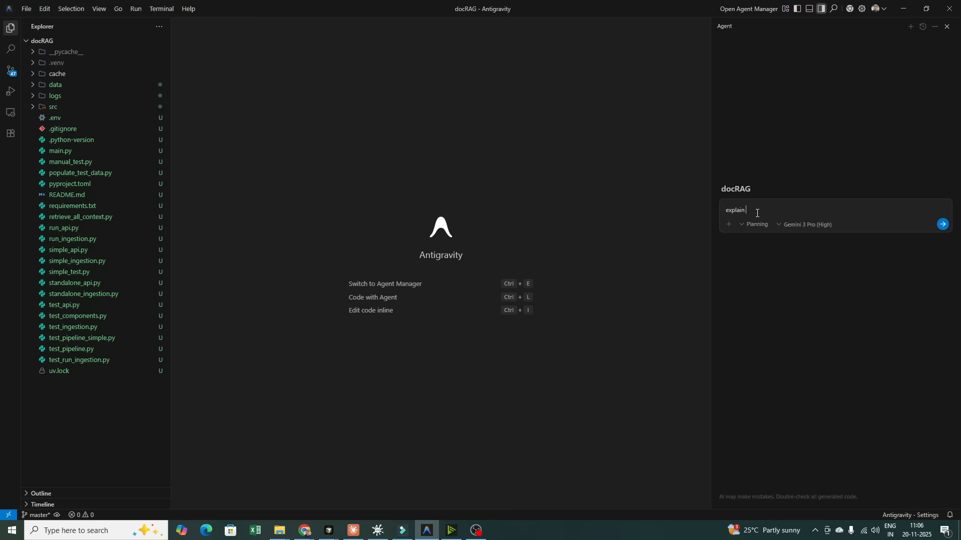
text(me about the)
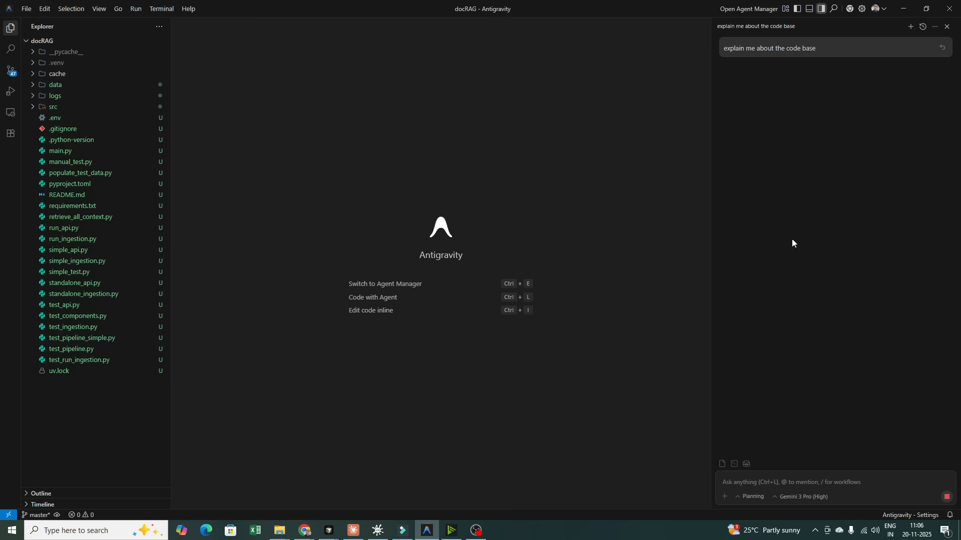
mouse_move(769, 59)
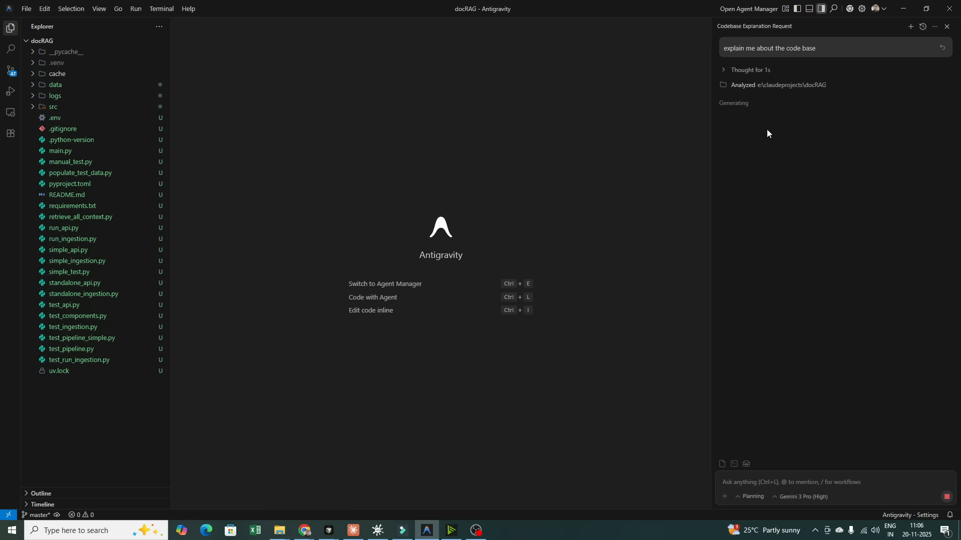
mouse_move(735, 94)
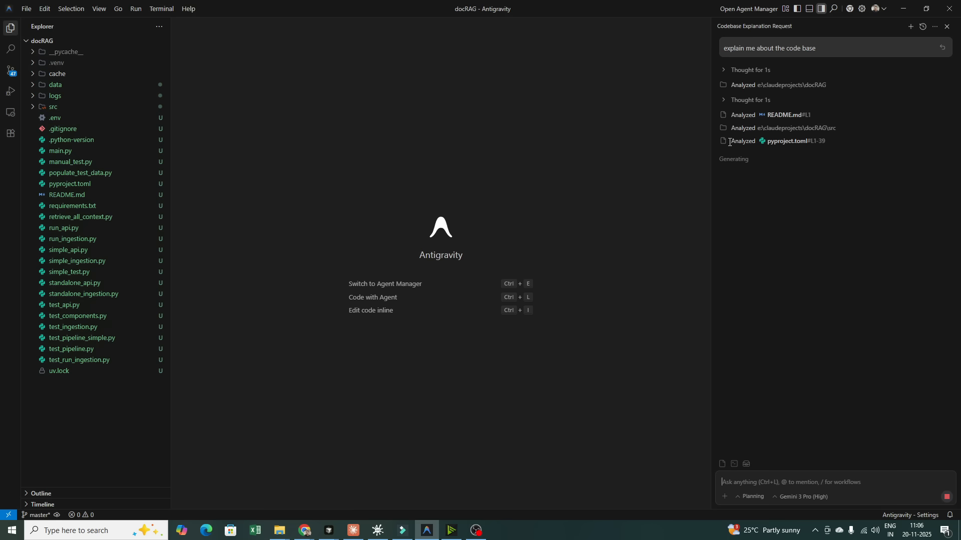
mouse_move(727, 171)
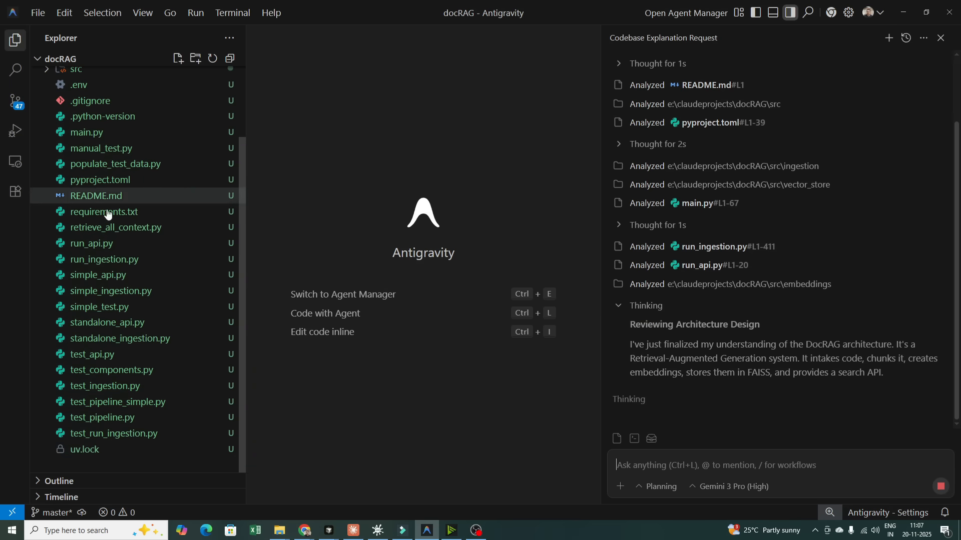
Expand the src folder and review the agent's explanation, selecting the Getting Started steps.
click(75, 153)
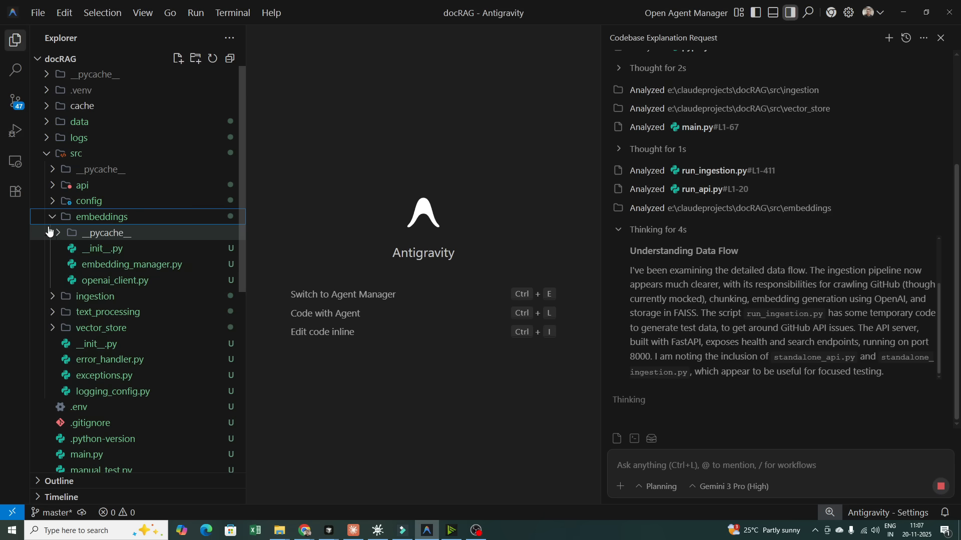
click(95, 232)
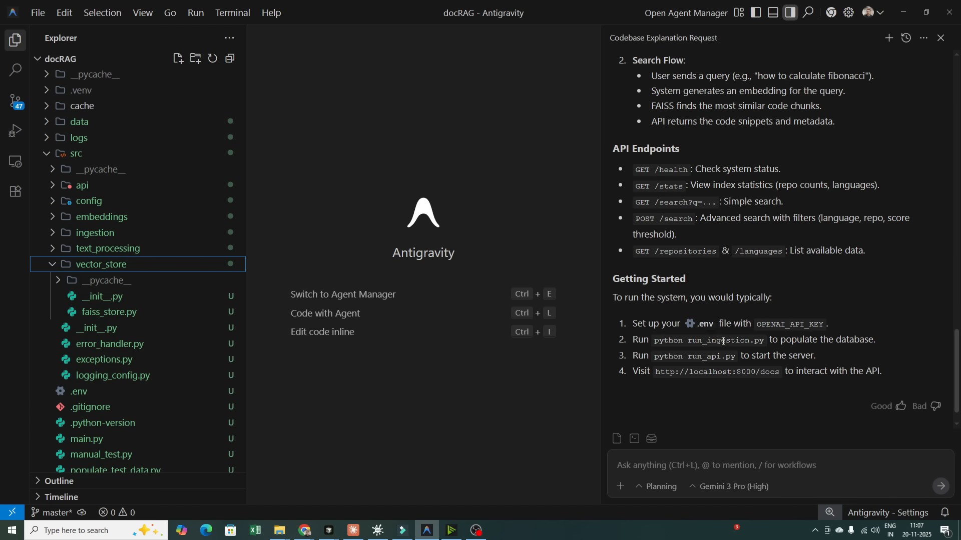
mouse_move(616, 362)
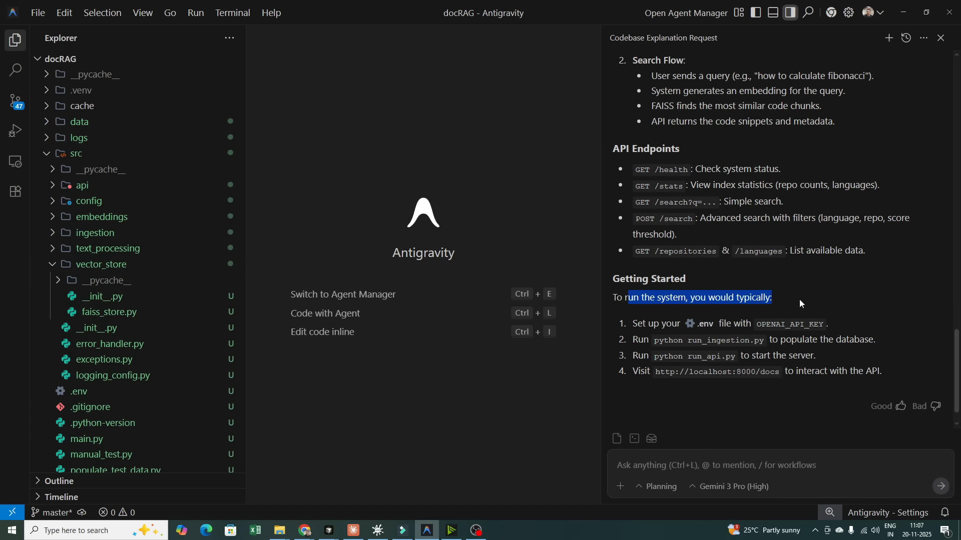
drag(774, 297, 815, 356)
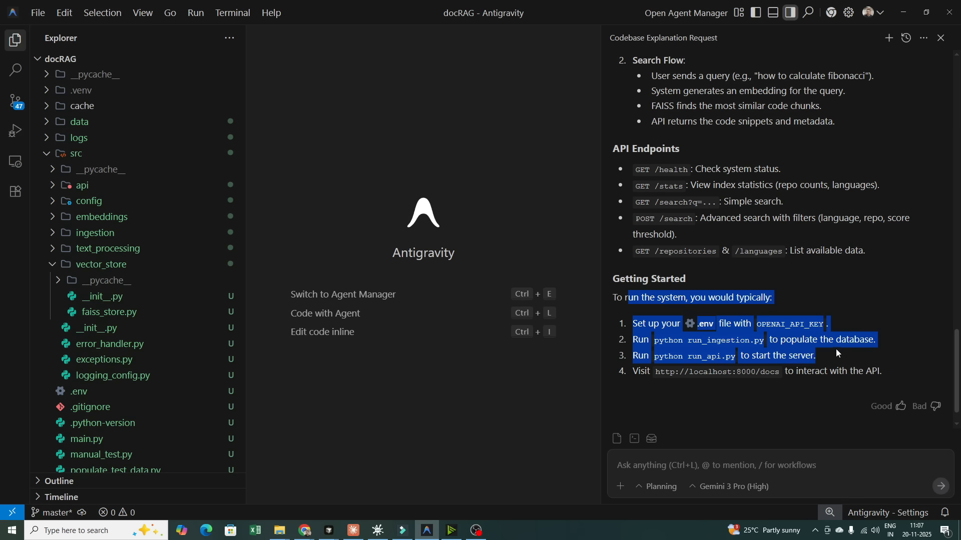
mouse_move(890, 363)
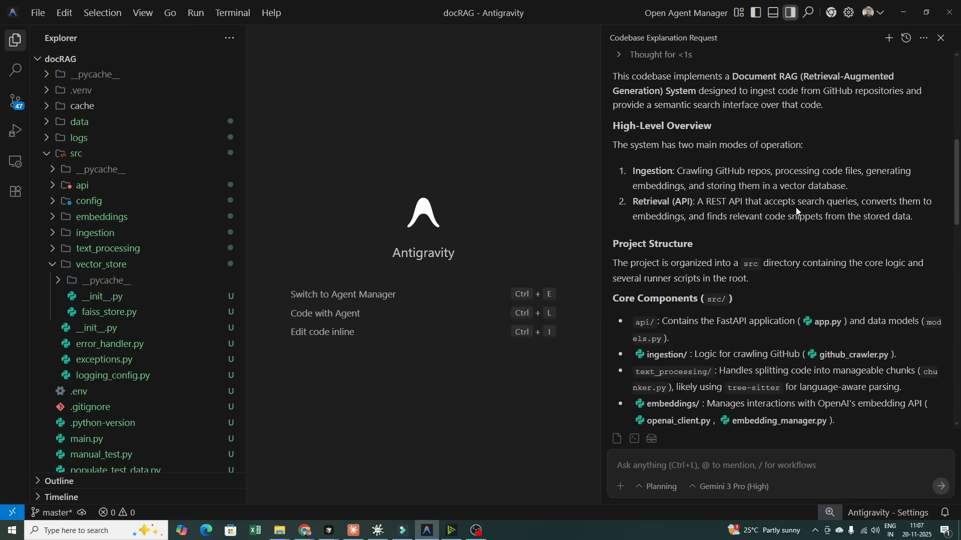
scroll(down, 3)
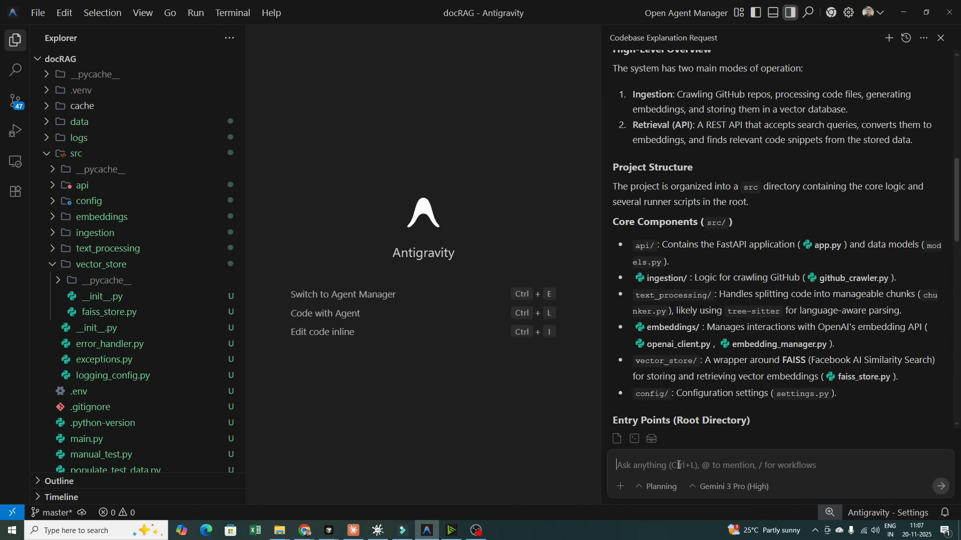
Ask the agent 'can you provide some improvements on the code. just suggest'.
text(can you p)
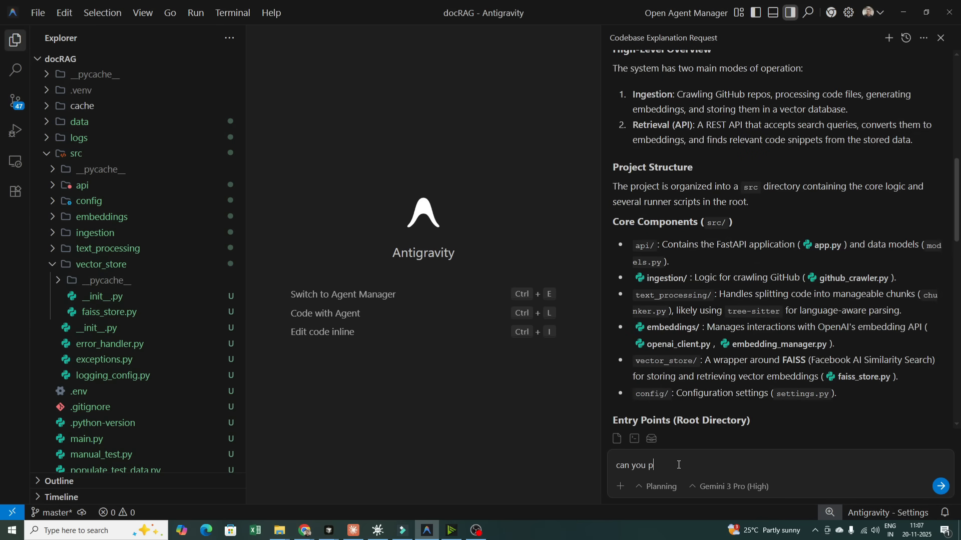
text(rv)
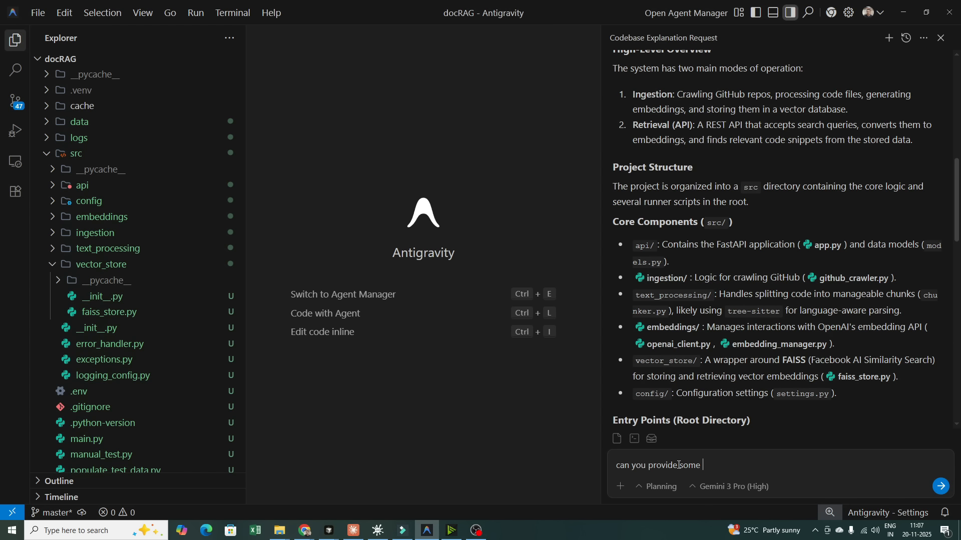
text(improvements)
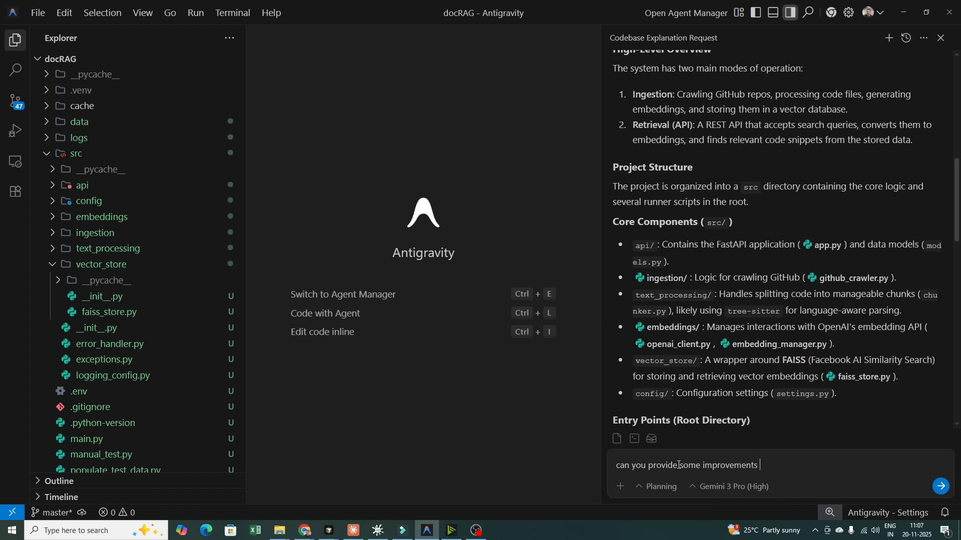
text(on the code)
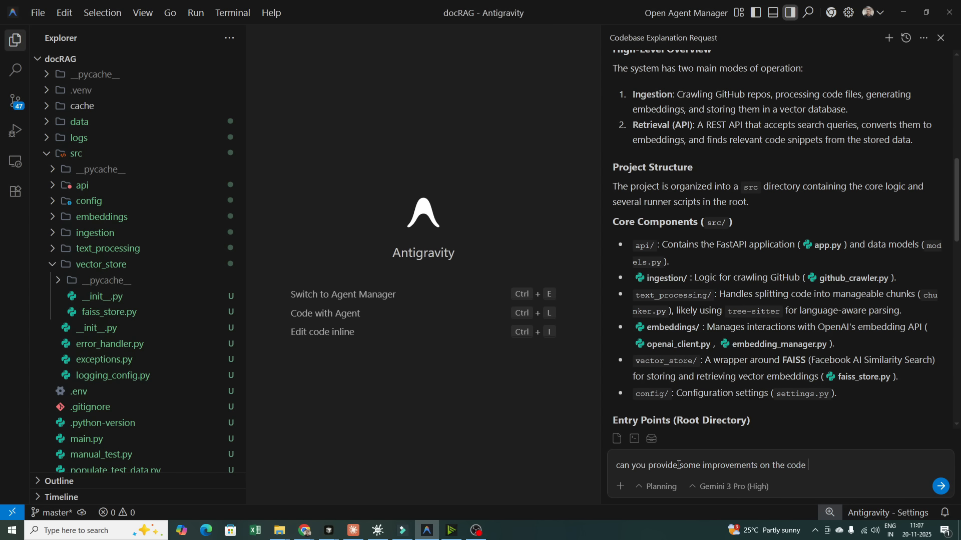
text(j)
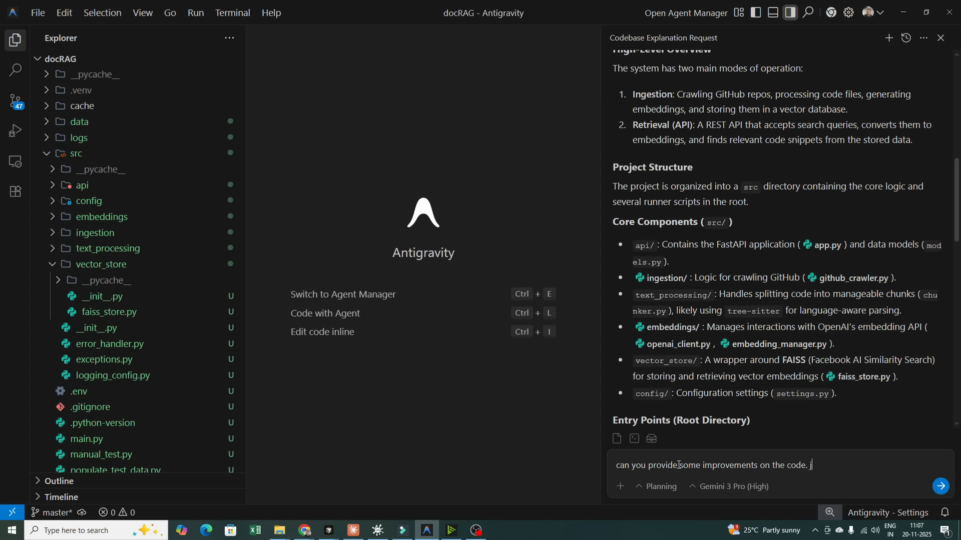
text(just suggest)
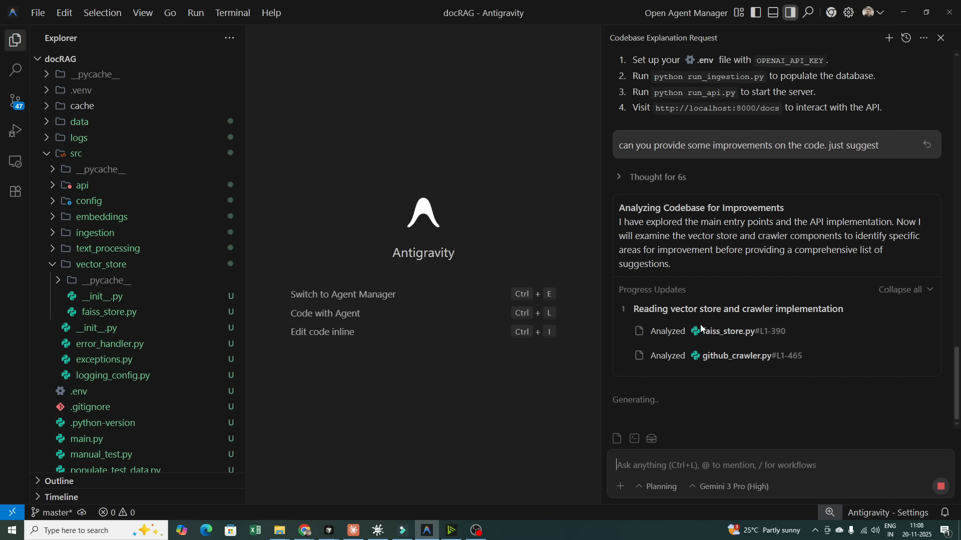
mouse_move(931, 293)
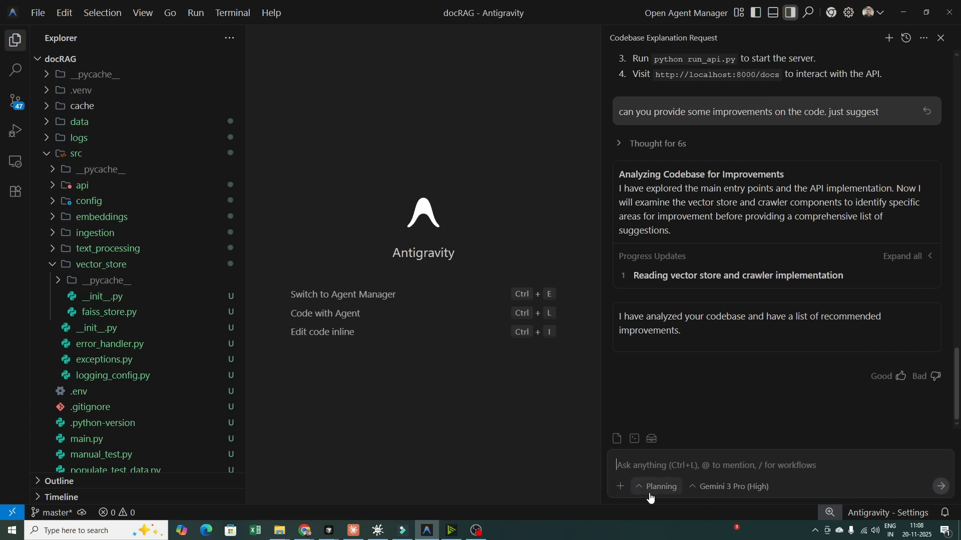
Review the agent's closing reply about its list of recommended improvements.
click(620, 486)
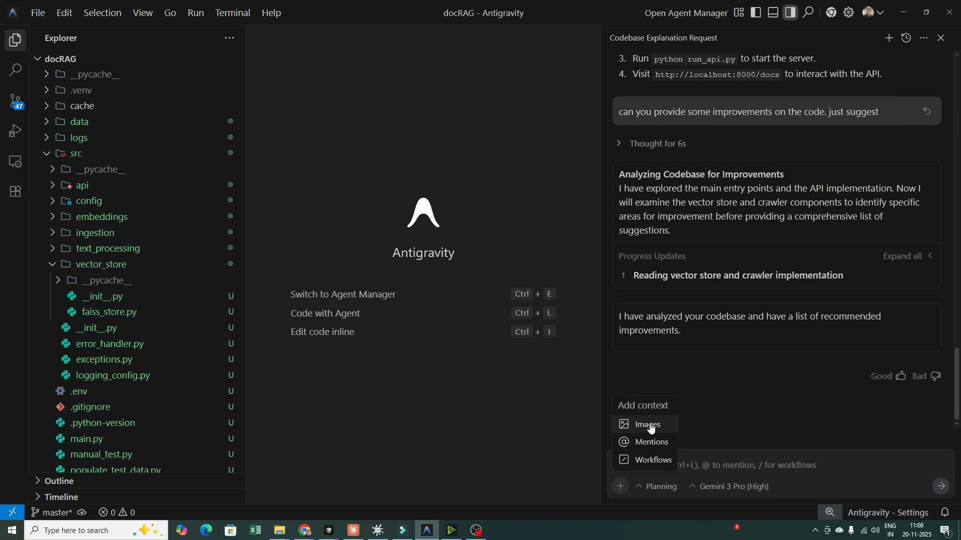
mouse_move(651, 441)
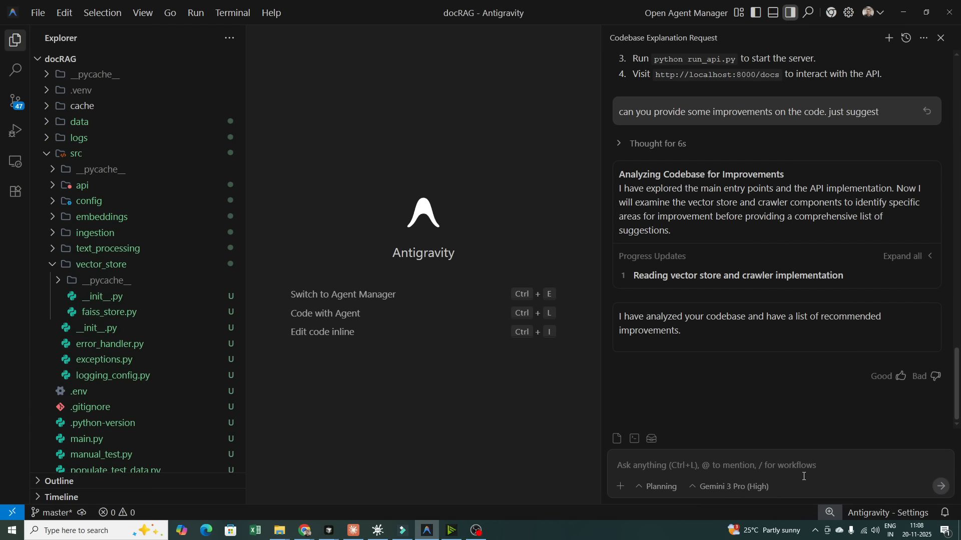
mouse_move(821, 492)
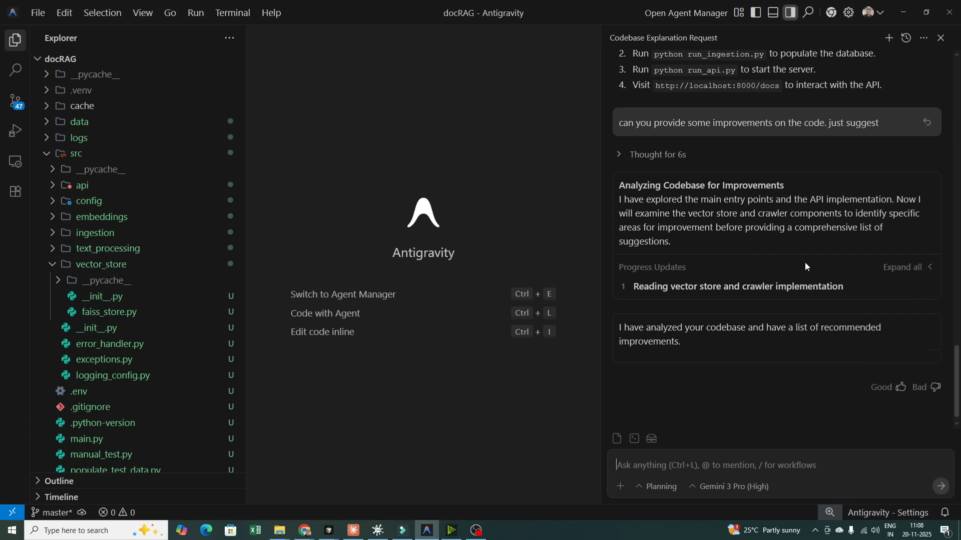
scroll(down, 3)
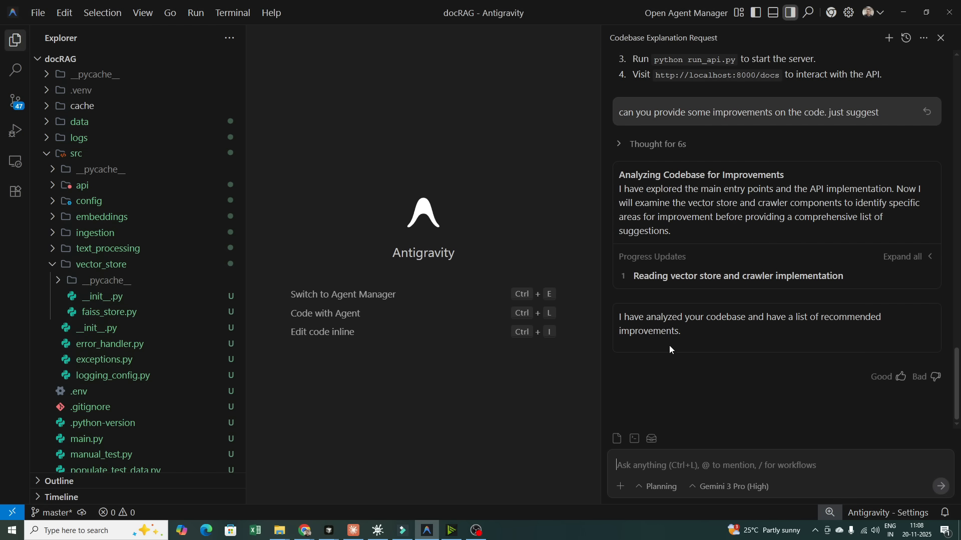
drag(619, 317, 680, 332)
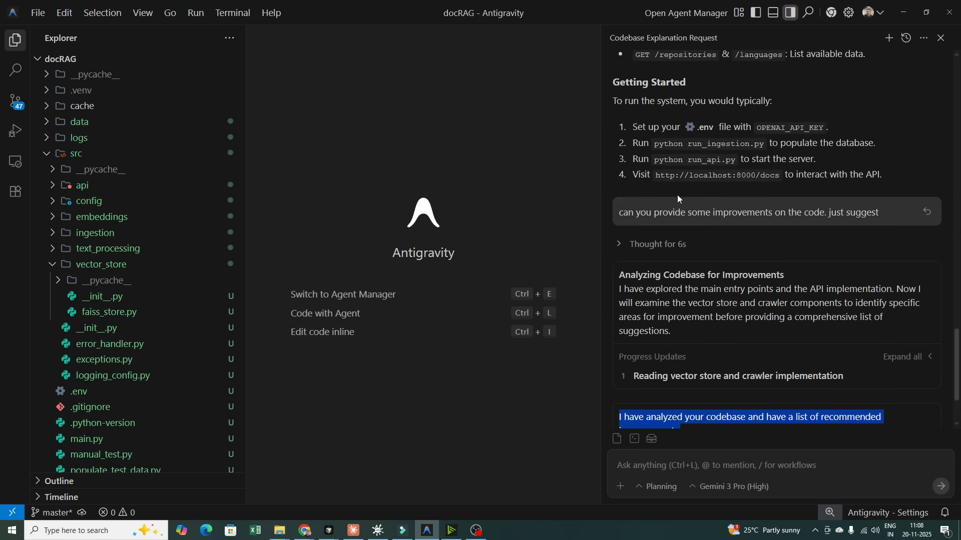
click(351, 391)
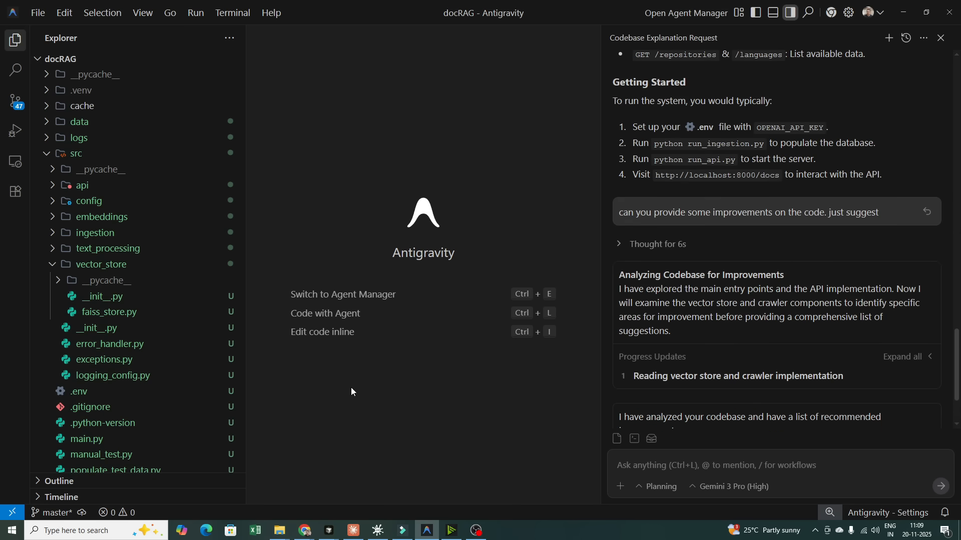
mouse_move(371, 317)
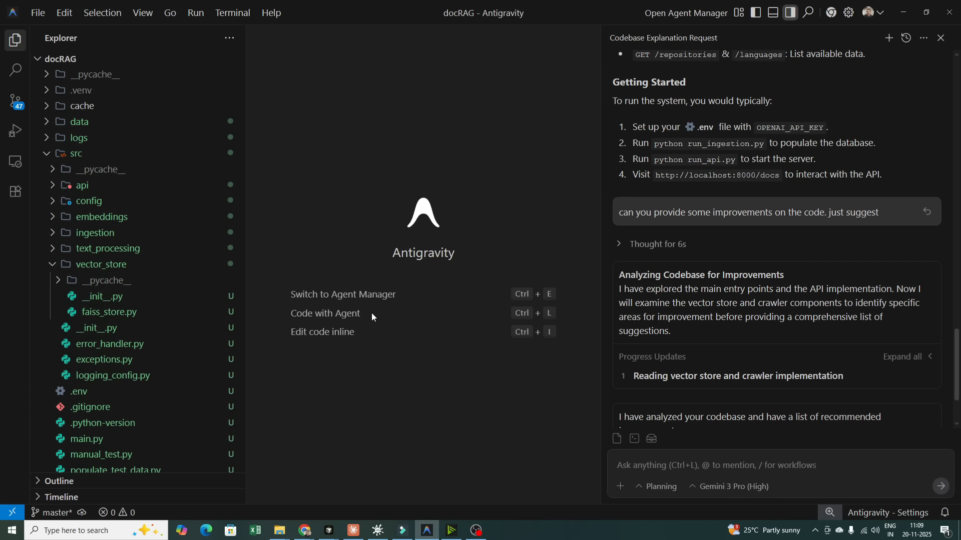
mouse_move(386, 309)
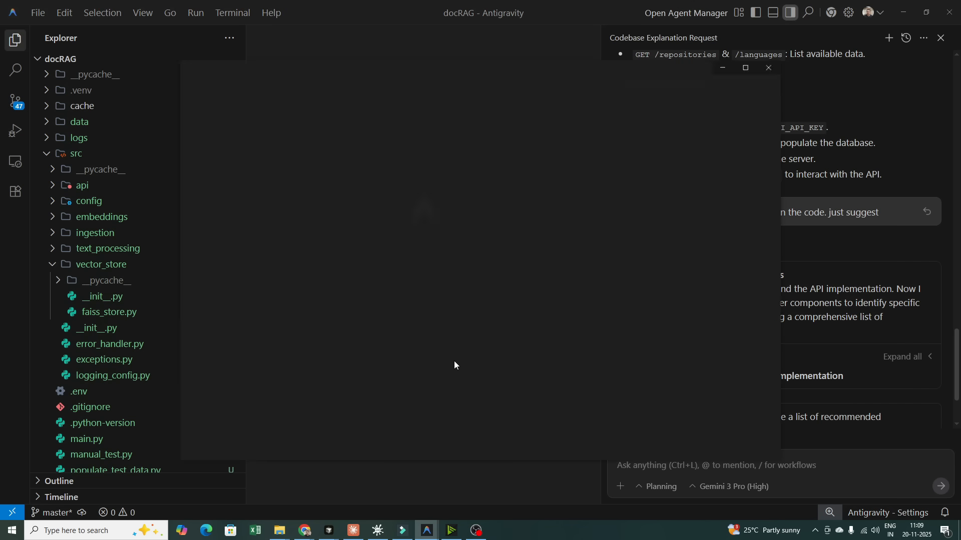
Launch the Agent Manager and highlight its welcome description for the docRAG workspace.
click(684, 12)
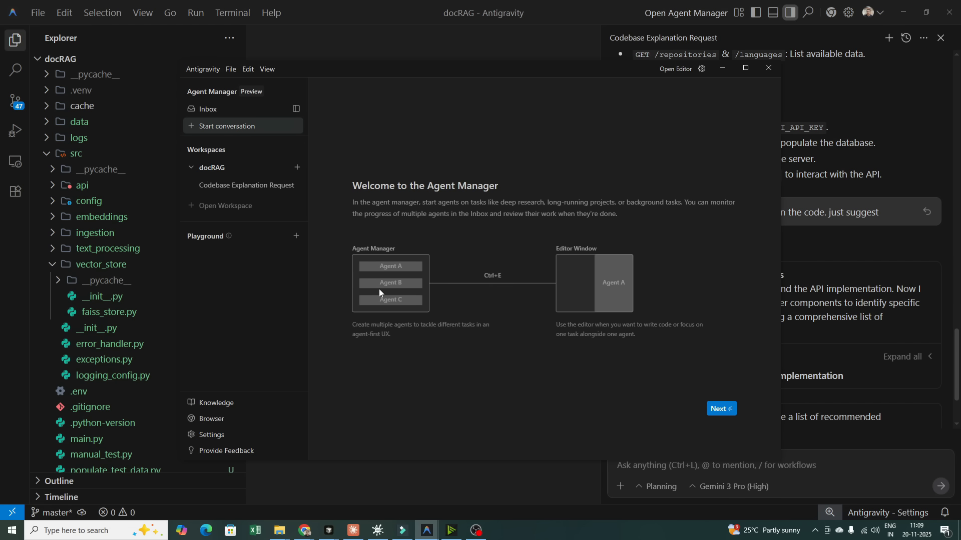
mouse_move(496, 294)
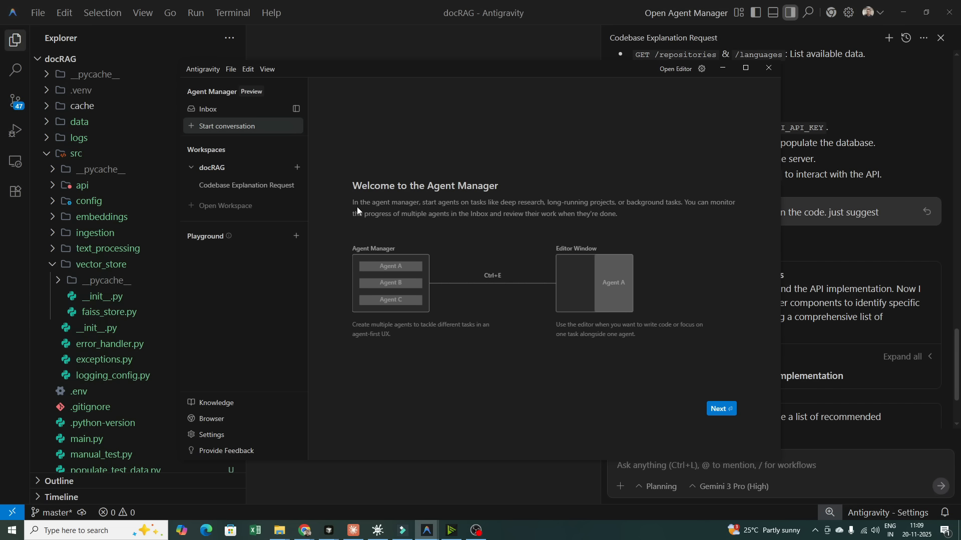
drag(353, 202, 536, 203)
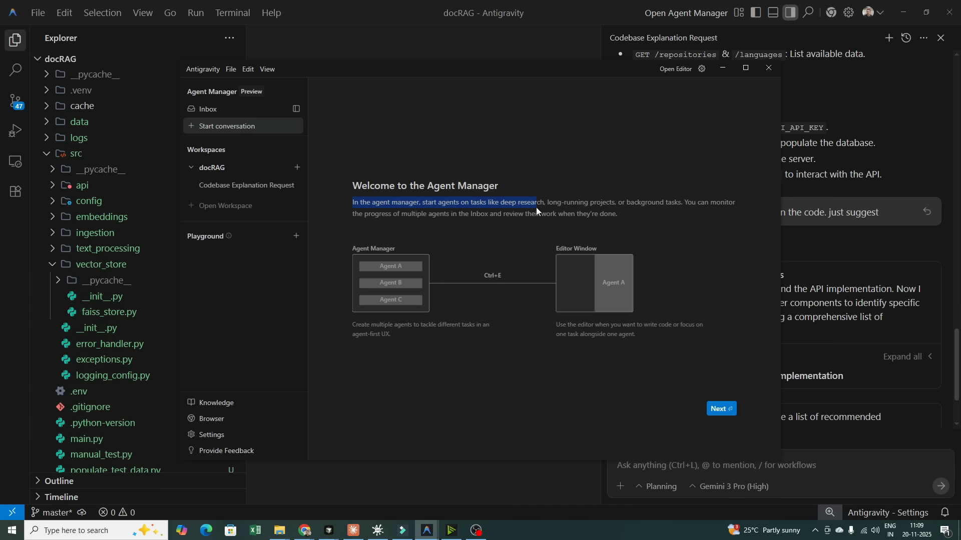
drag(536, 202, 644, 203)
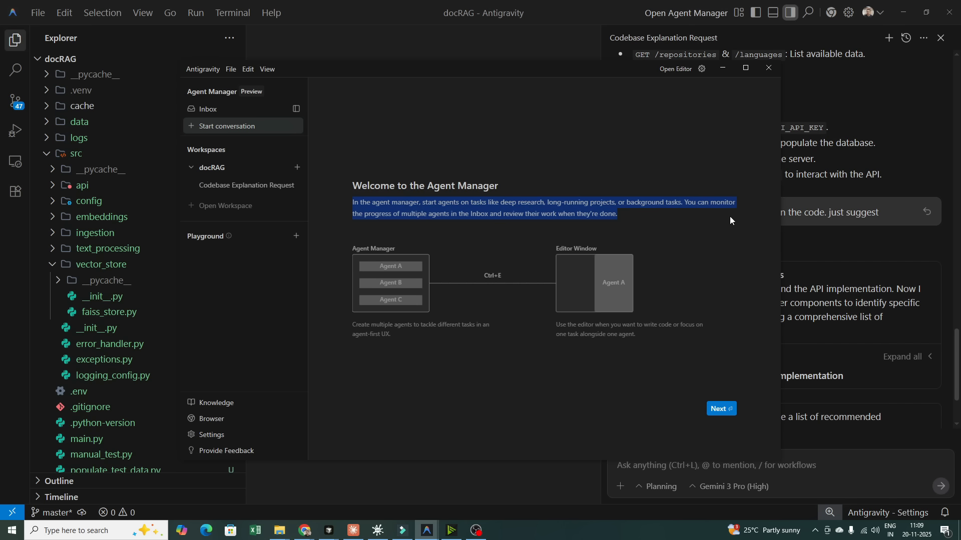
mouse_move(730, 222)
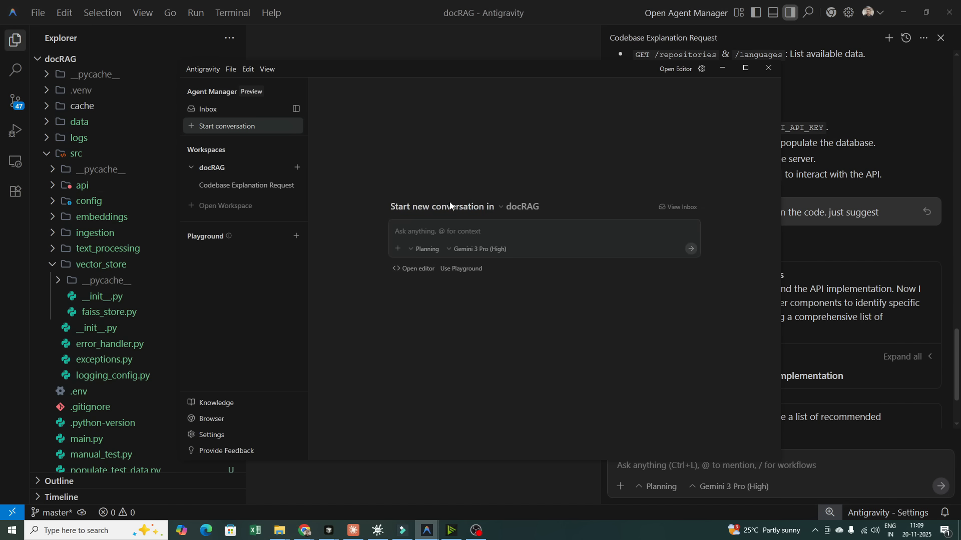
mouse_move(383, 281)
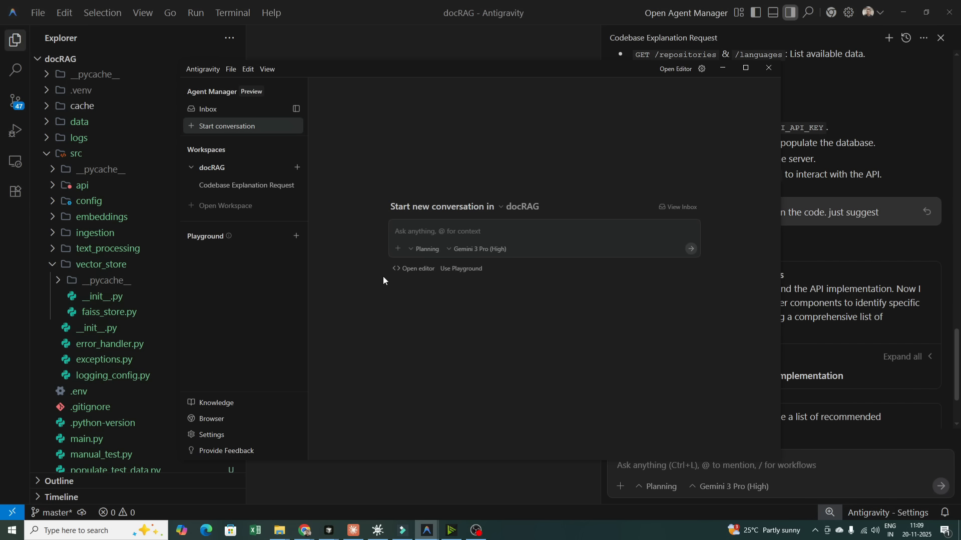
mouse_move(586, 104)
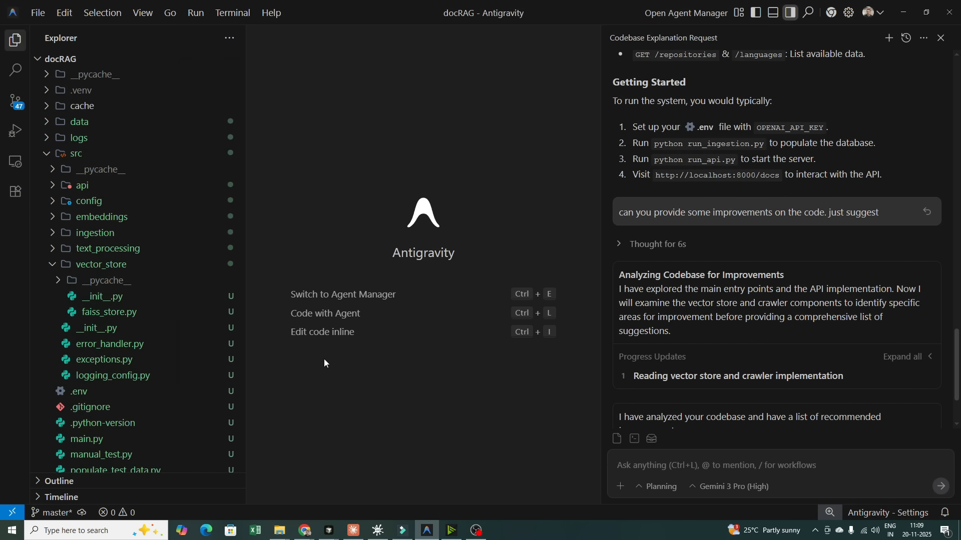
mouse_move(345, 356)
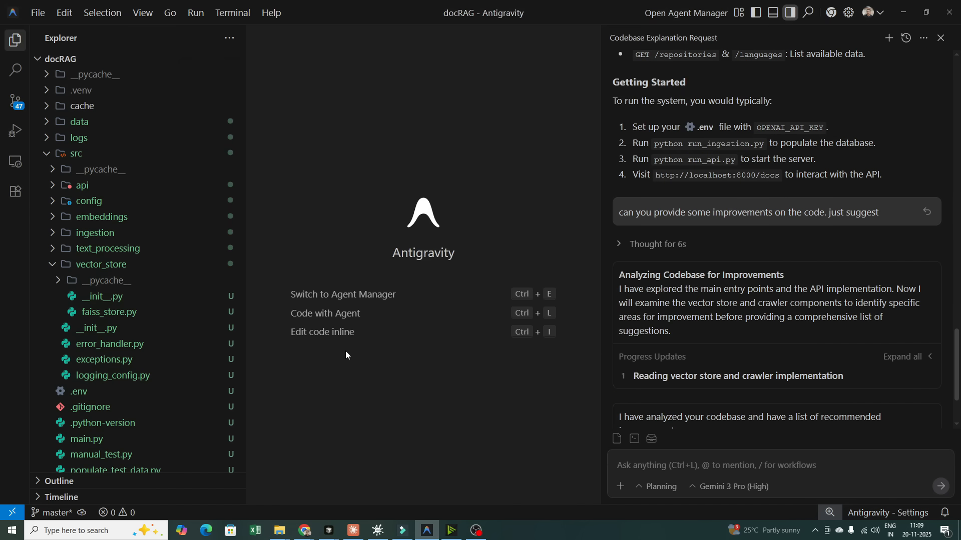
mouse_move(458, 335)
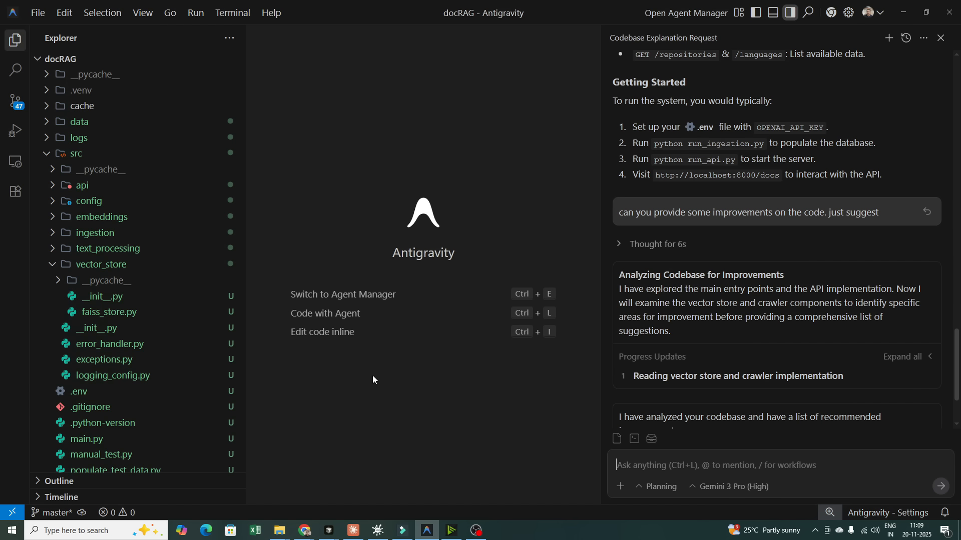
mouse_move(93, 281)
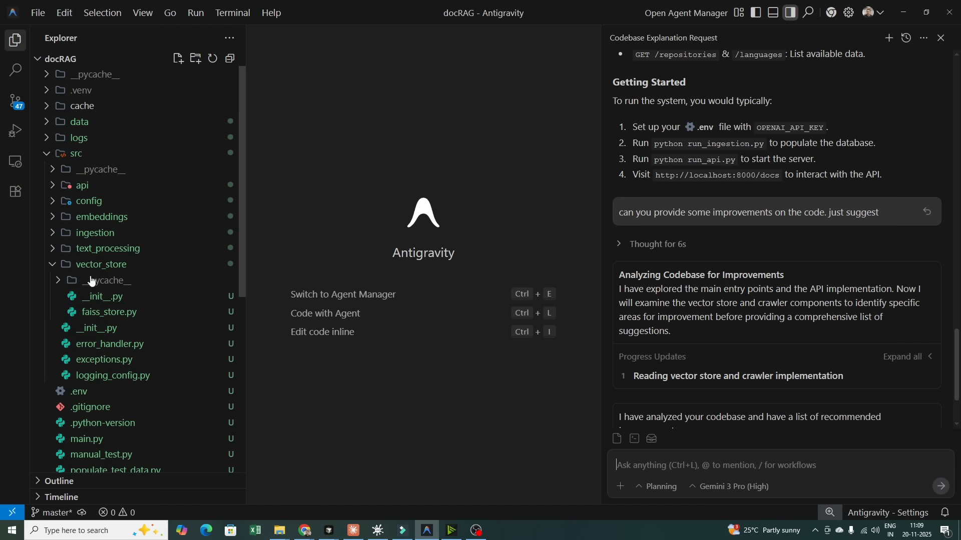
Install the ms-python Python extension, trusting its publisher, and close its details page.
click(102, 359)
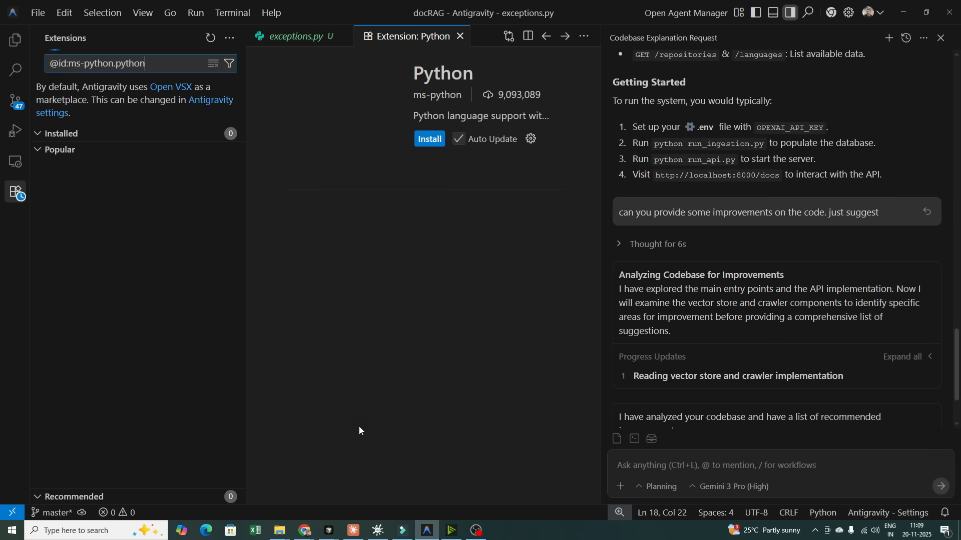
click(429, 138)
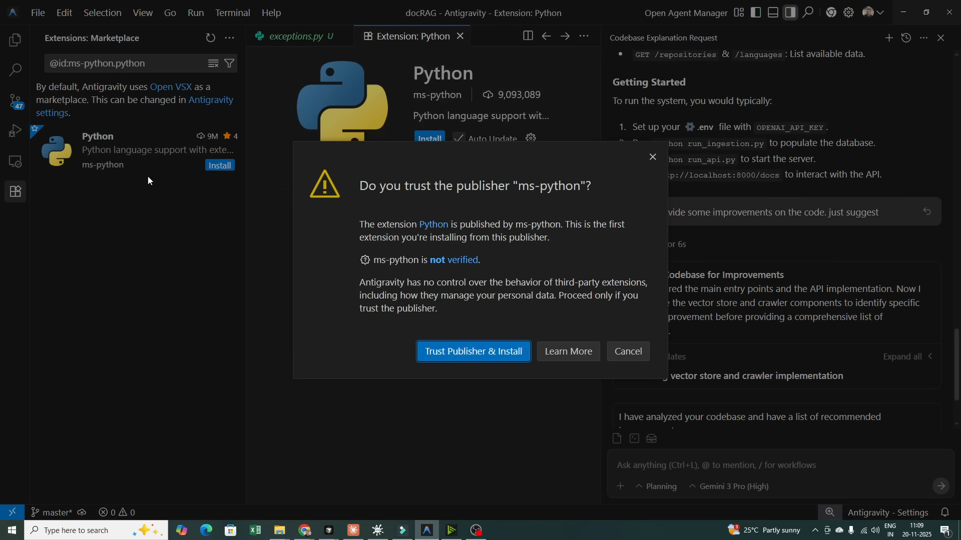
click(626, 354)
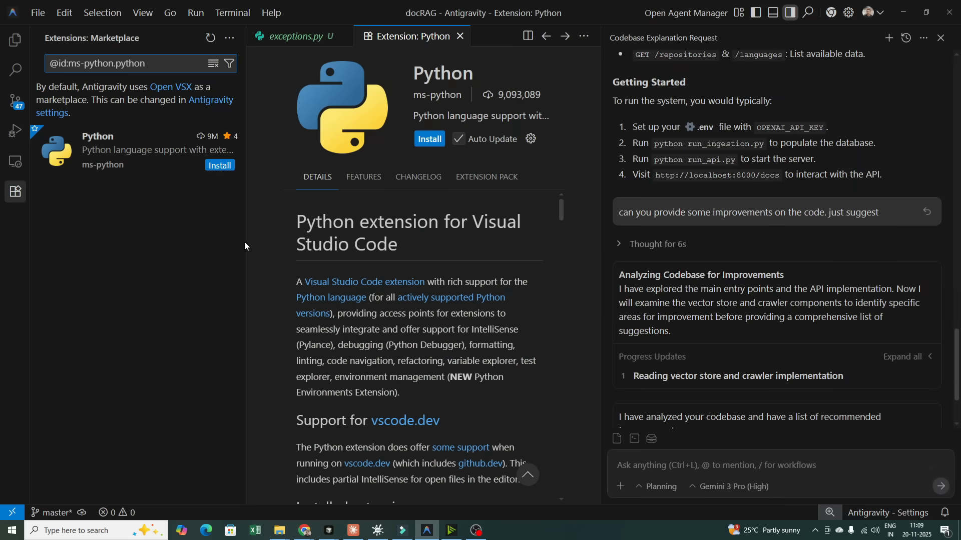
click(430, 138)
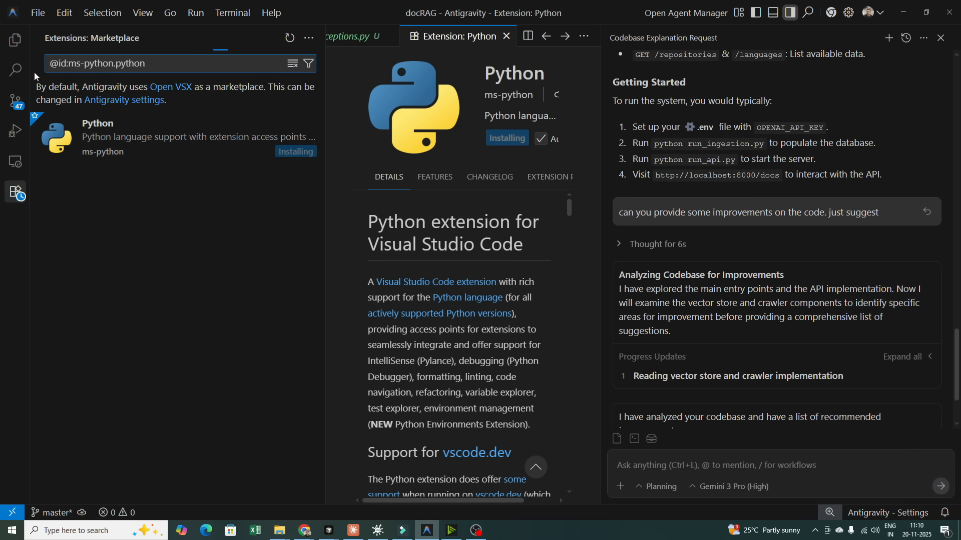
mouse_move(308, 244)
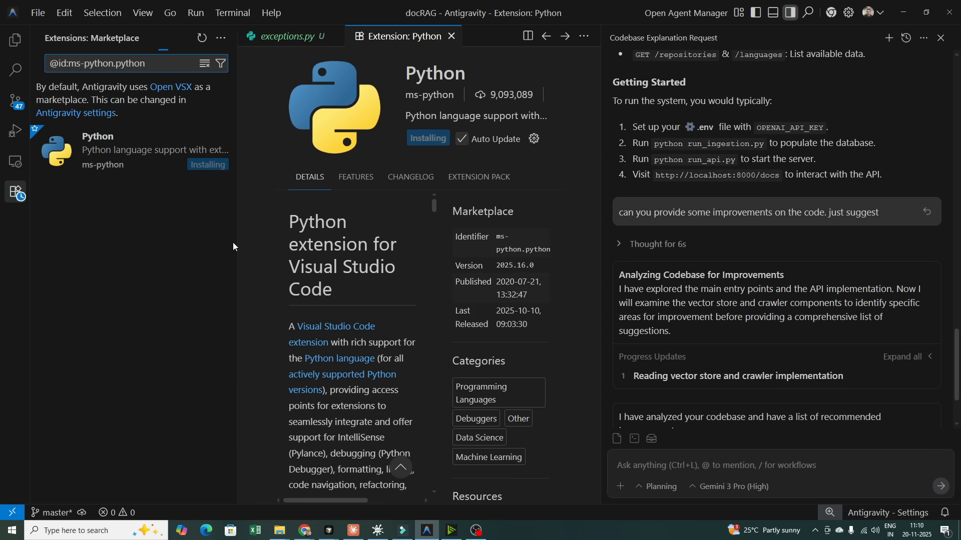
mouse_move(452, 36)
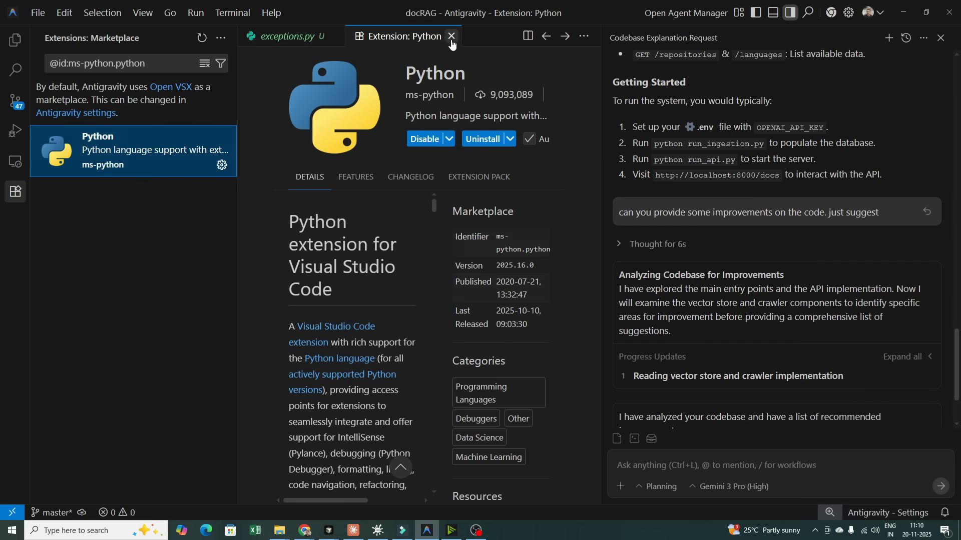
click(451, 36)
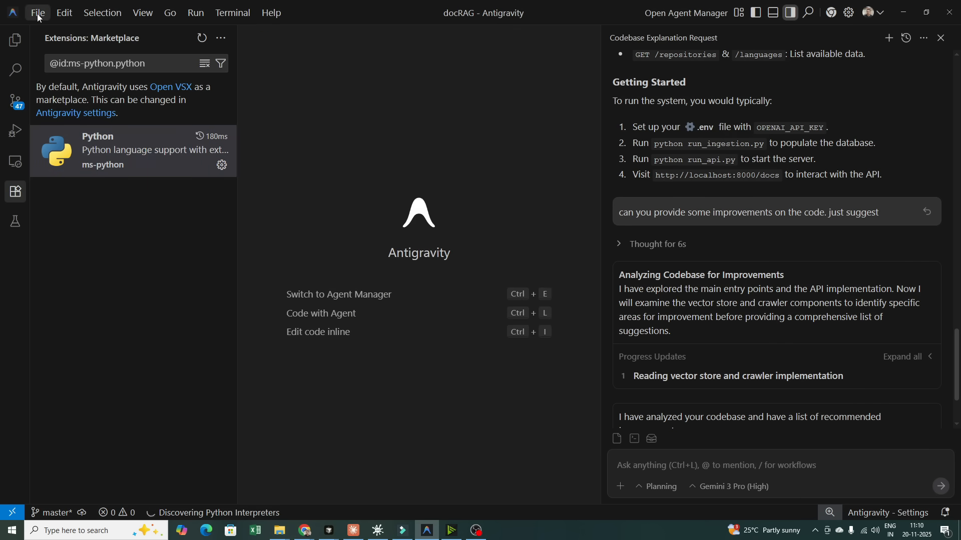
Return to the docRAG file tree after checking Source Control and the Terminal and Selection menus.
click(14, 39)
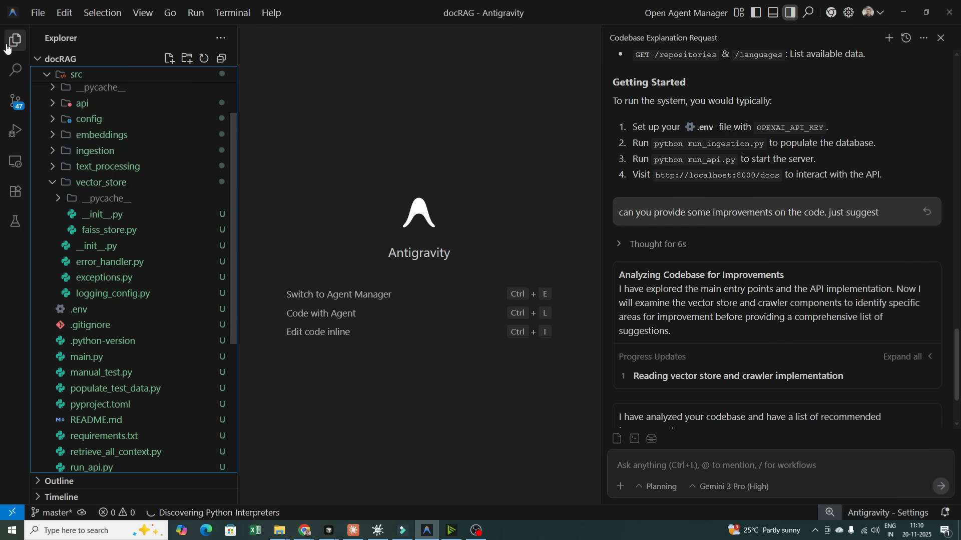
click(15, 100)
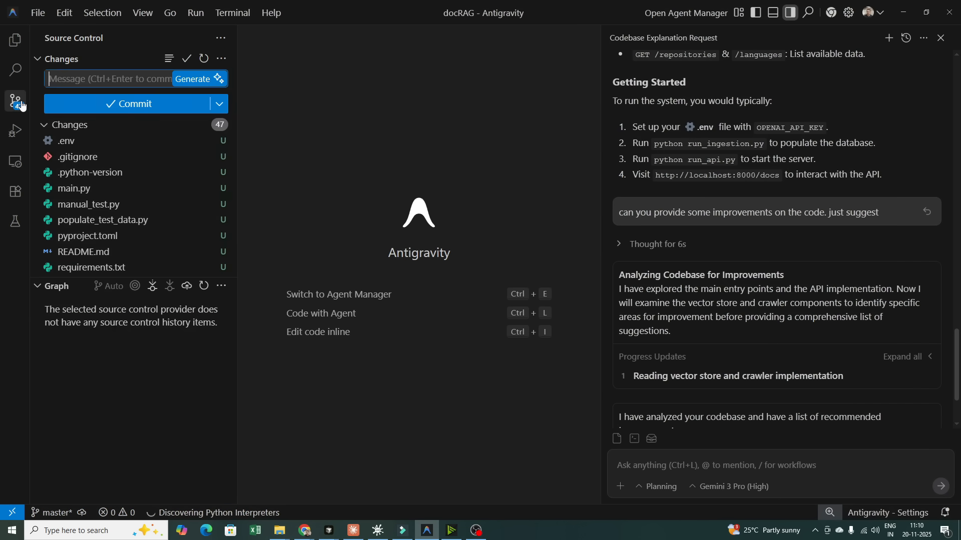
click(15, 39)
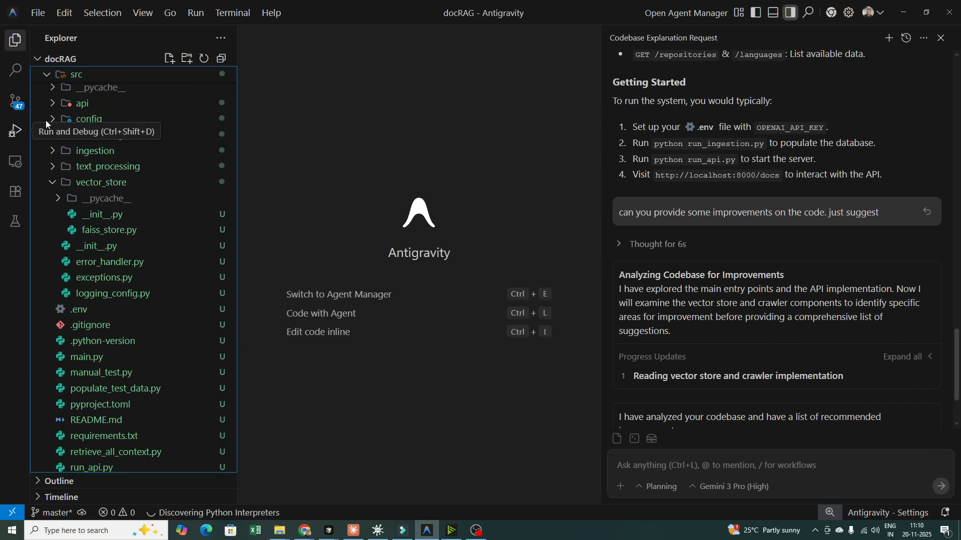
click(233, 12)
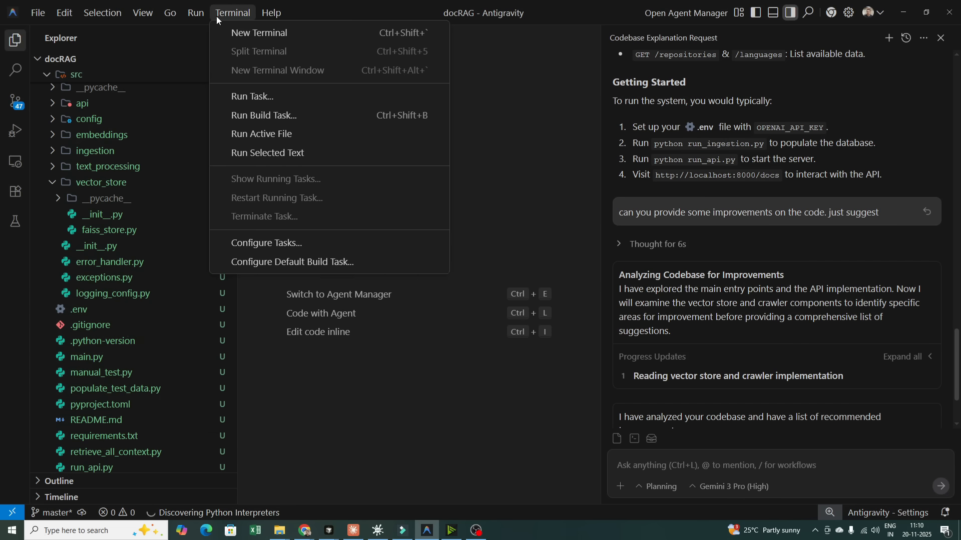
click(102, 12)
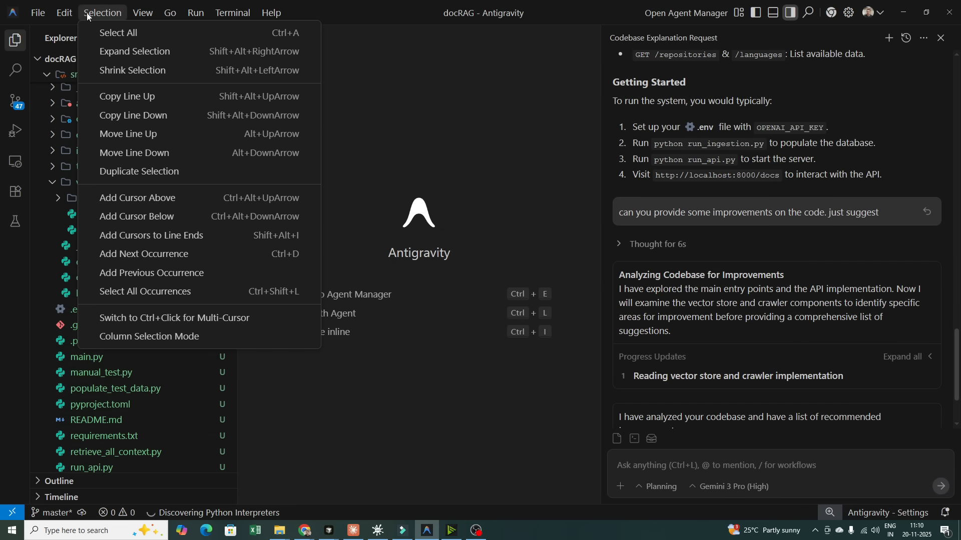
click(502, 404)
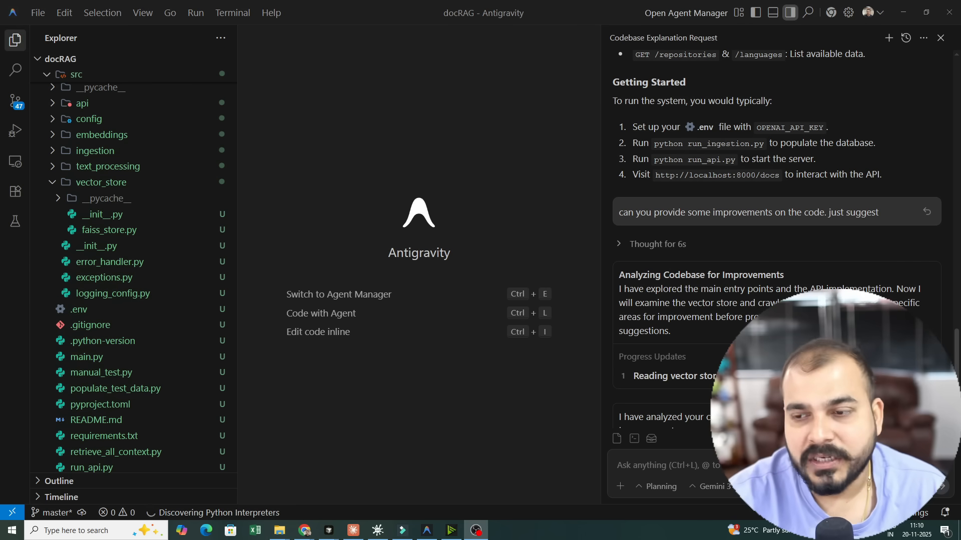
mouse_move(395, 363)
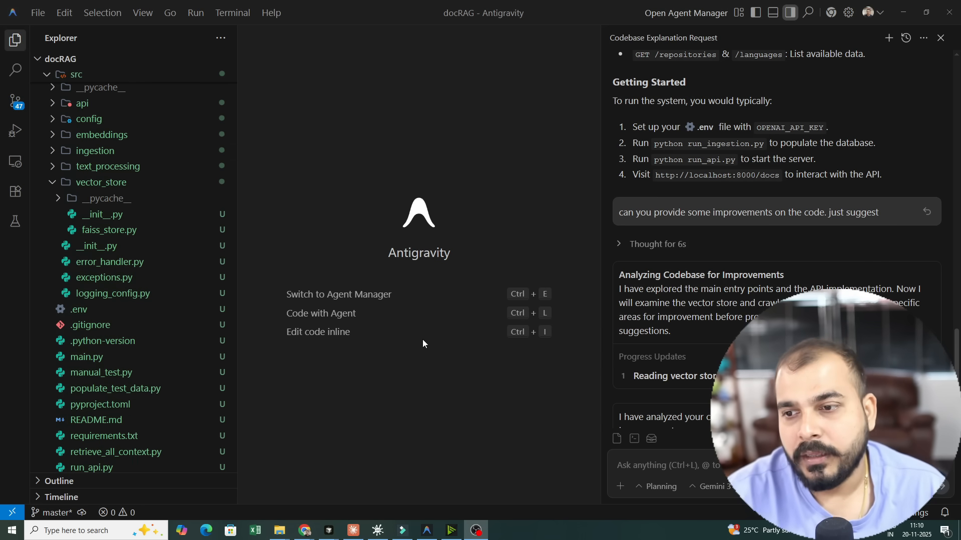
mouse_move(430, 343)
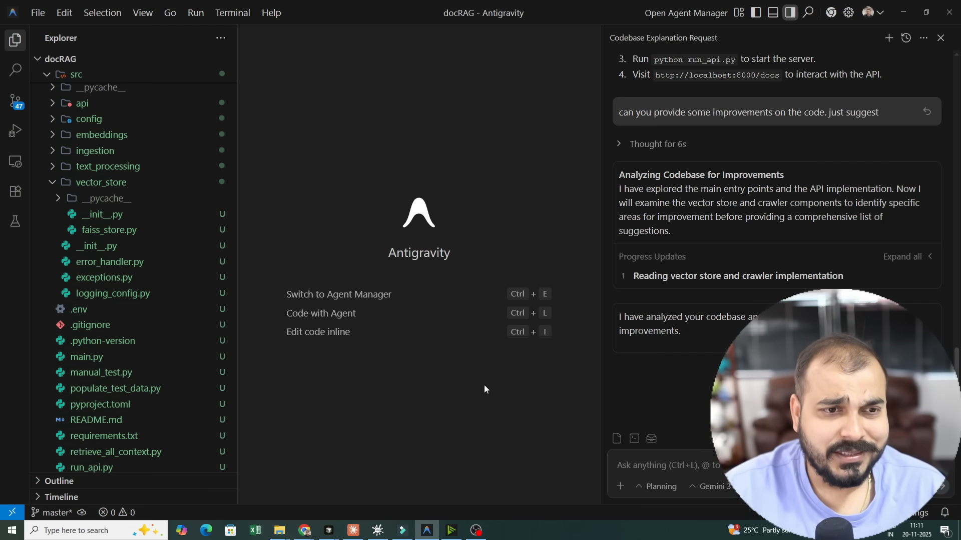
mouse_move(486, 389)
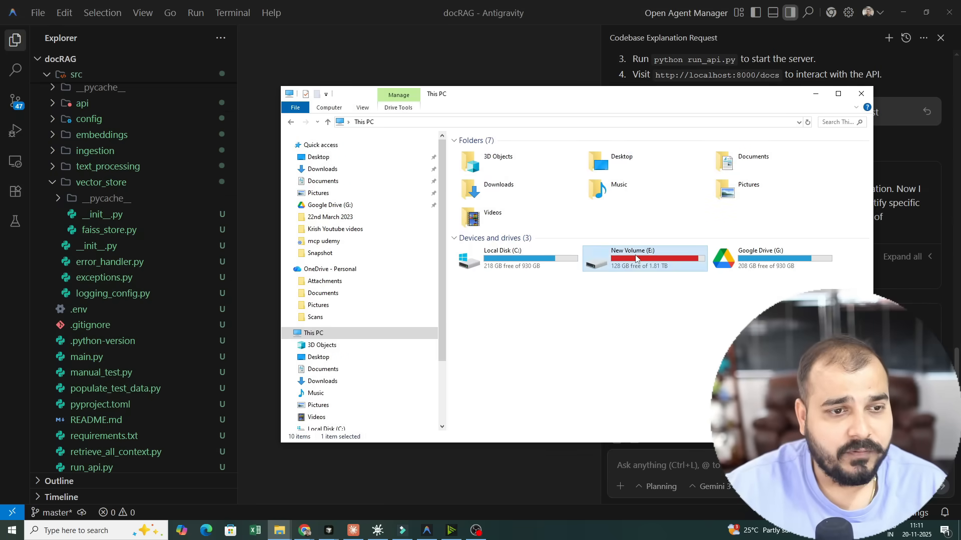
Browse E:\agenticAI and pick the antigravitydemo folder as the workspace.
double_click(631, 257)
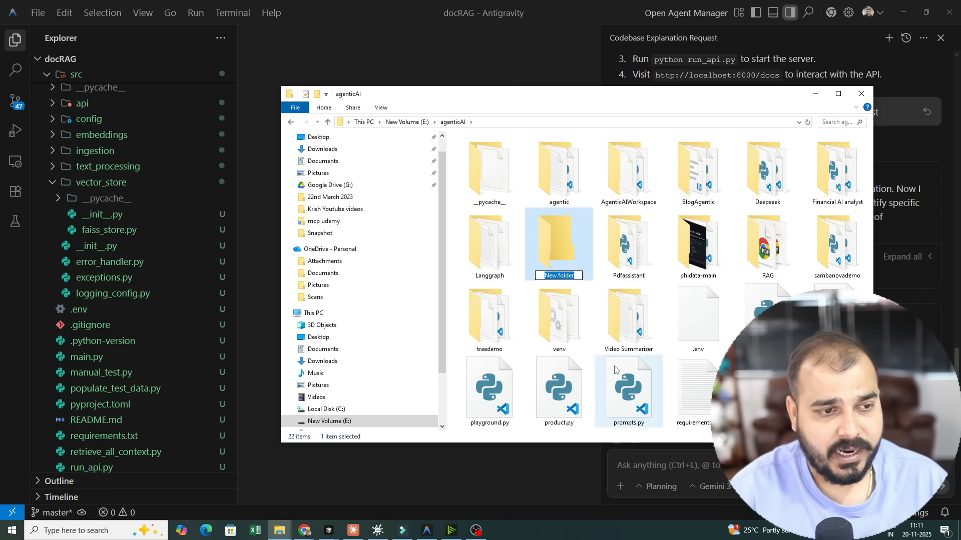
text(antigrav)
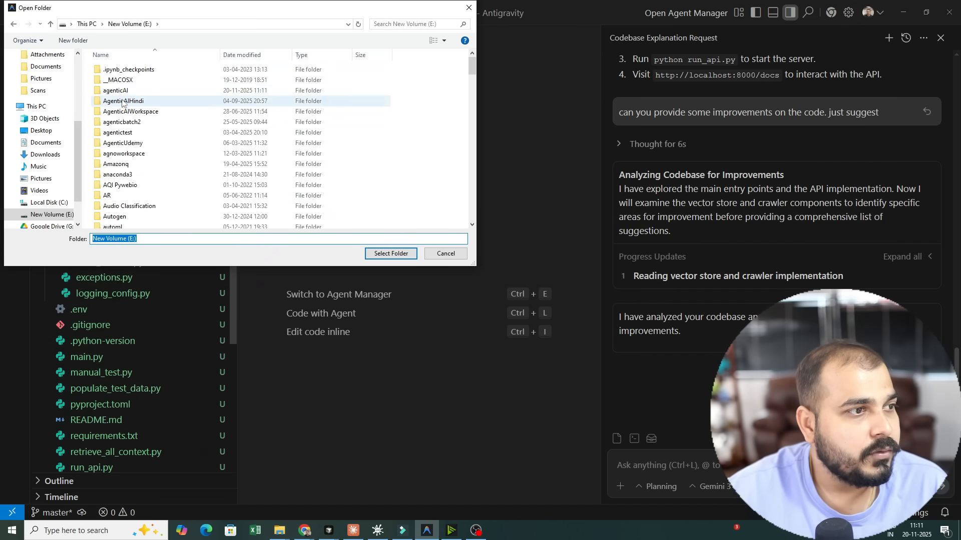
double_click(122, 100)
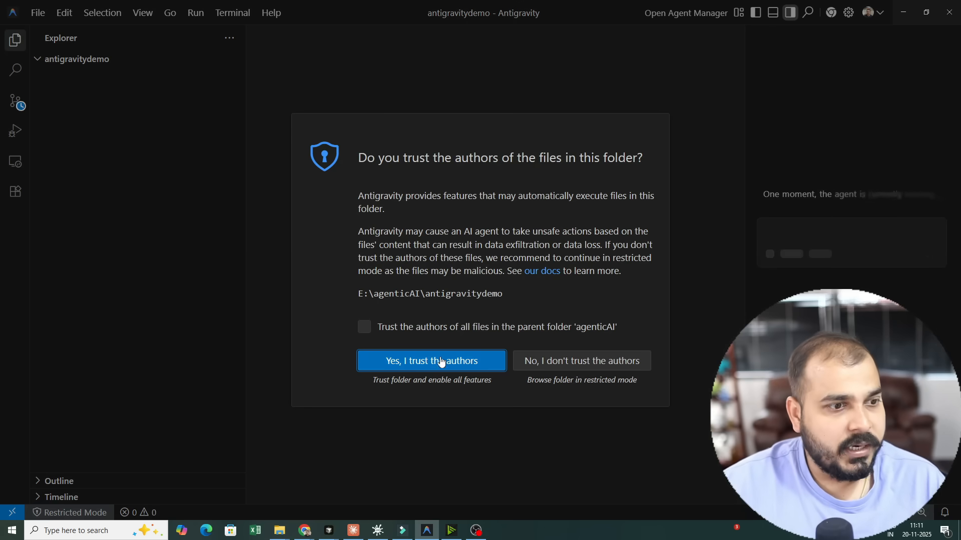
Trust the folder, then run uv init and uv venv in a cmd terminal.
click(430, 360)
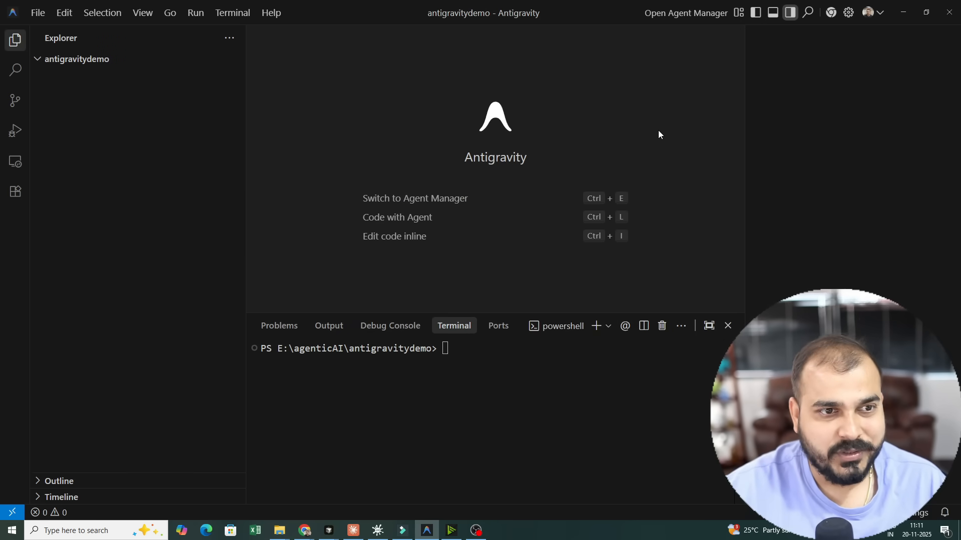
click(607, 326)
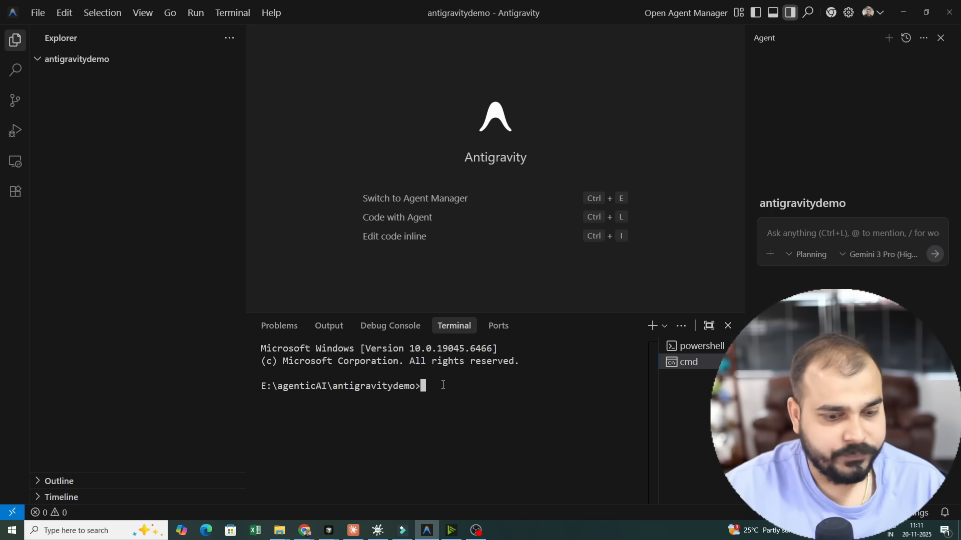
text(uv init)
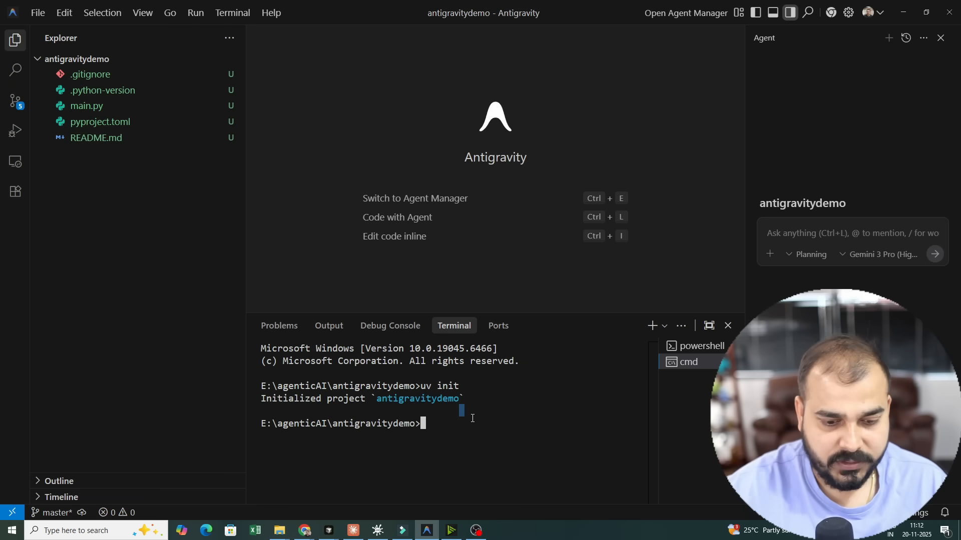
text(uv venv)
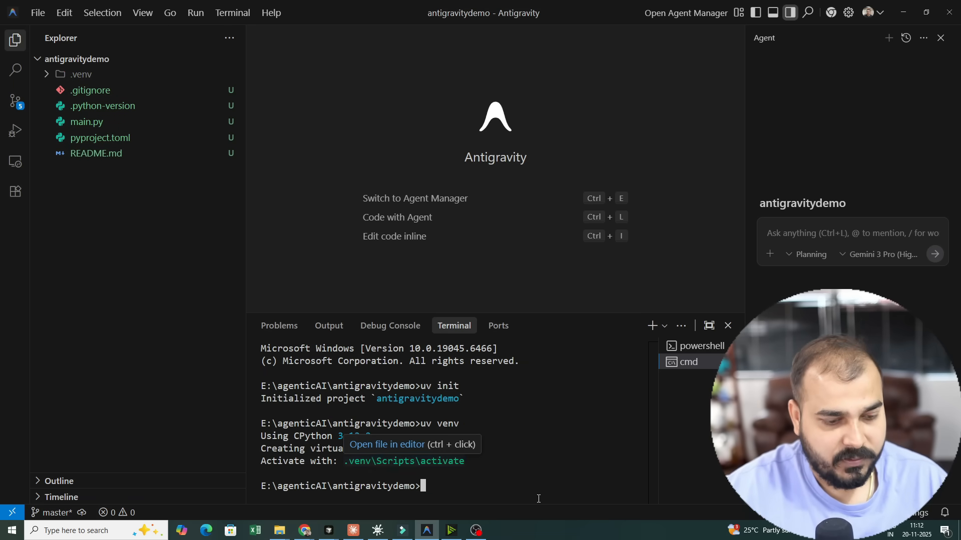
Activate .venv, add fastapi with uv, and clear the terminal.
text(.venv\Scripts\activate)
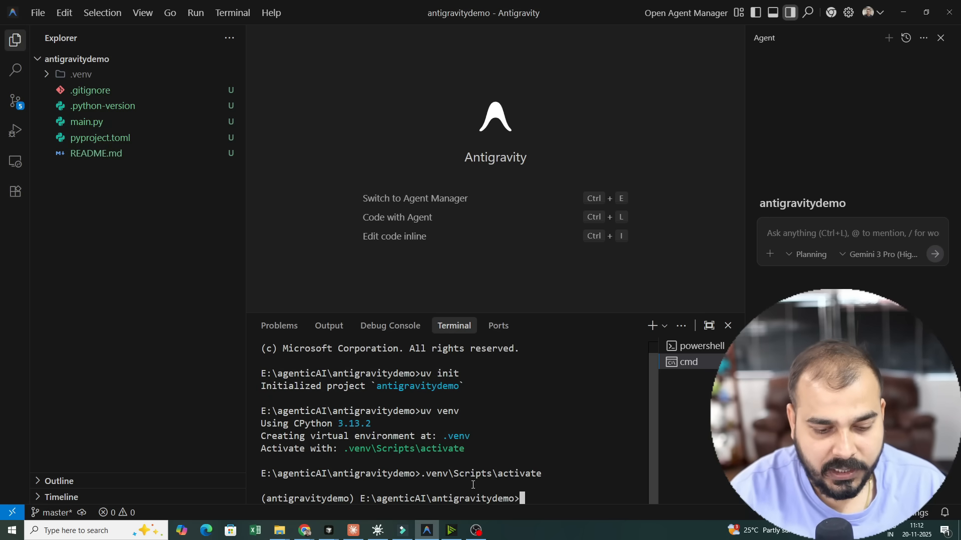
text(uv add da)
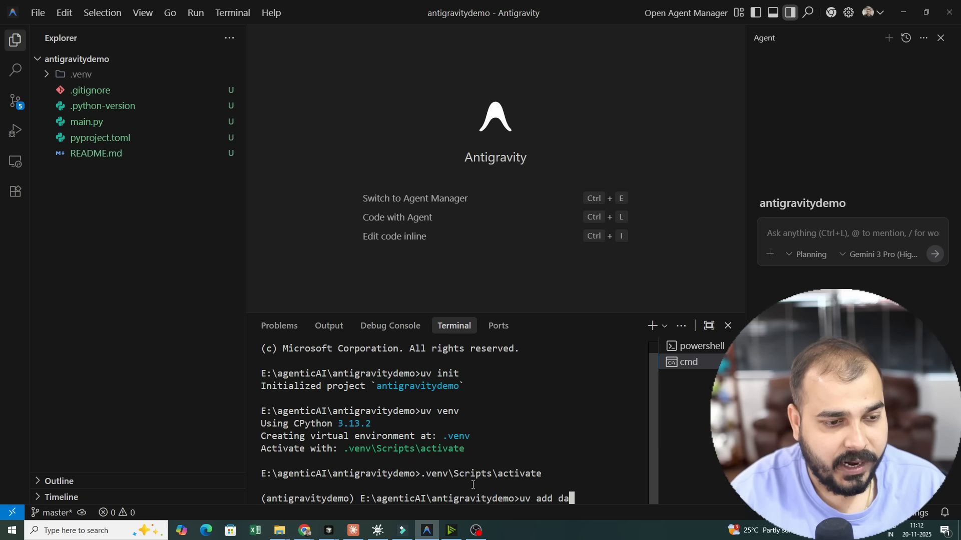
text(fast)
text(cl)
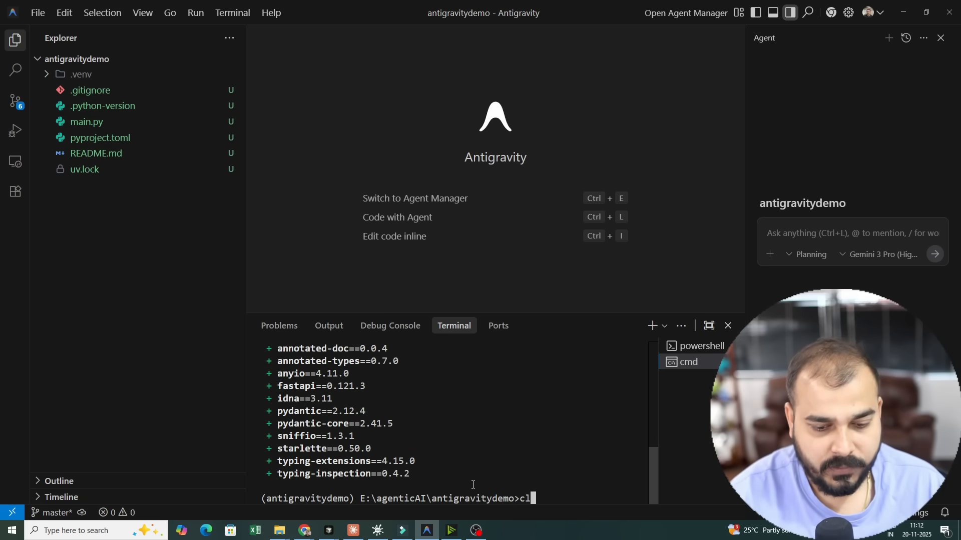
key(Enter)
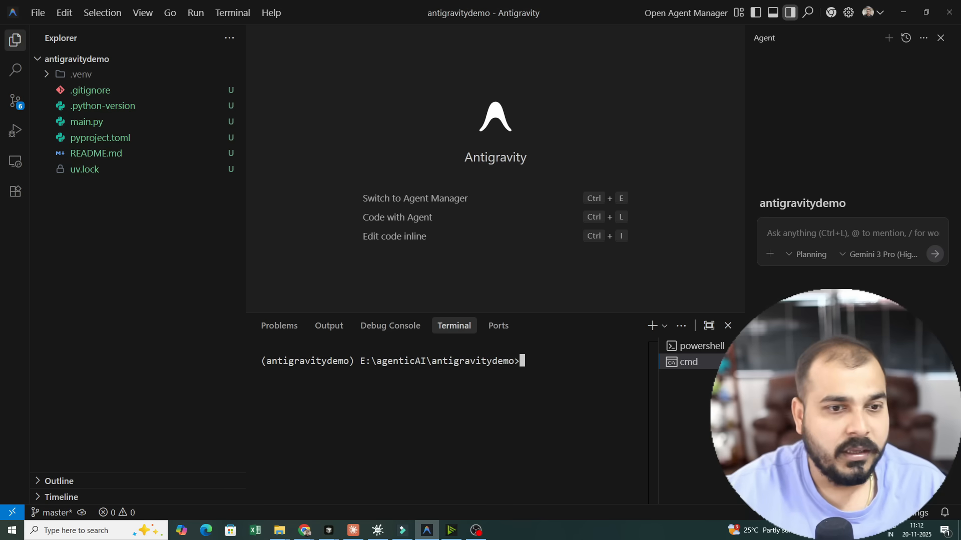
Send the agent 'create a simple calculator app with fastapi'.
click(851, 233)
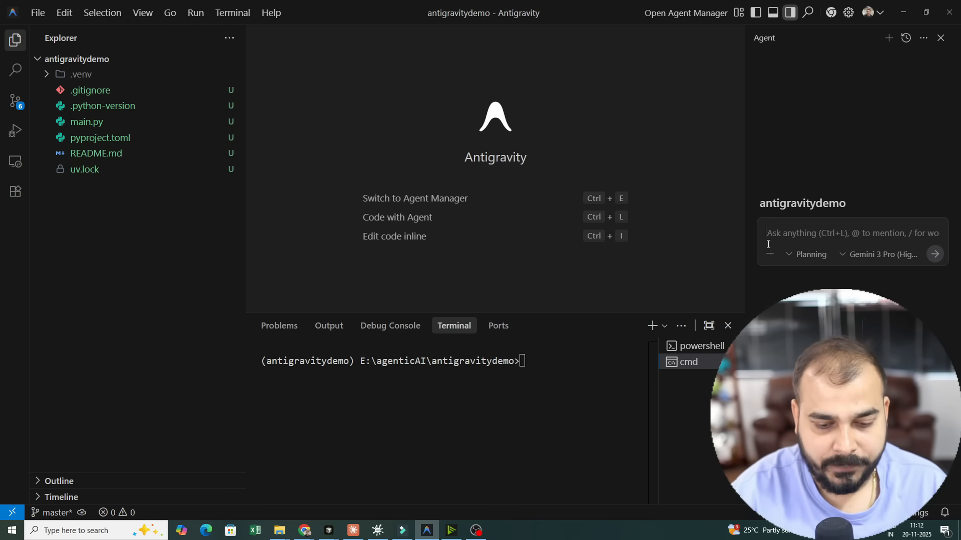
text(create a simple calculat)
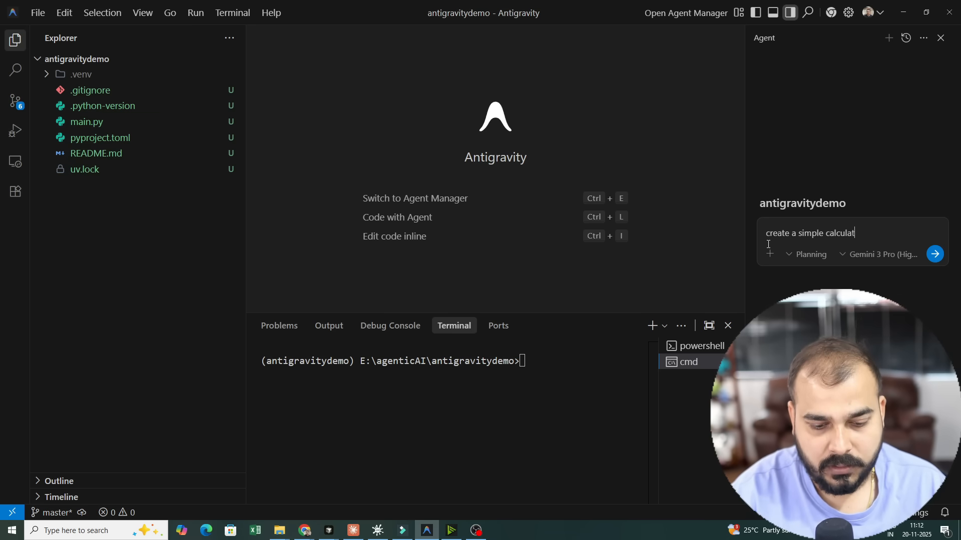
text(o)
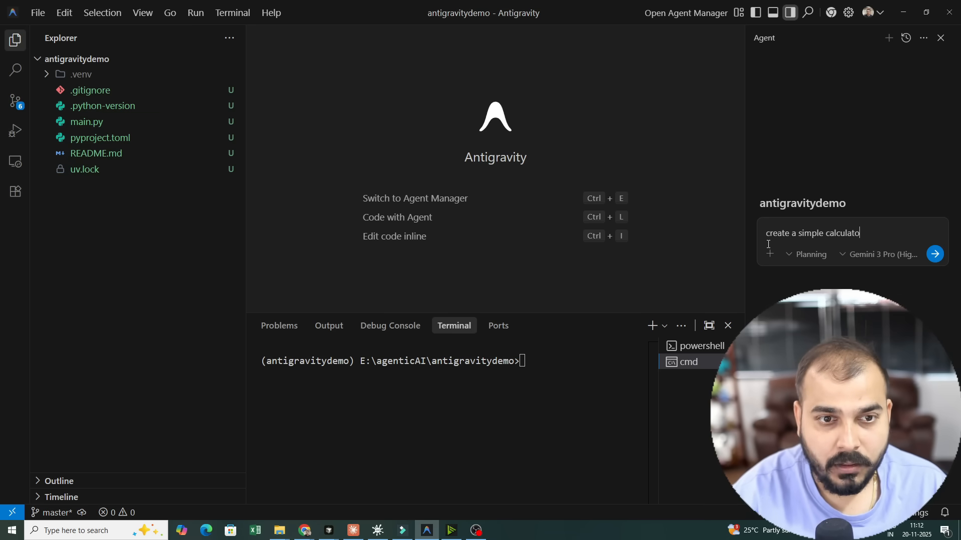
text(r)
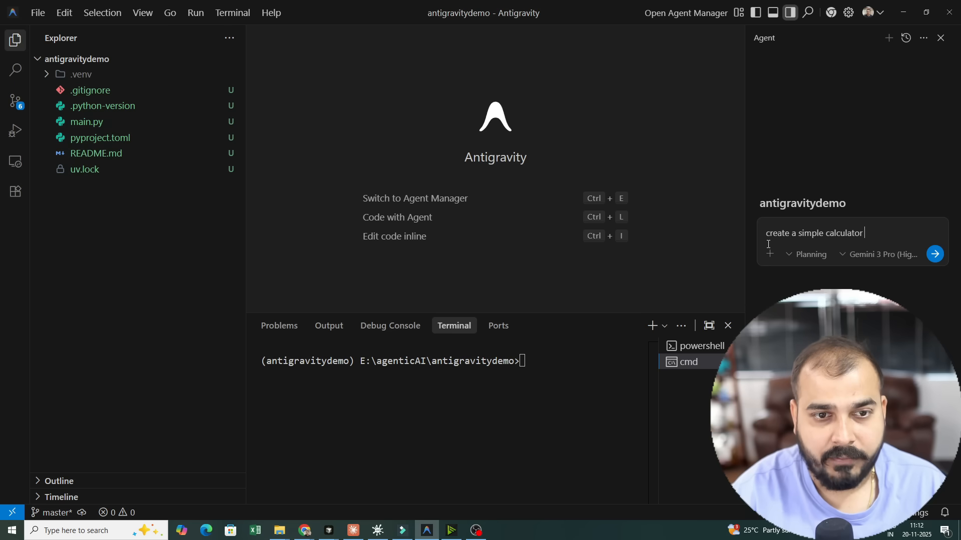
text(app with fas)
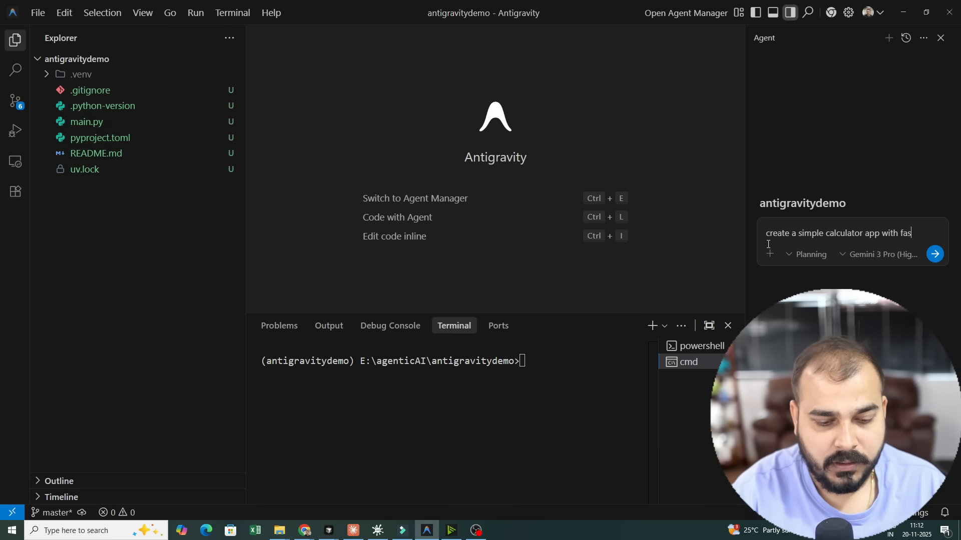
click(934, 253)
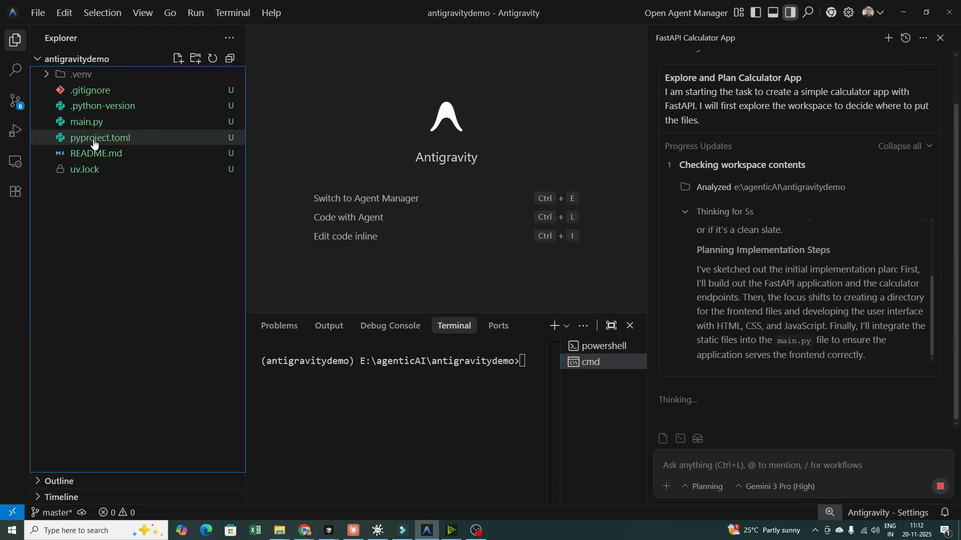
View pyproject.toml while the agent drafts its calculator implementation plan.
double_click(102, 138)
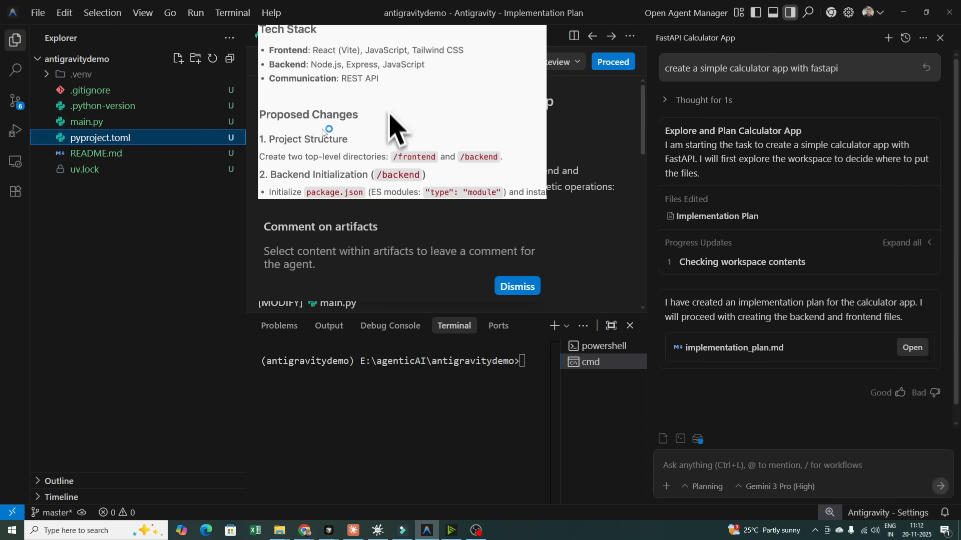
text(use TypeS)
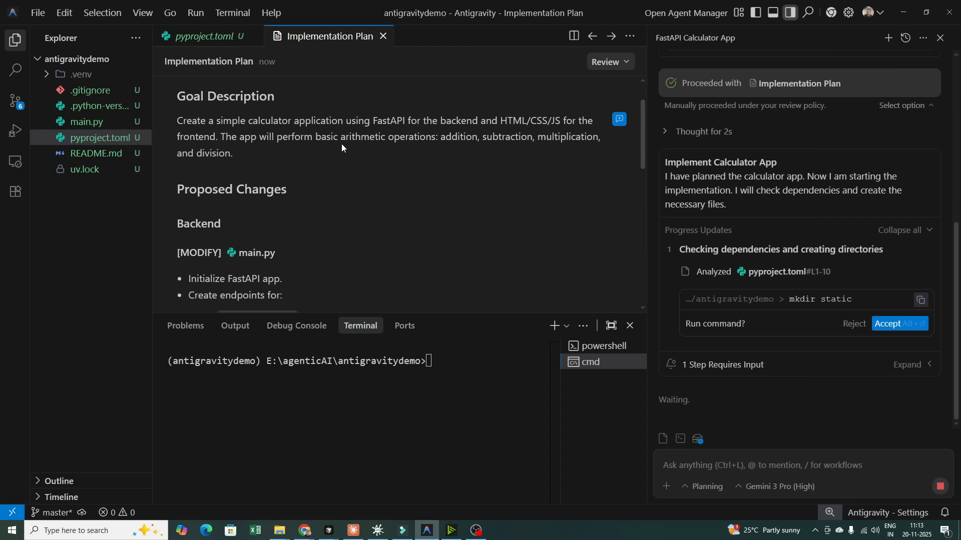
mouse_move(437, 151)
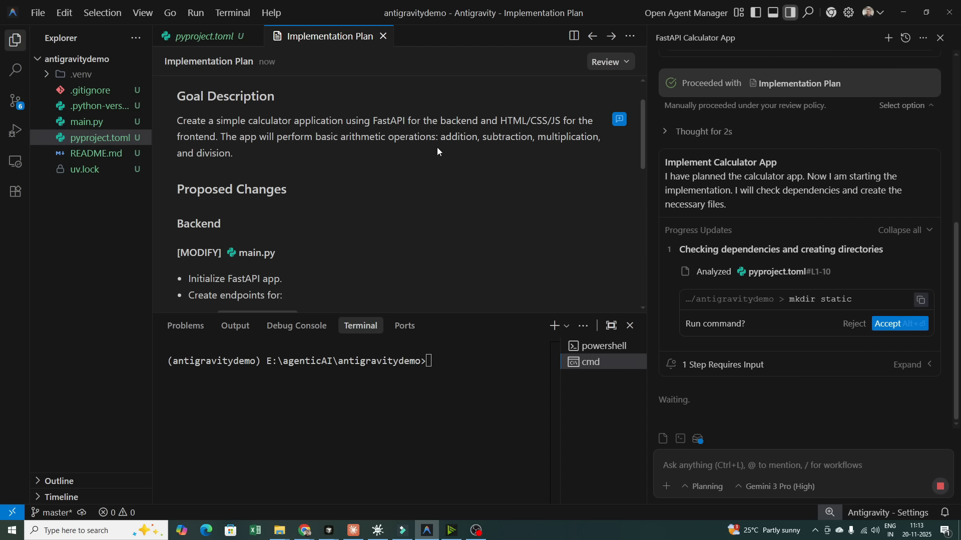
Approve the 'mkdir static' command and follow the agent writing main.py, index.html, style.css and script.js.
click(888, 323)
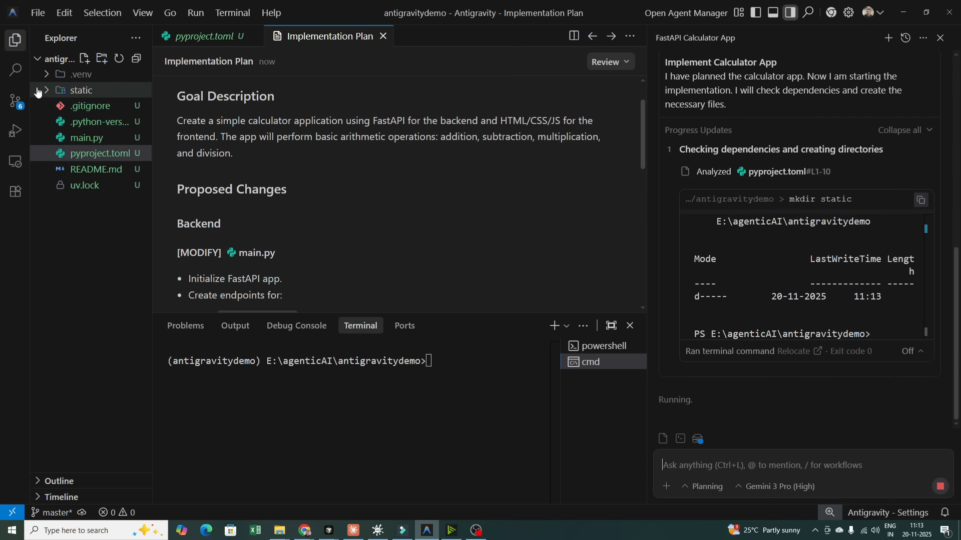
scroll(down, 3)
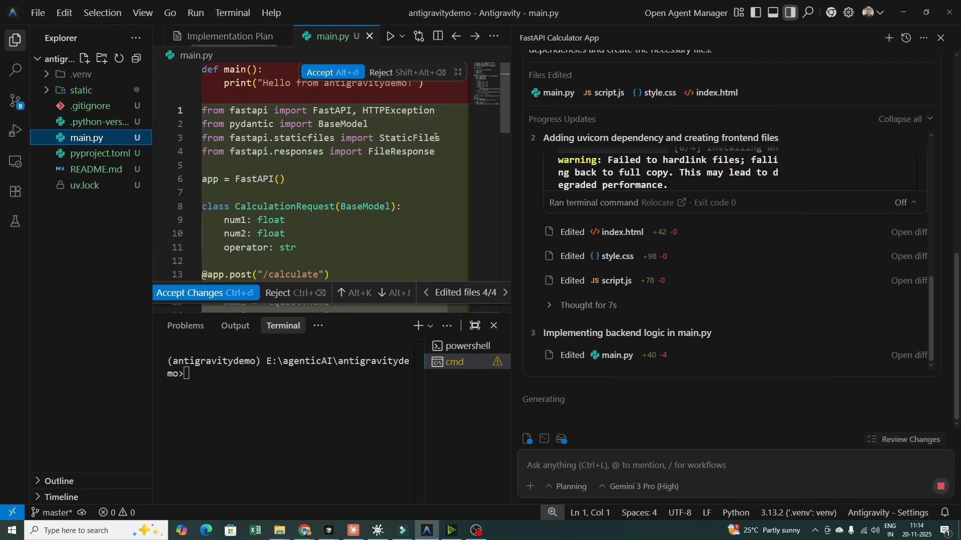
scroll(down, 3)
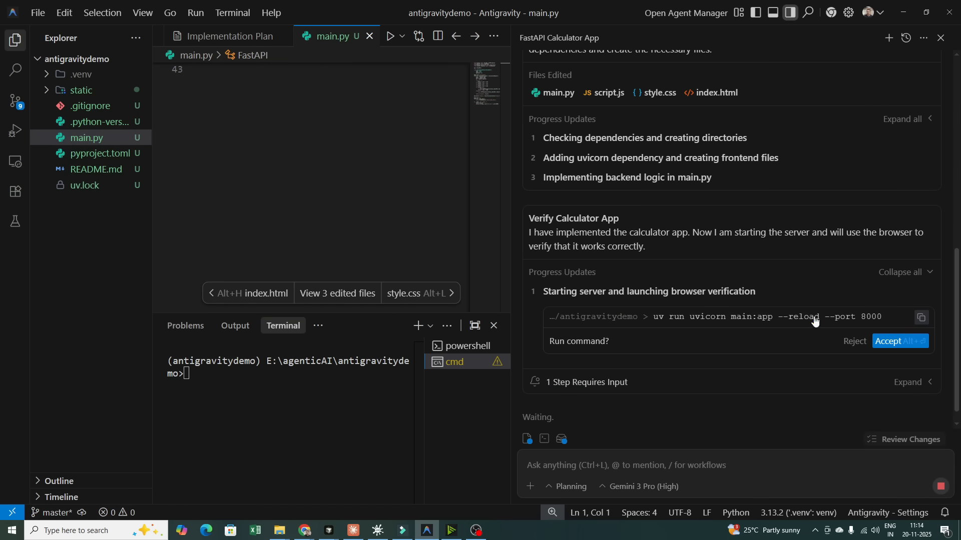
Allow the agent to start uvicorn on port 8000 and accept all three changed files.
click(899, 342)
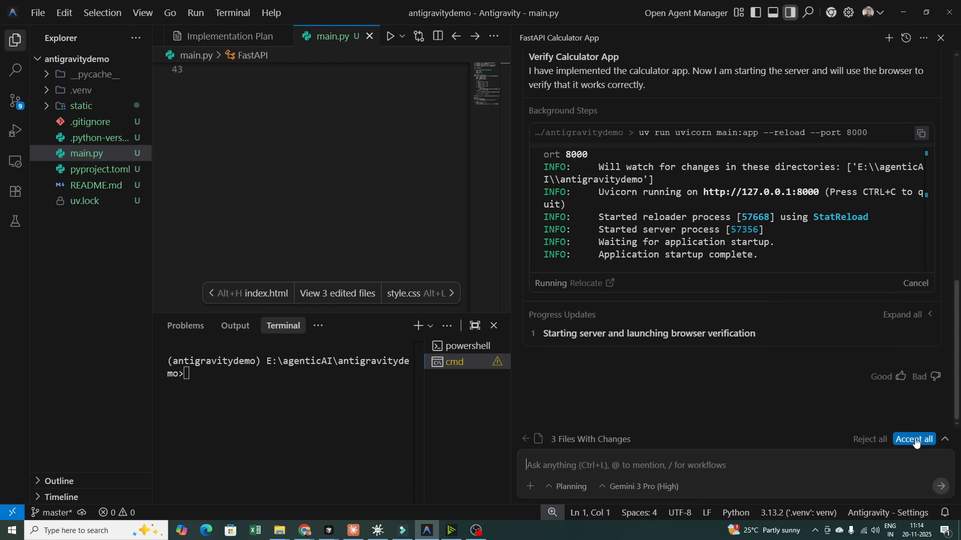
click(914, 440)
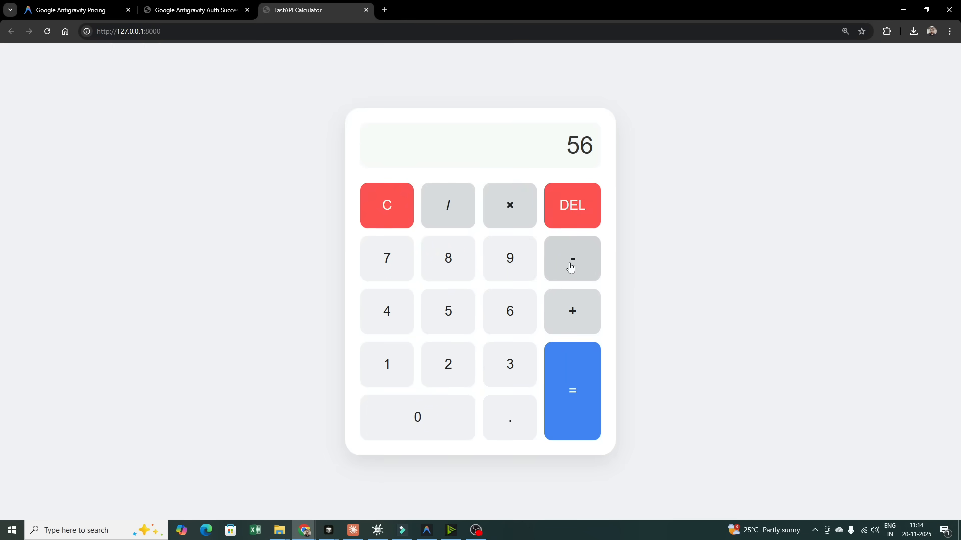
click(571, 391)
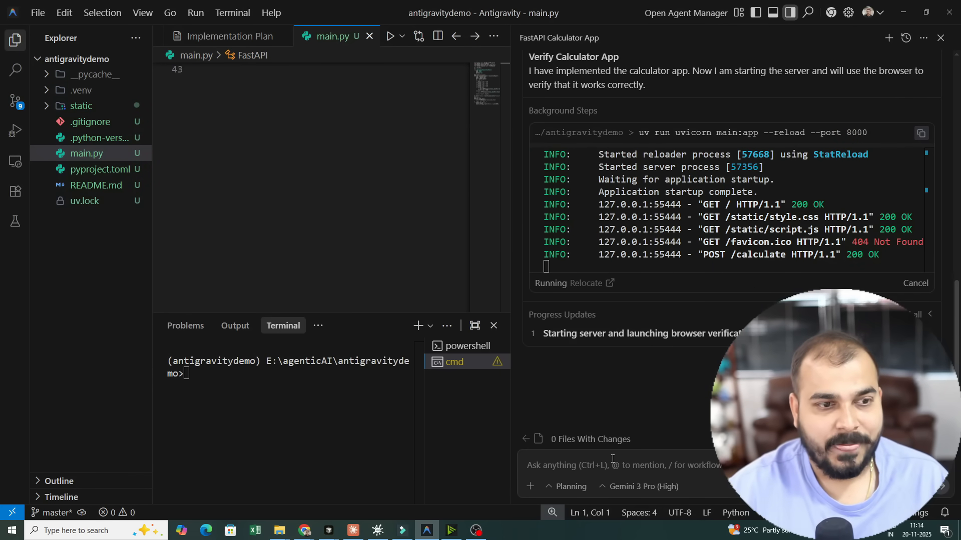
Send the agent the request 'stop the app' to halt the calculator server.
text(stop the a)
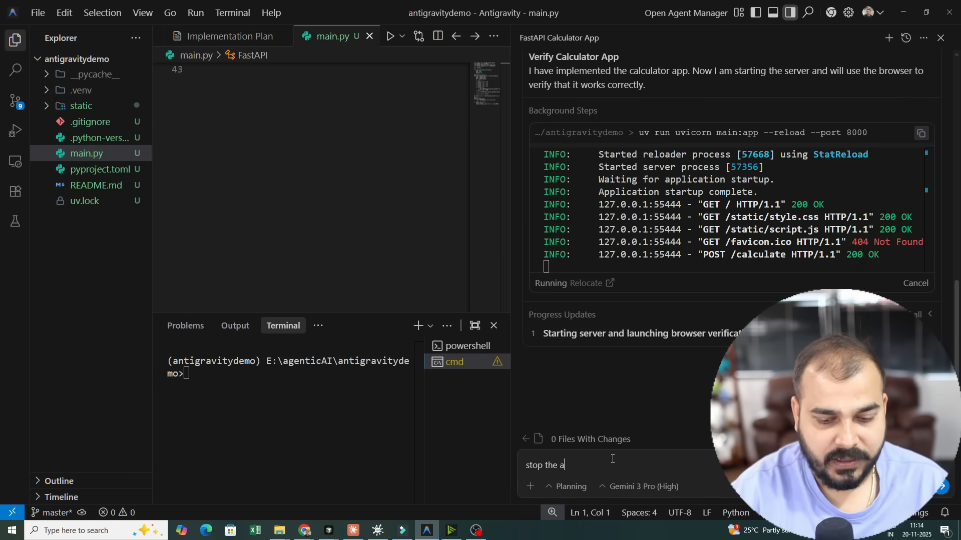
key(Enter)
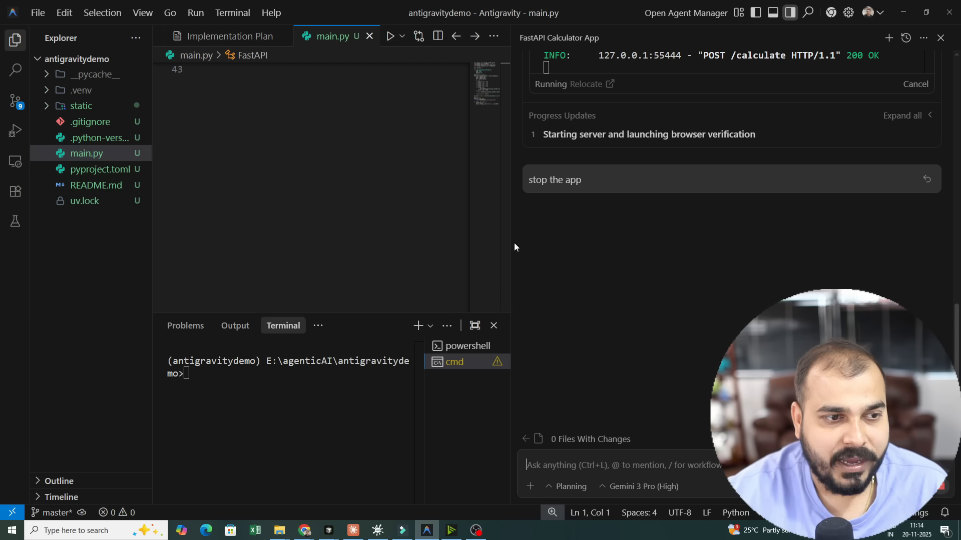
mouse_move(511, 246)
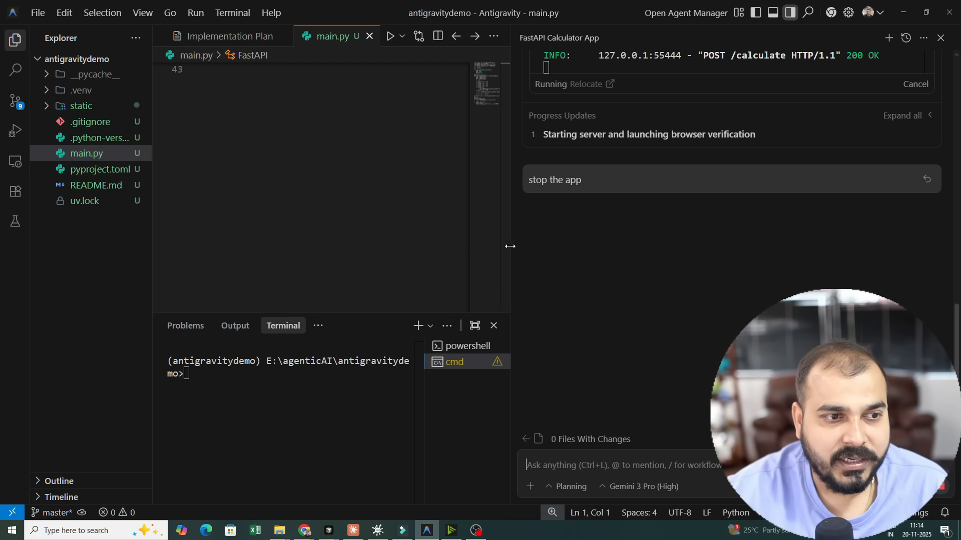